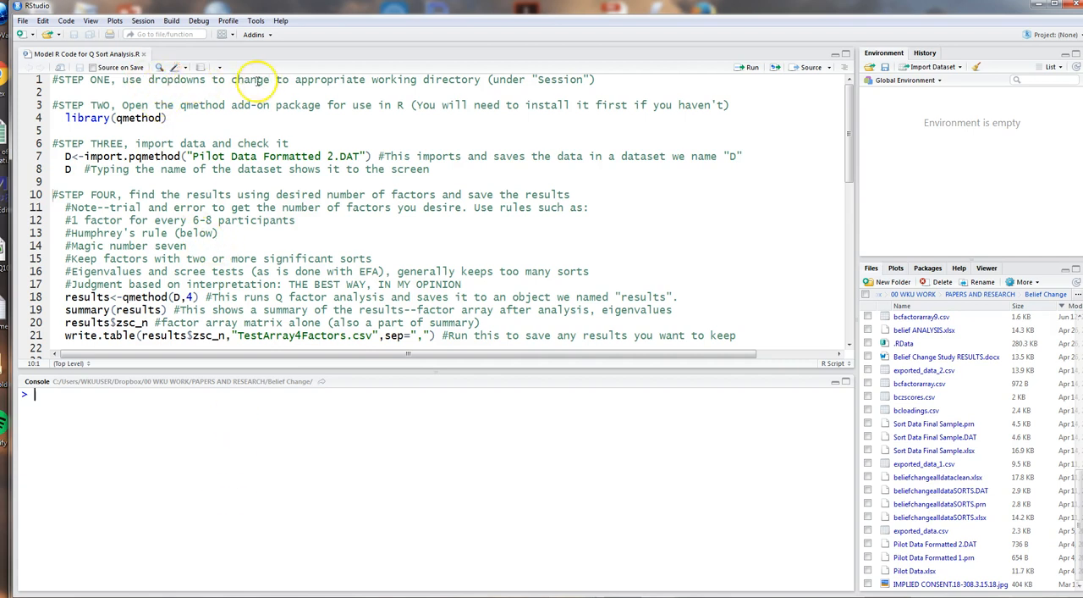
pyautogui.moveTo(489, 80)
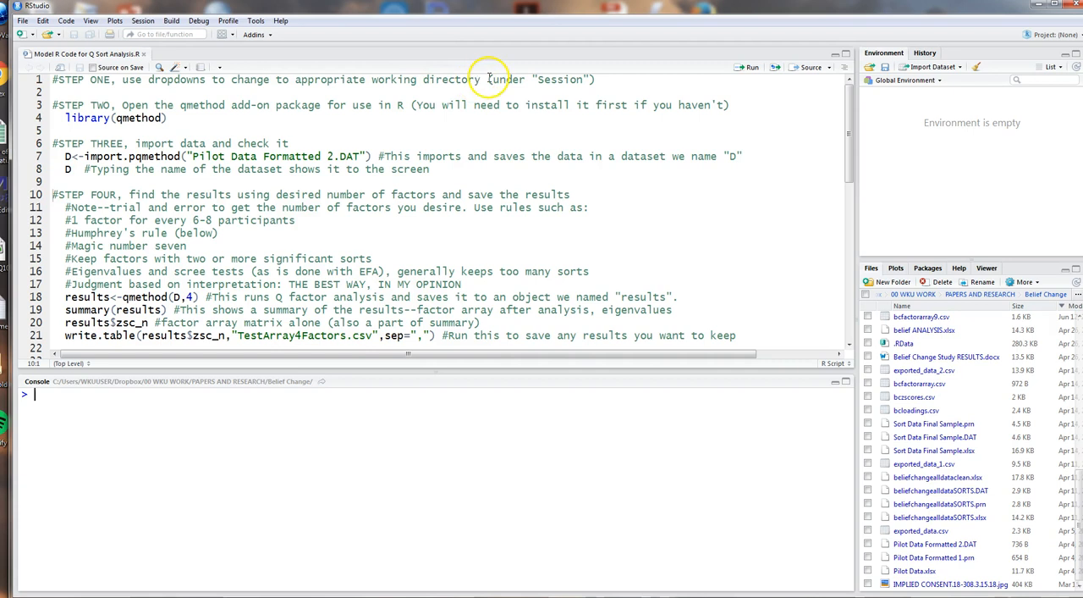
pyautogui.moveTo(433, 85)
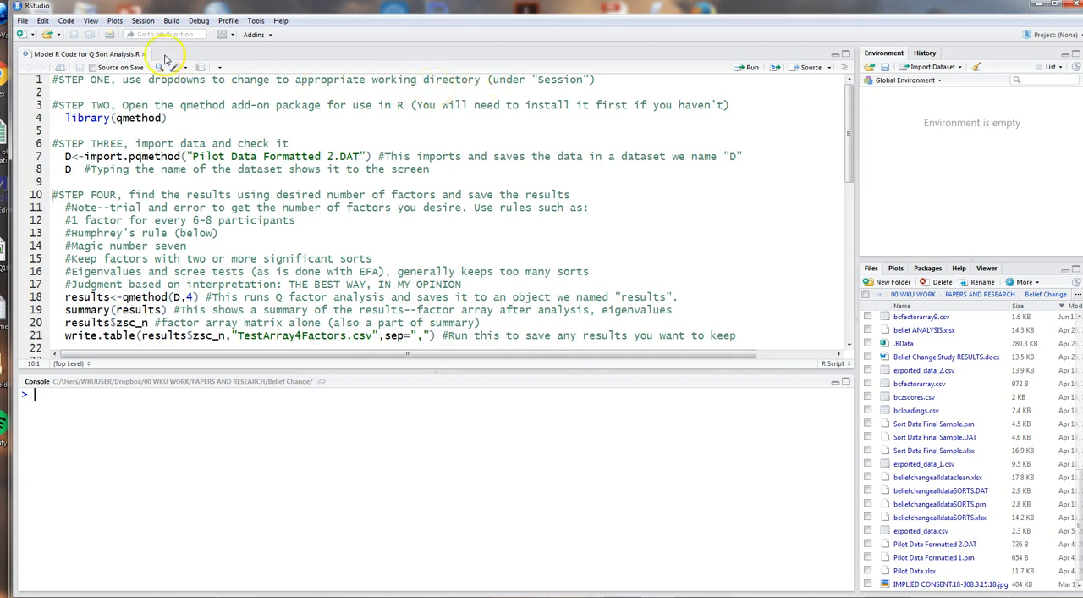
# - Enter qmethod as the package to install in the Install Packages dialog
pyautogui.click(142, 20)
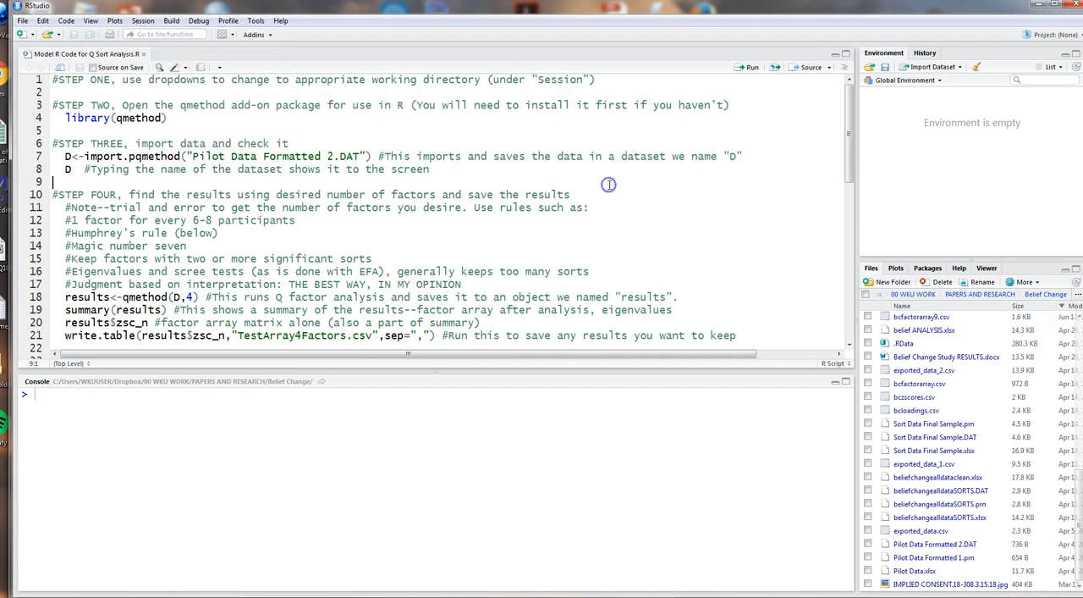
pyautogui.moveTo(405, 133)
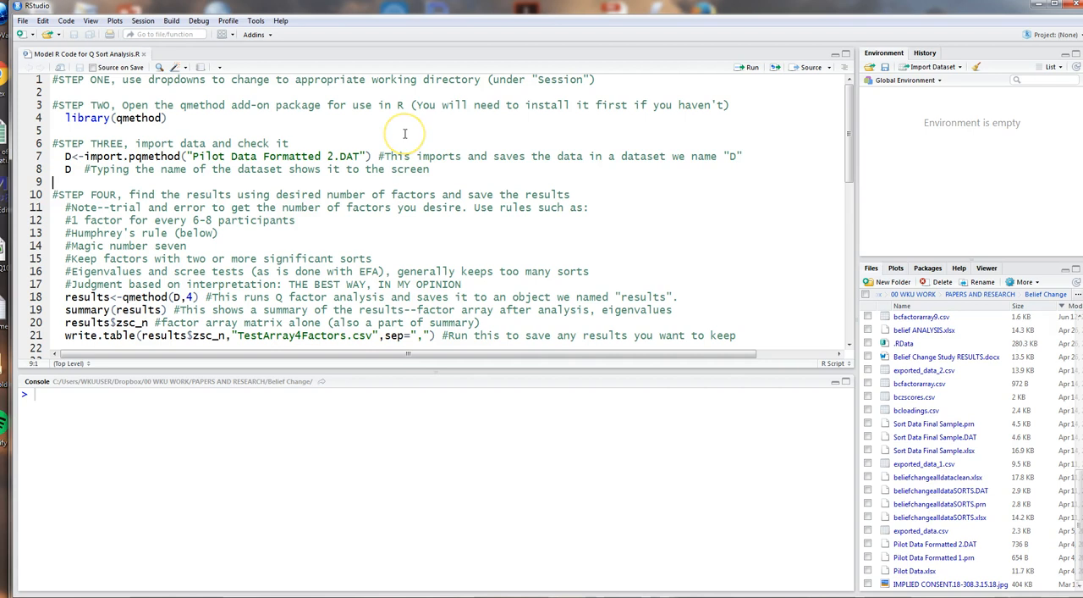
pyautogui.moveTo(405, 134)
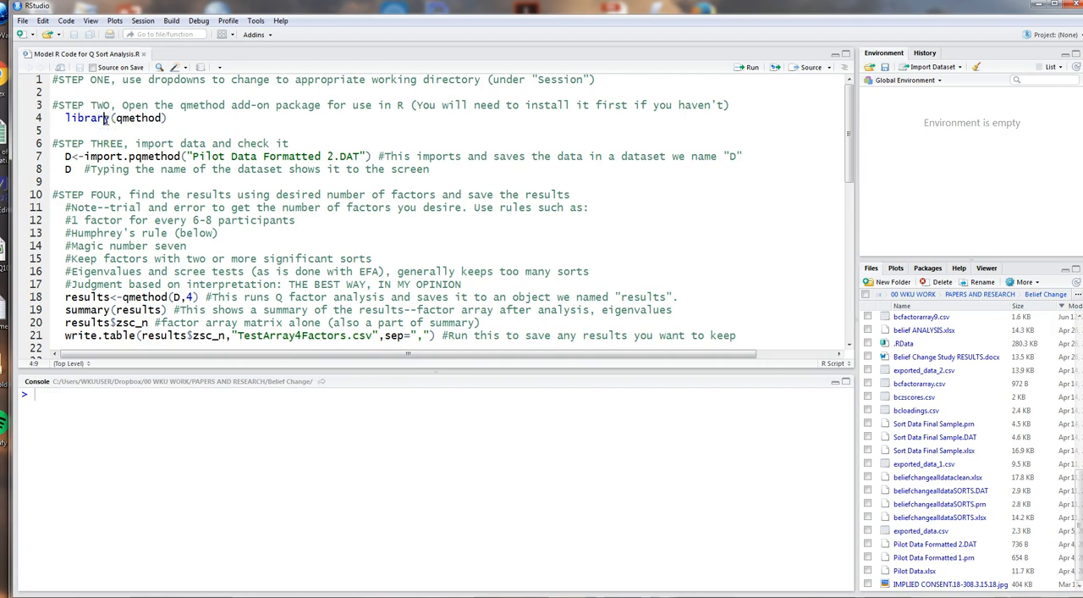
pyautogui.doubleClick(139, 119)
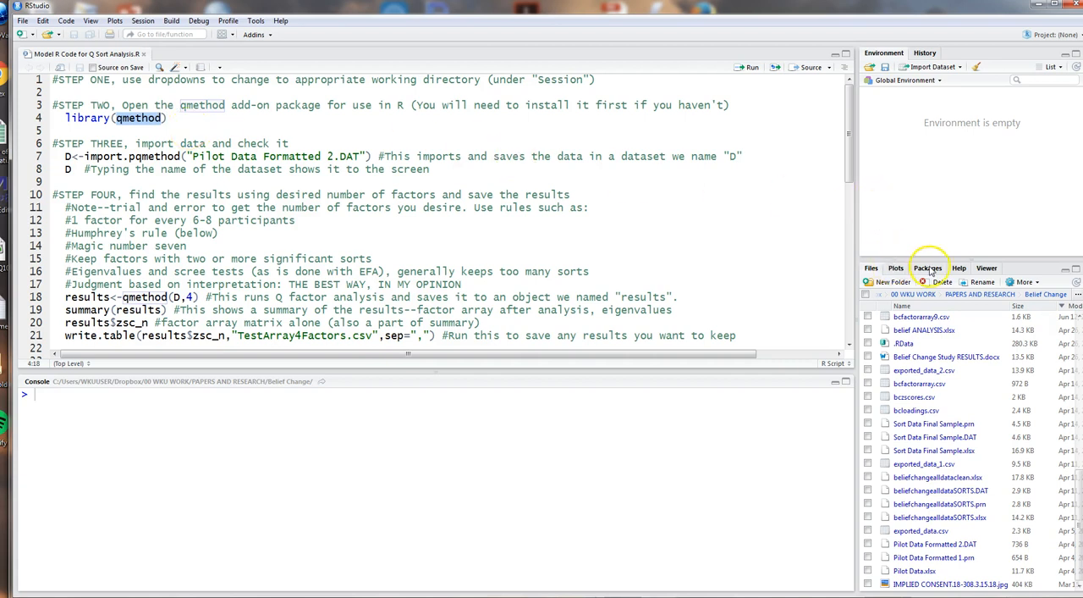
pyautogui.click(883, 282)
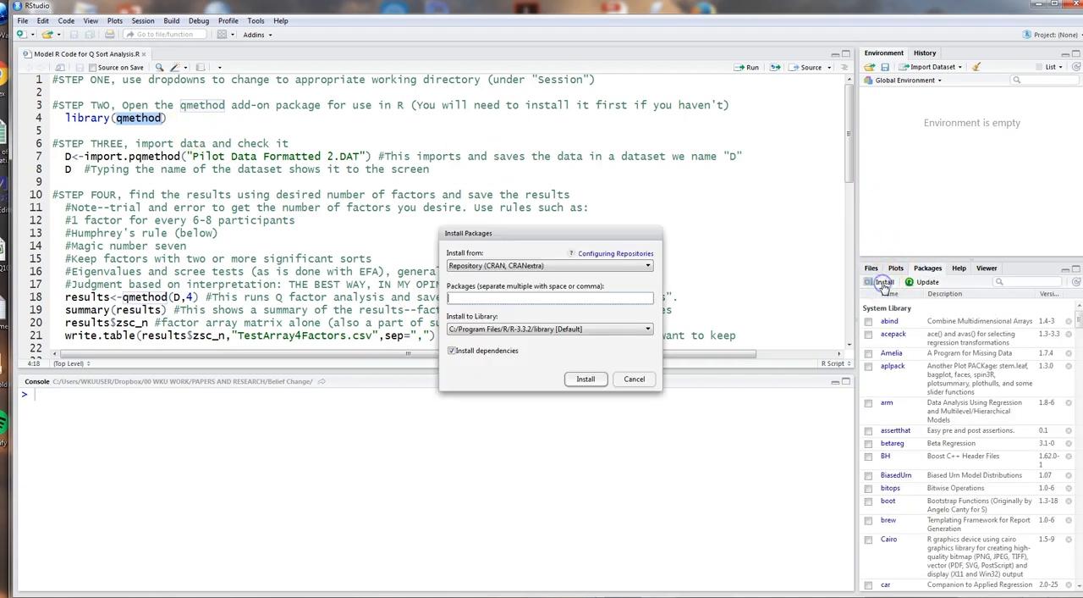
pyautogui.write('q')
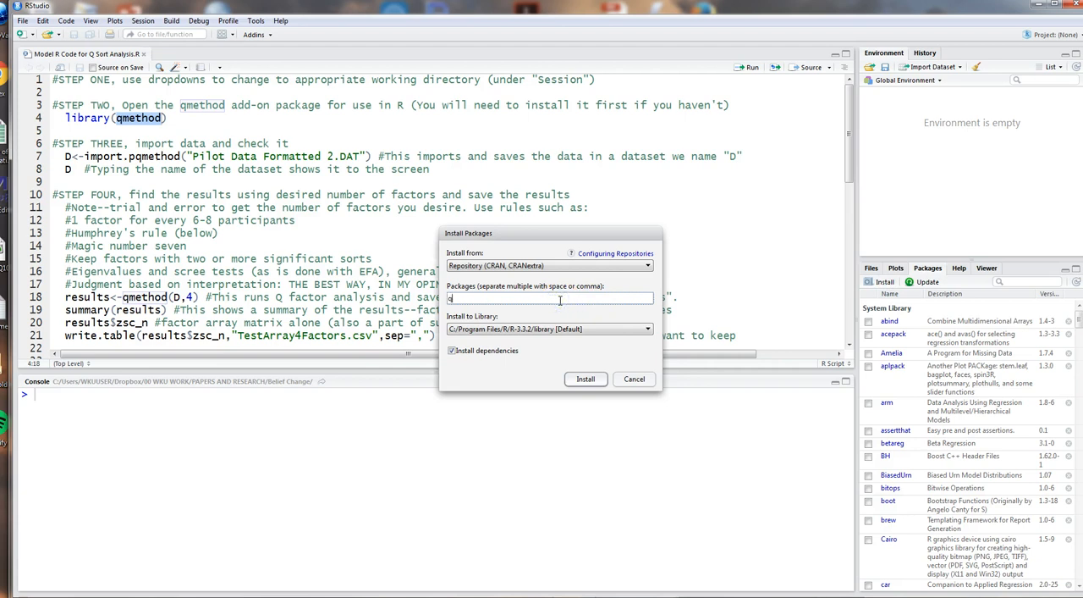
pyautogui.write('method')
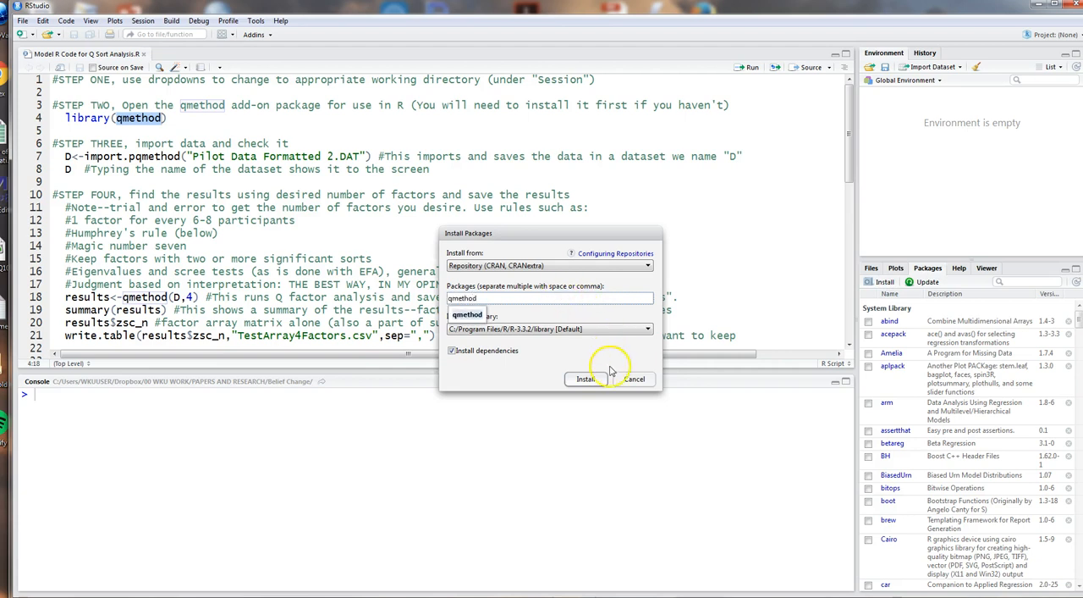
pyautogui.moveTo(613, 365)
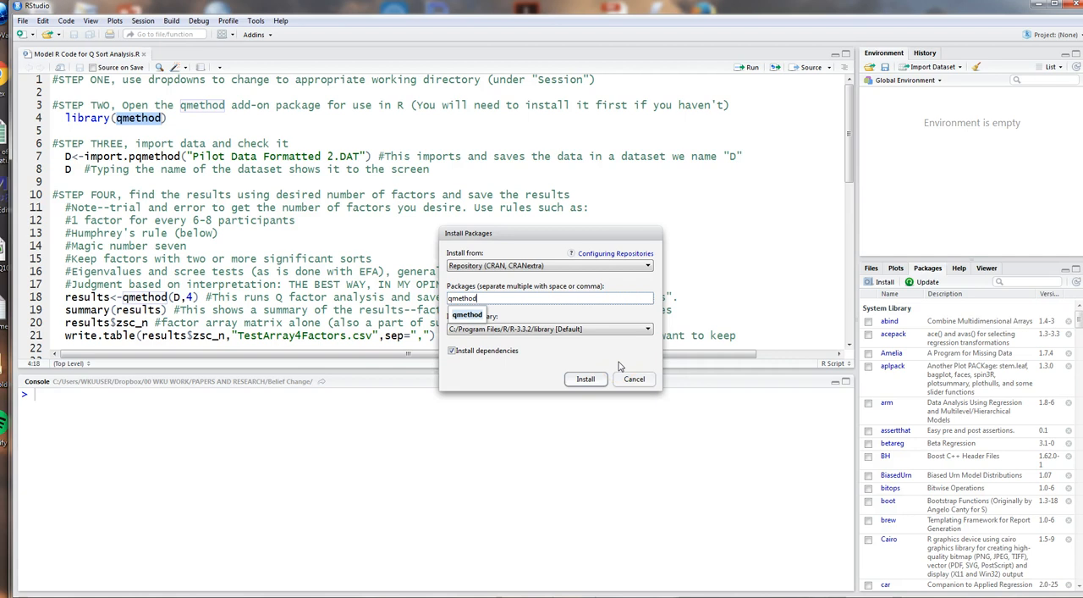
pyautogui.moveTo(635, 356)
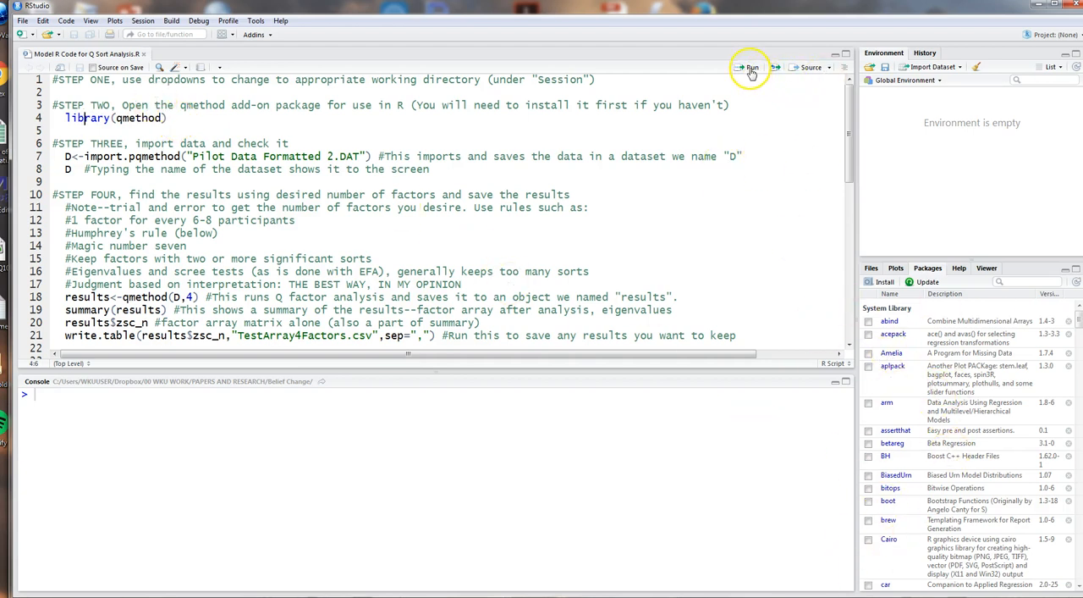
# - Run library(qmethod) to load the package, then position on the import line
pyautogui.click(748, 67)
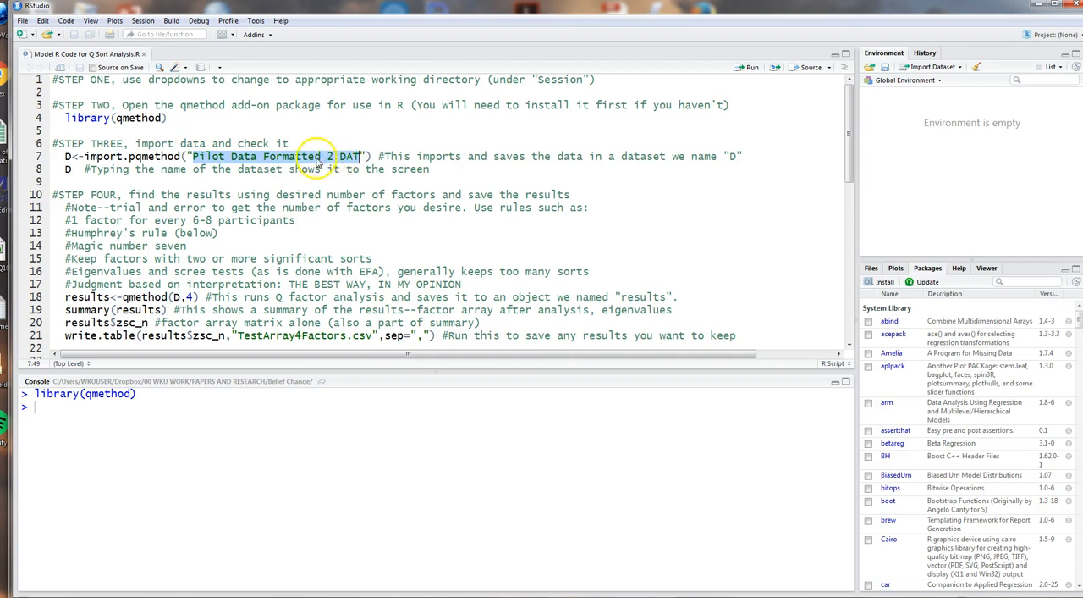
pyautogui.click(313, 156)
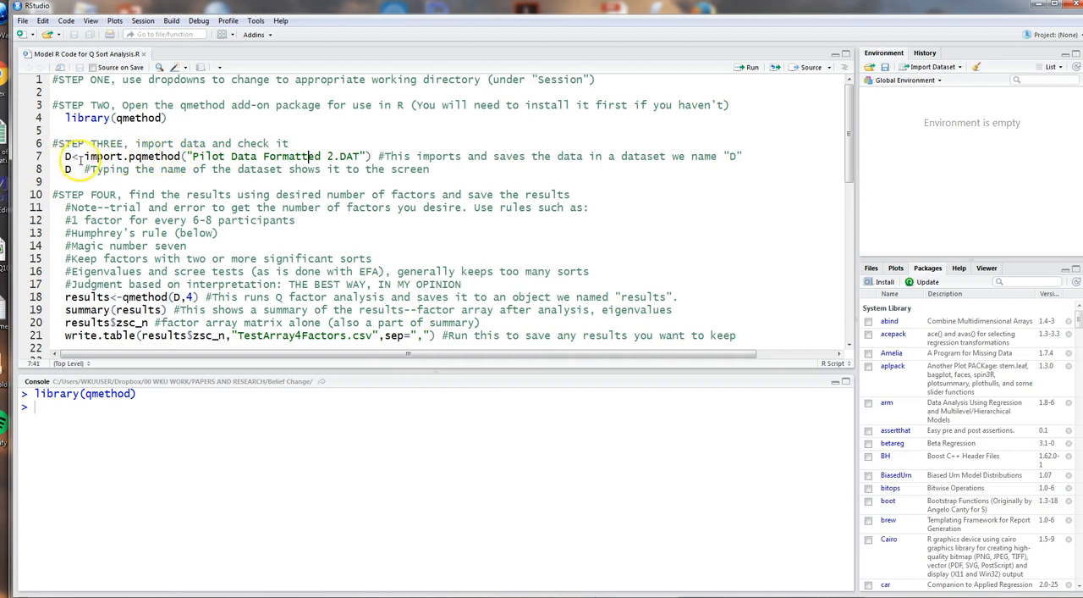
pyautogui.click(125, 156)
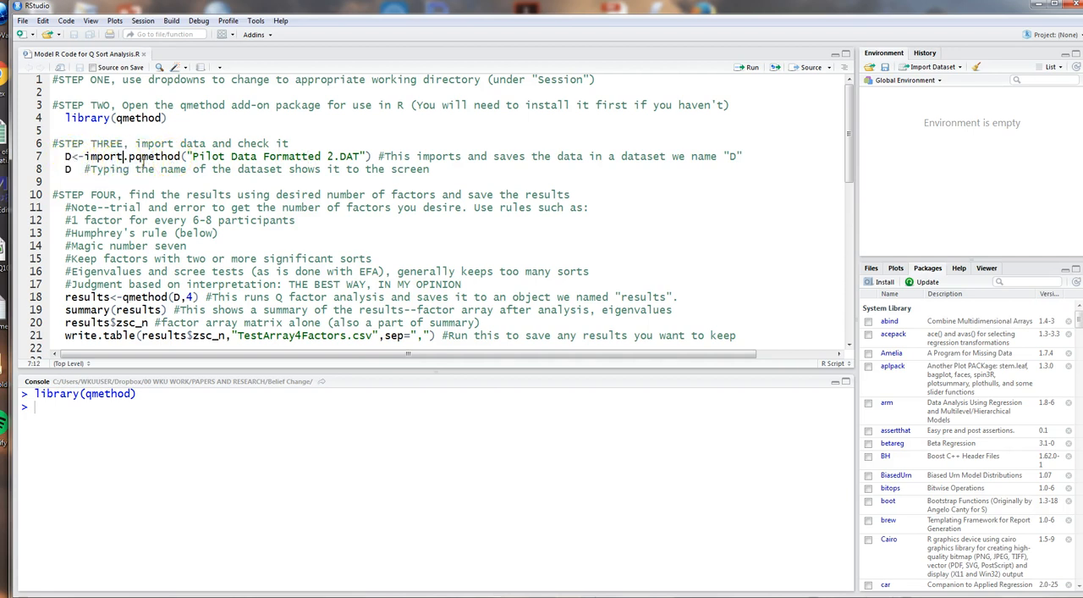
pyautogui.moveTo(748, 71)
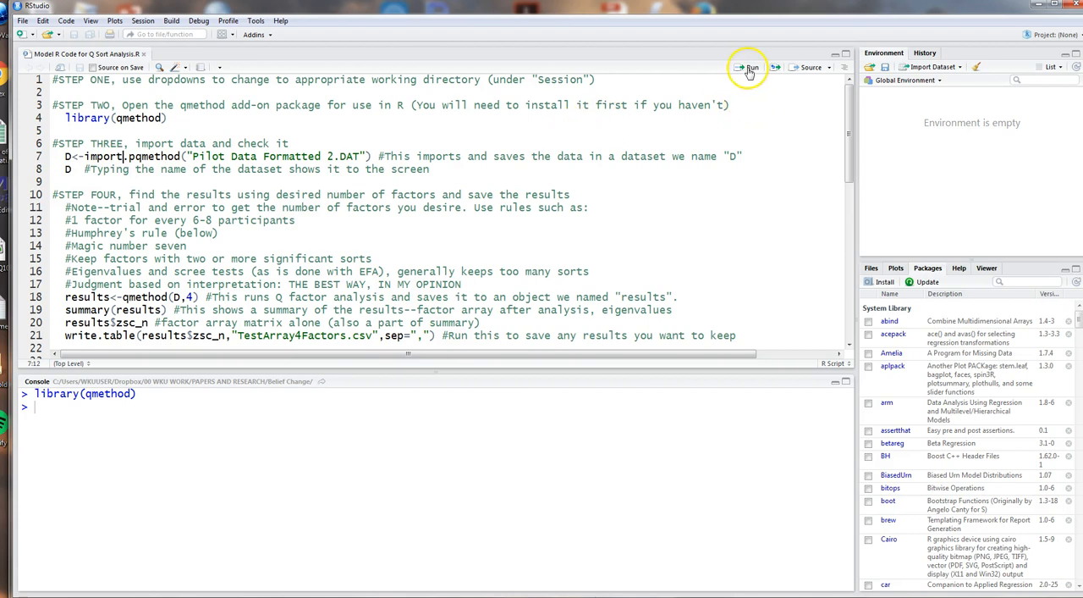
# - Import the .DAT Q-sort file as D with import.pqmethod and print D in the console
pyautogui.click(749, 68)
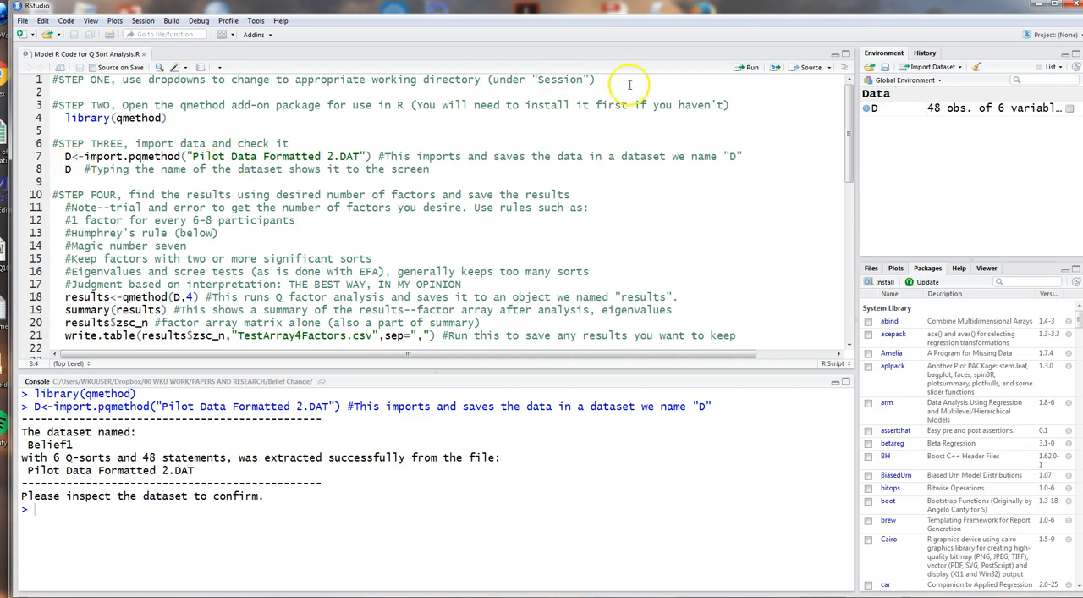
pyautogui.moveTo(752, 69)
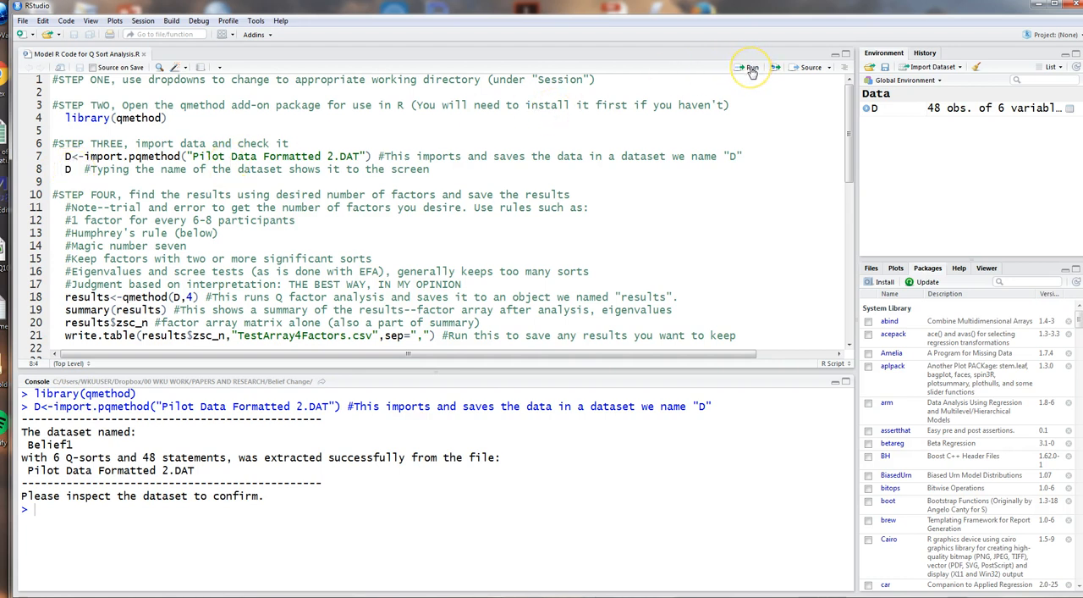
pyautogui.moveTo(750, 68)
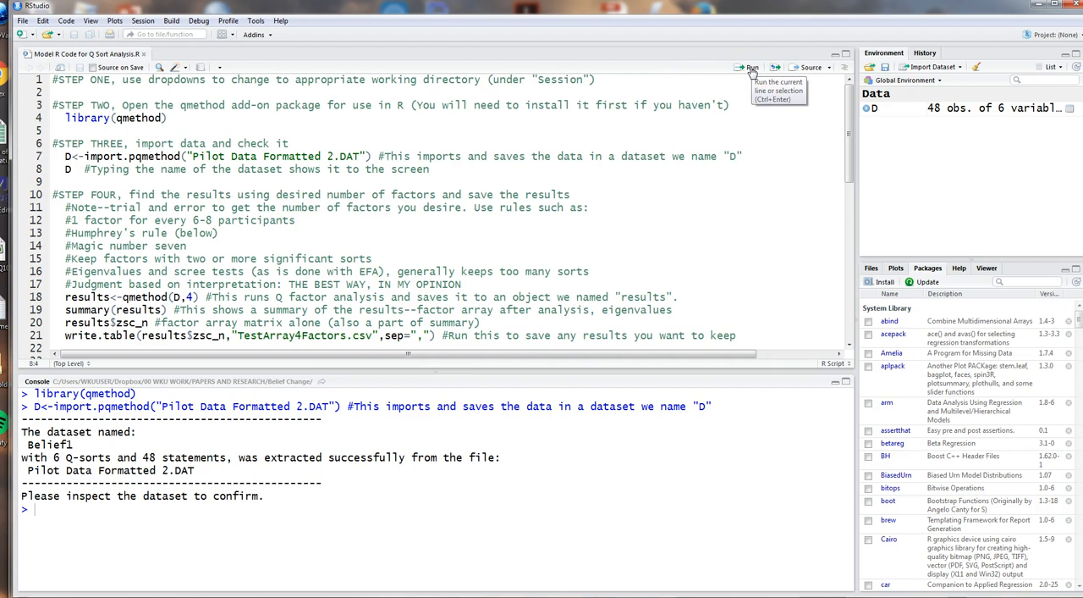
pyautogui.click(752, 68)
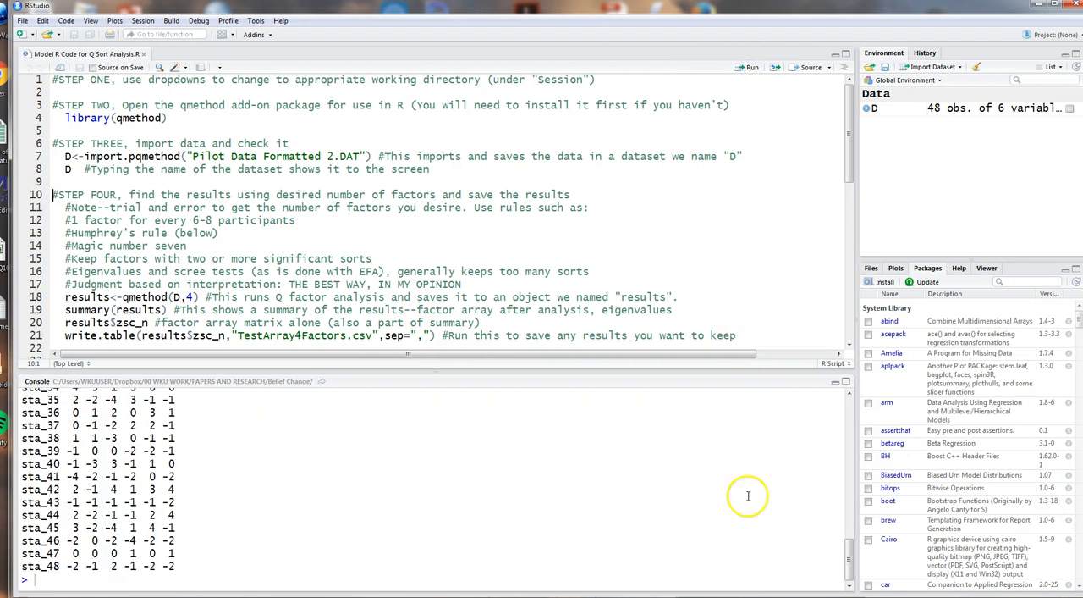
pyautogui.scroll(3)
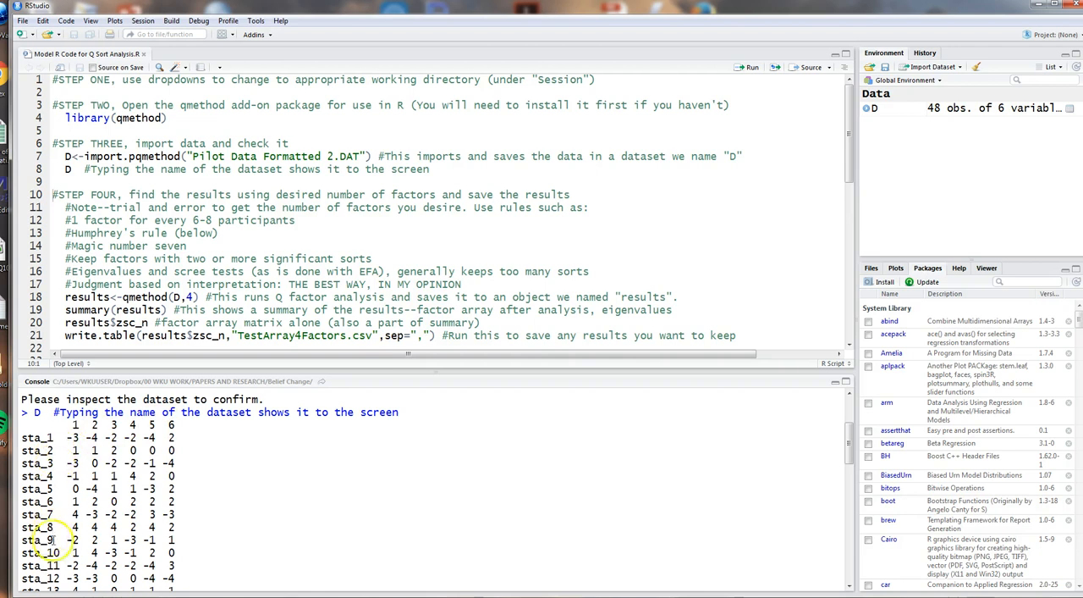
pyautogui.moveTo(840, 449)
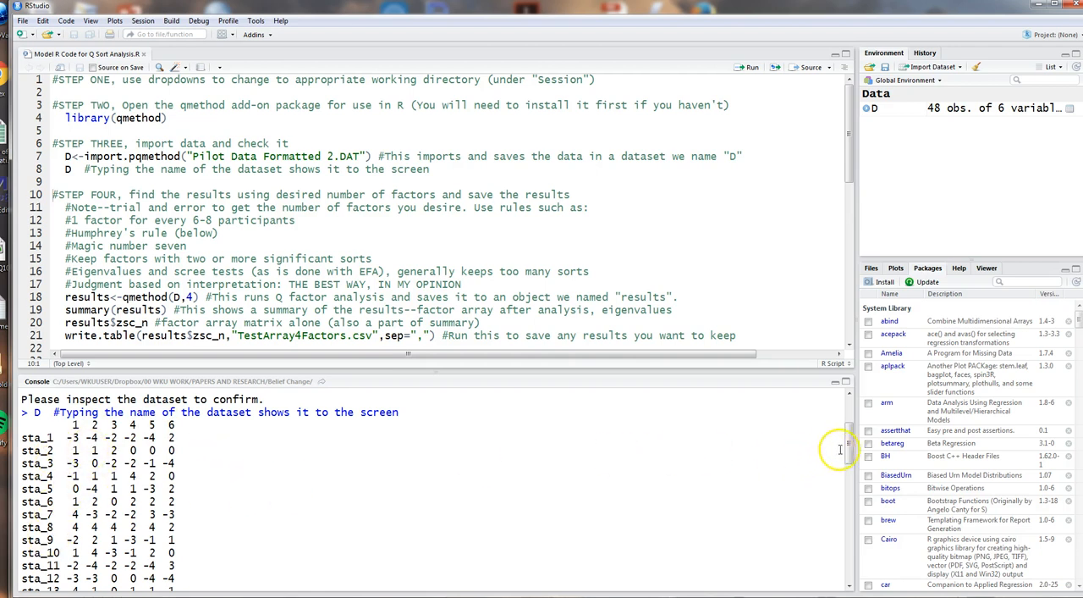
pyautogui.scroll(-3)
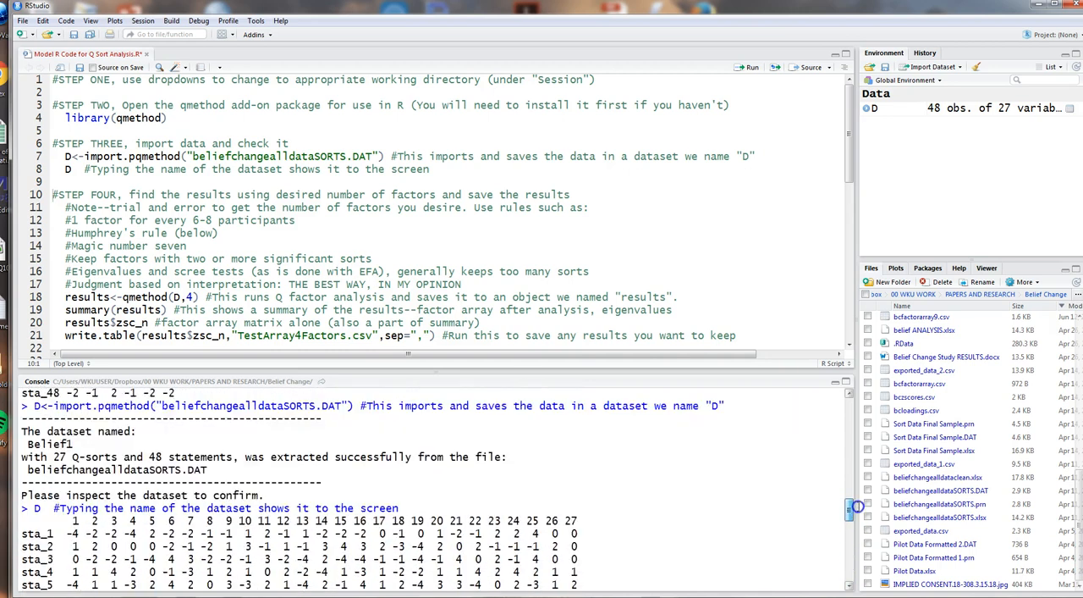
pyautogui.scroll(-3)
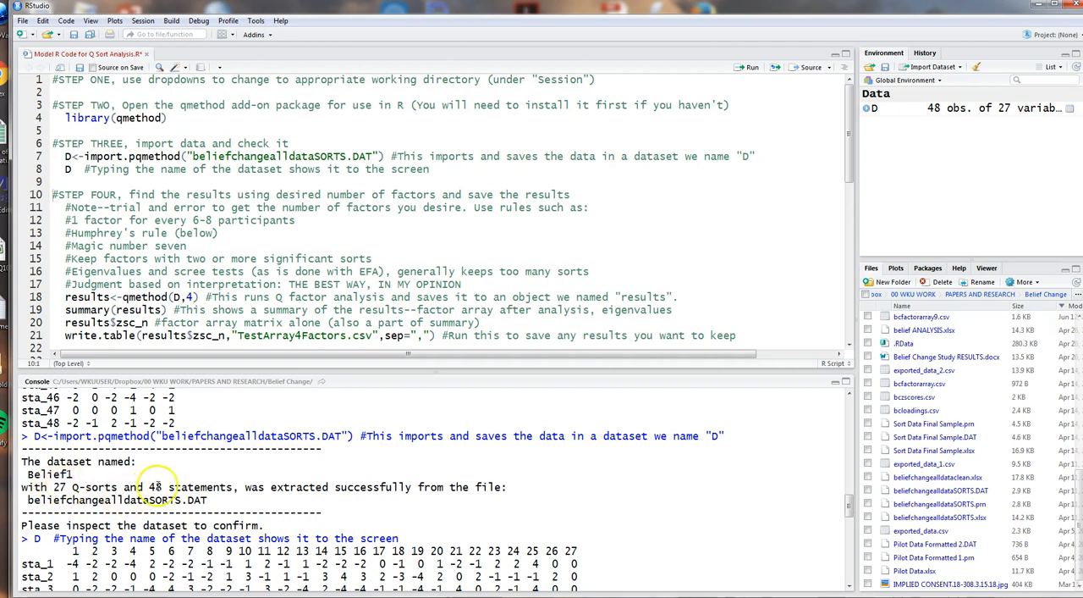
pyautogui.moveTo(411, 464)
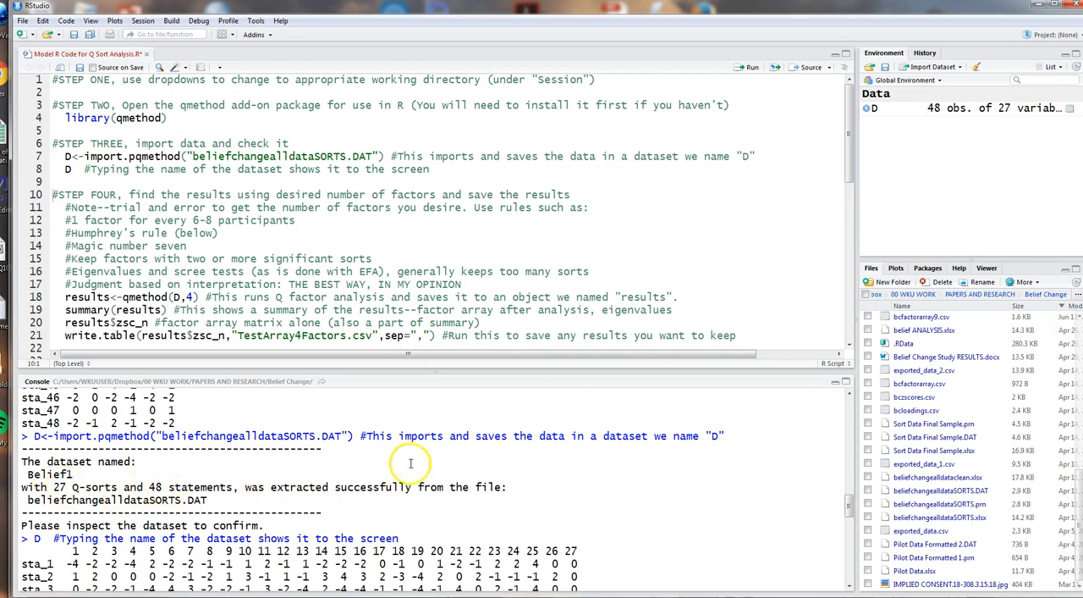
pyautogui.moveTo(826, 282)
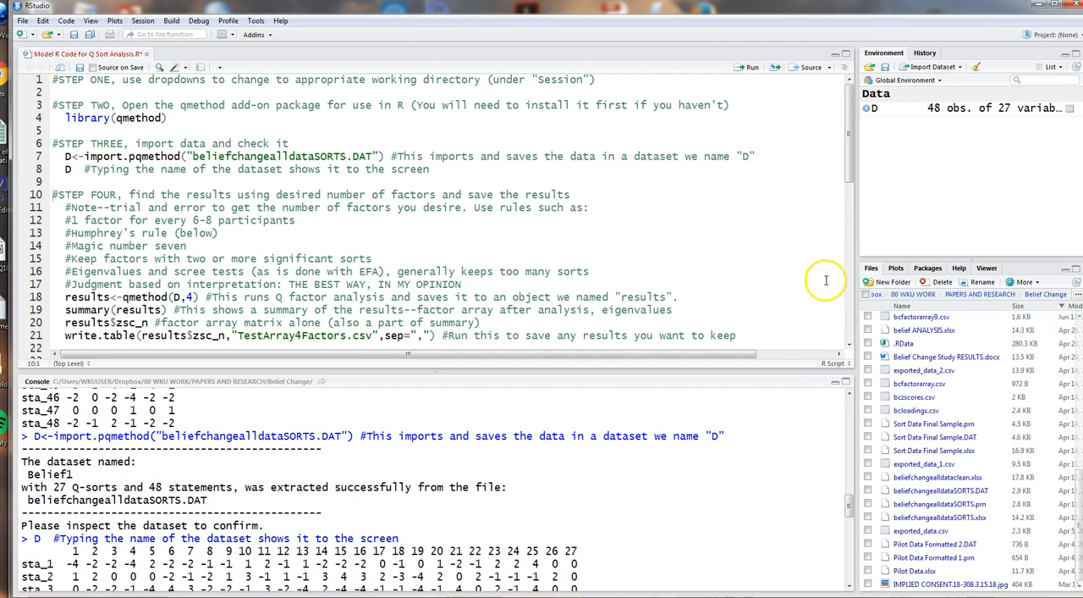
pyautogui.moveTo(850, 190)
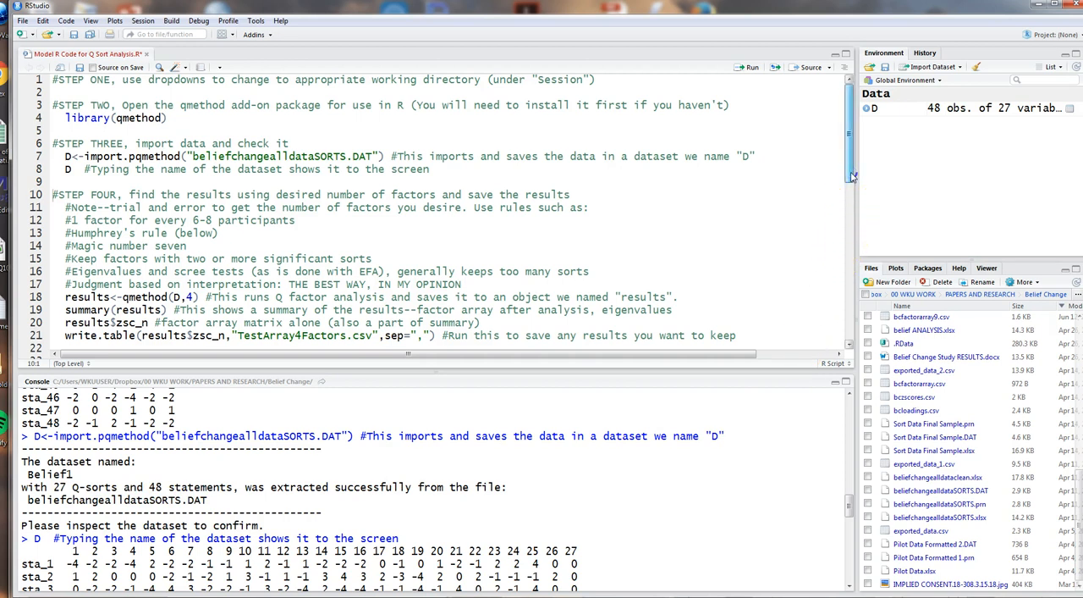
pyautogui.scroll(3)
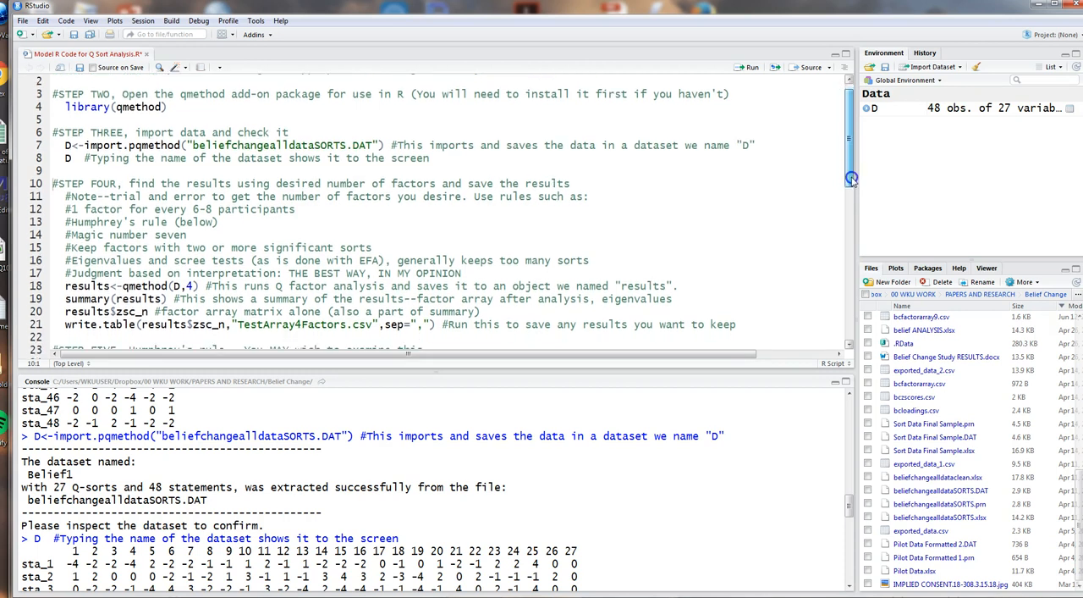
pyautogui.scroll(3)
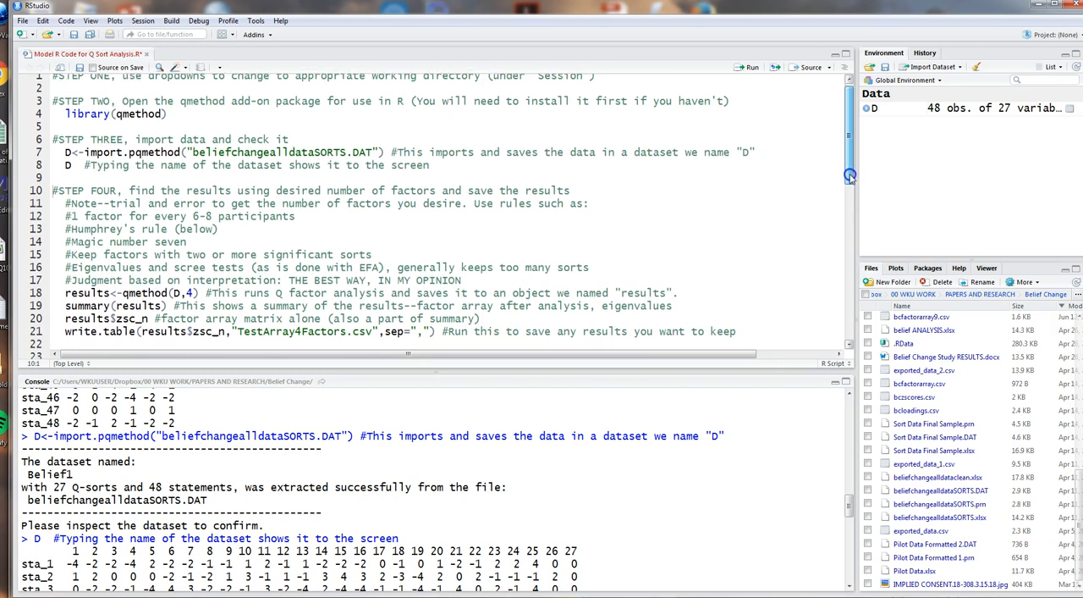
pyautogui.scroll(-3)
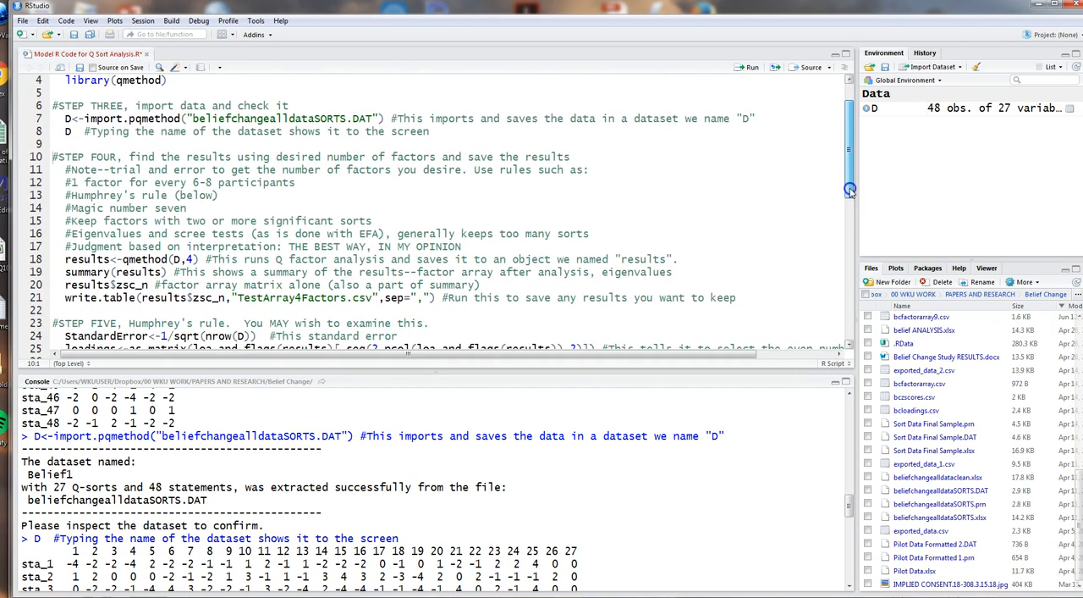
pyautogui.scroll(-3)
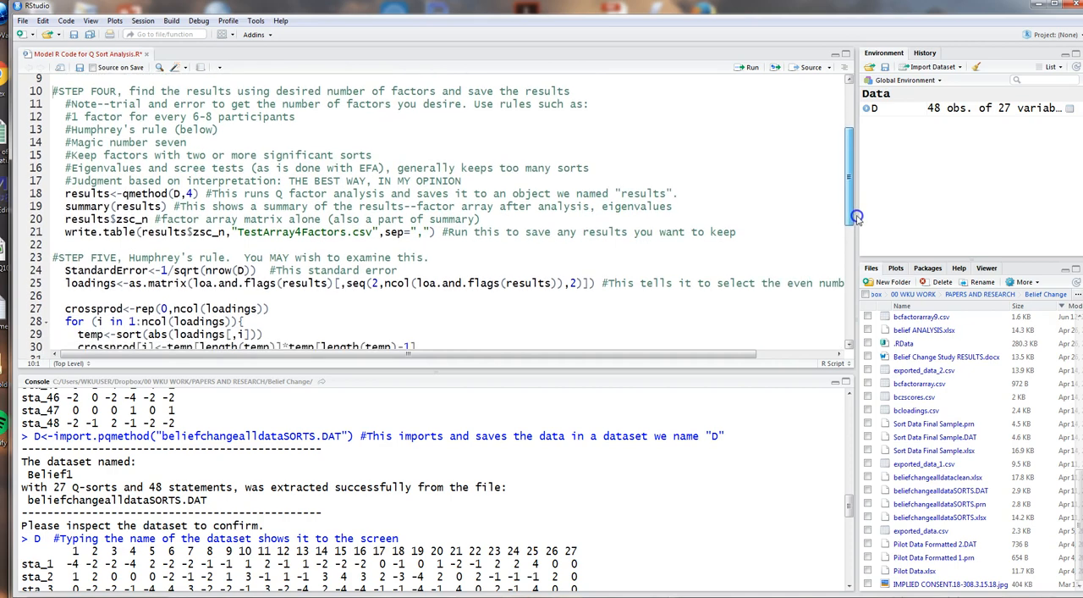
pyautogui.scroll(-3)
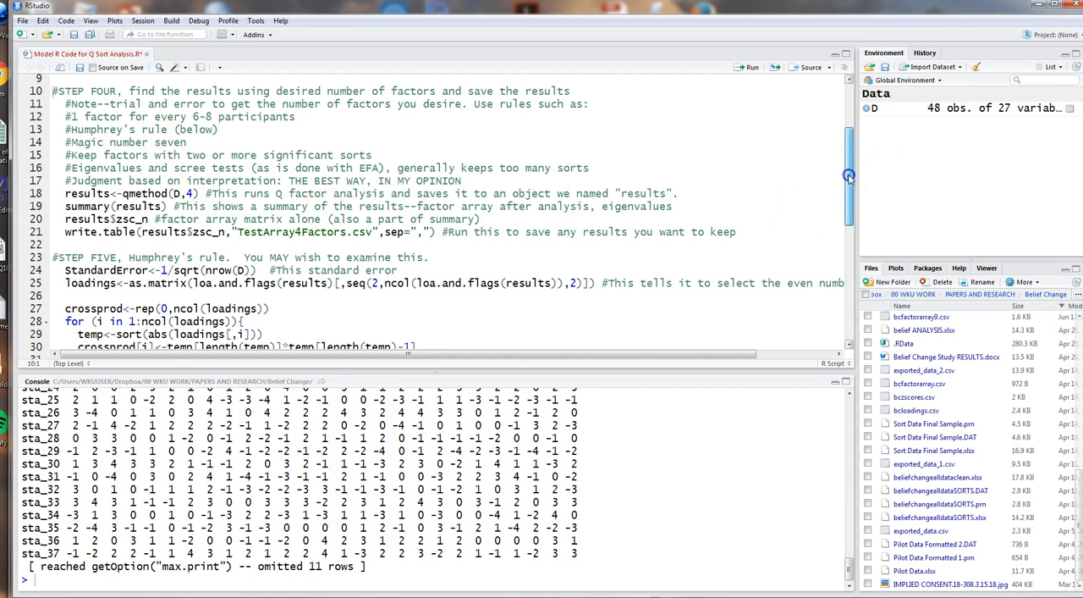
pyautogui.scroll(-3)
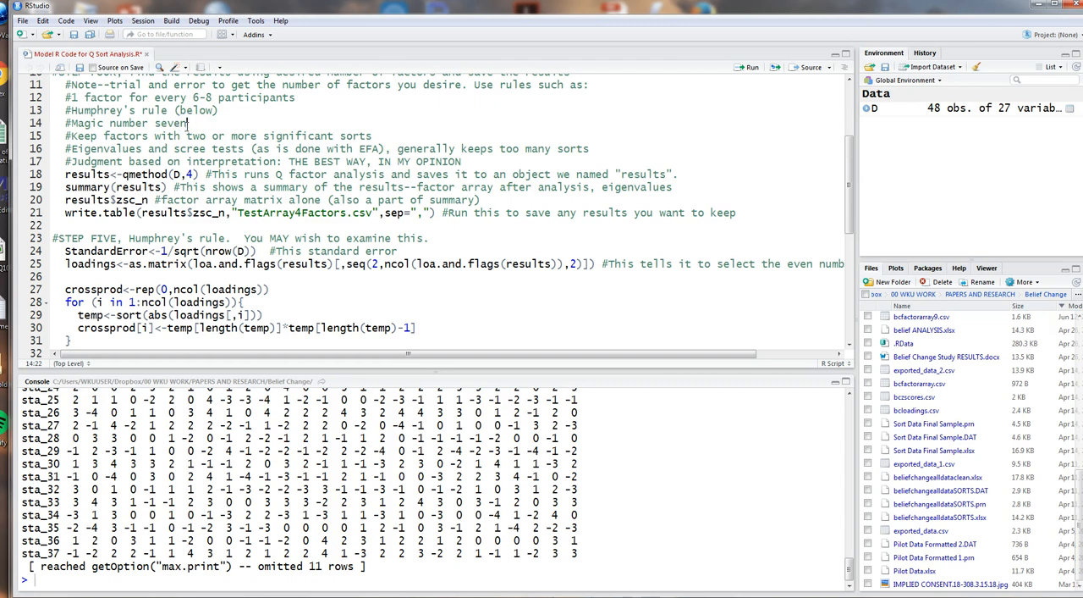
# - Change qmethod(D,4) to qmethod(D,7) and run it to store the 7-factor results
pyautogui.doubleClick(211, 135)
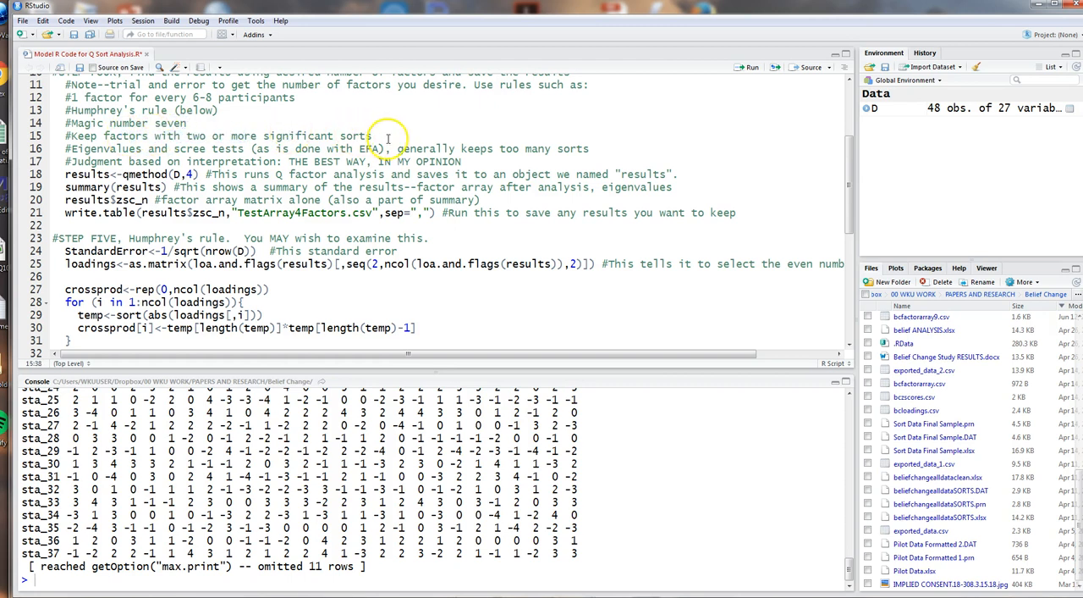
pyautogui.click(373, 135)
pyautogui.write('7')
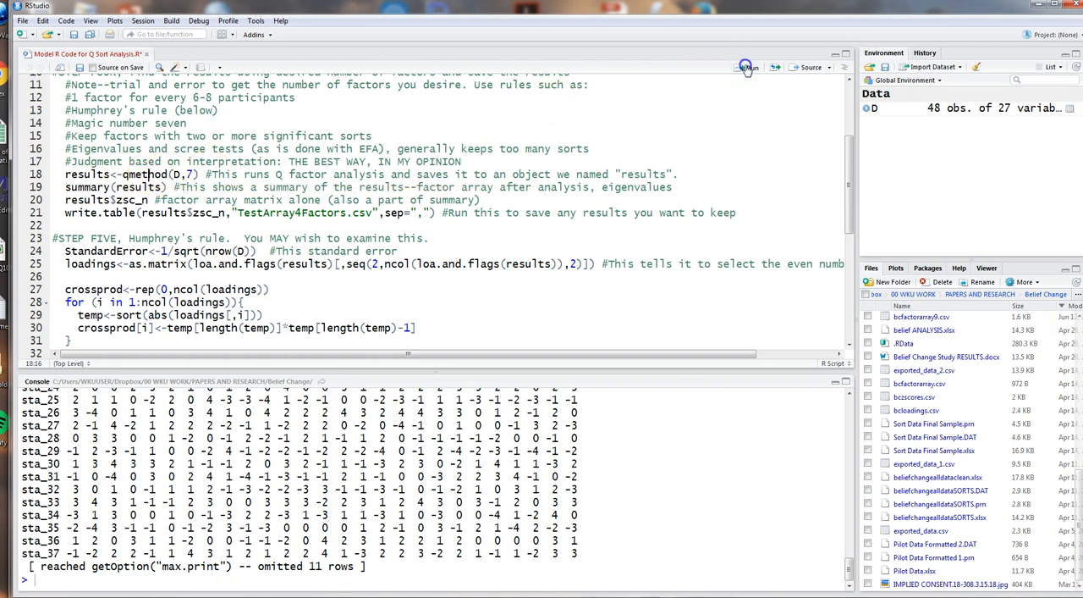
pyautogui.click(748, 67)
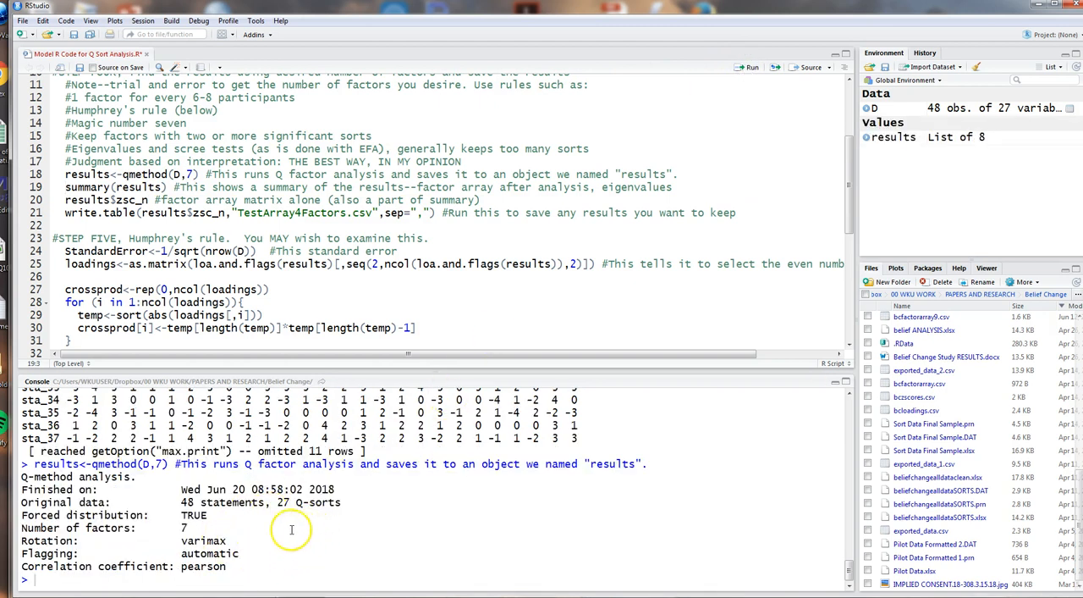
pyautogui.moveTo(346, 542)
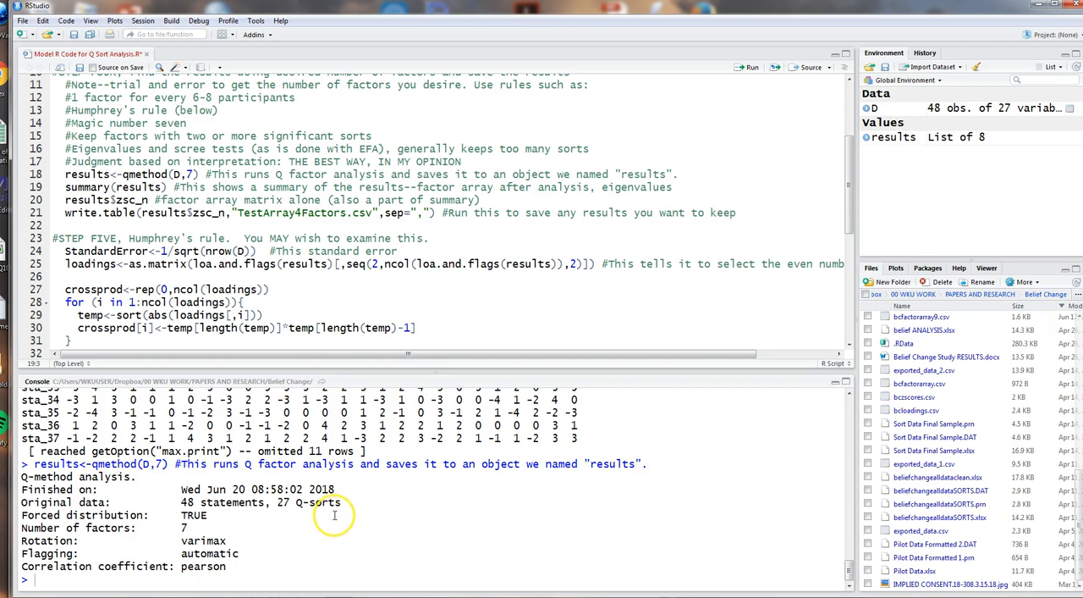
pyautogui.moveTo(290, 549)
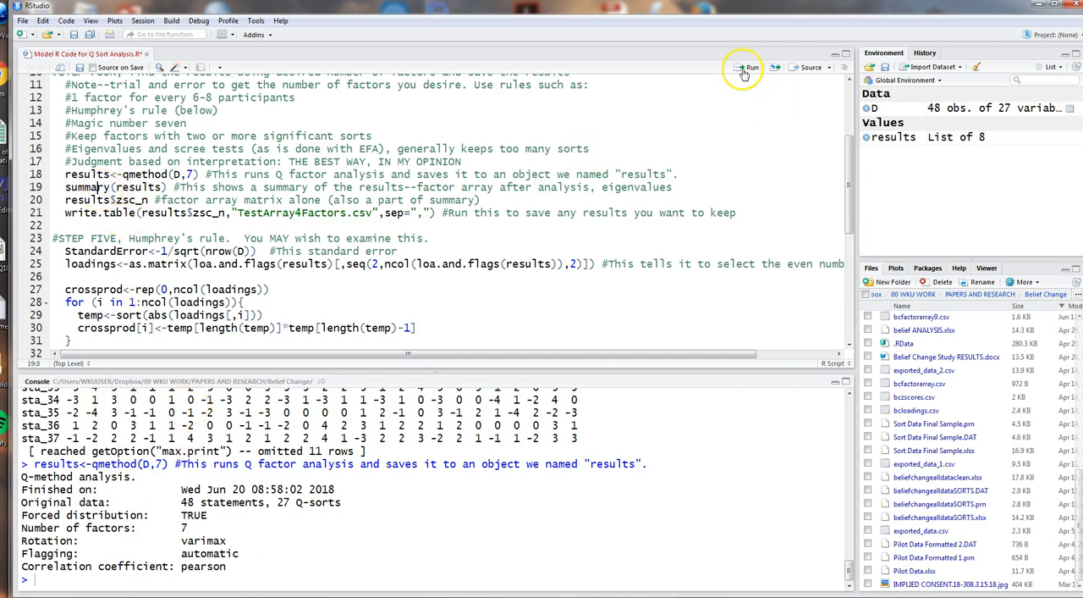
# - Run summary(results) and review factor scores for 48 statements and the Eigenvalues row
pyautogui.click(749, 68)
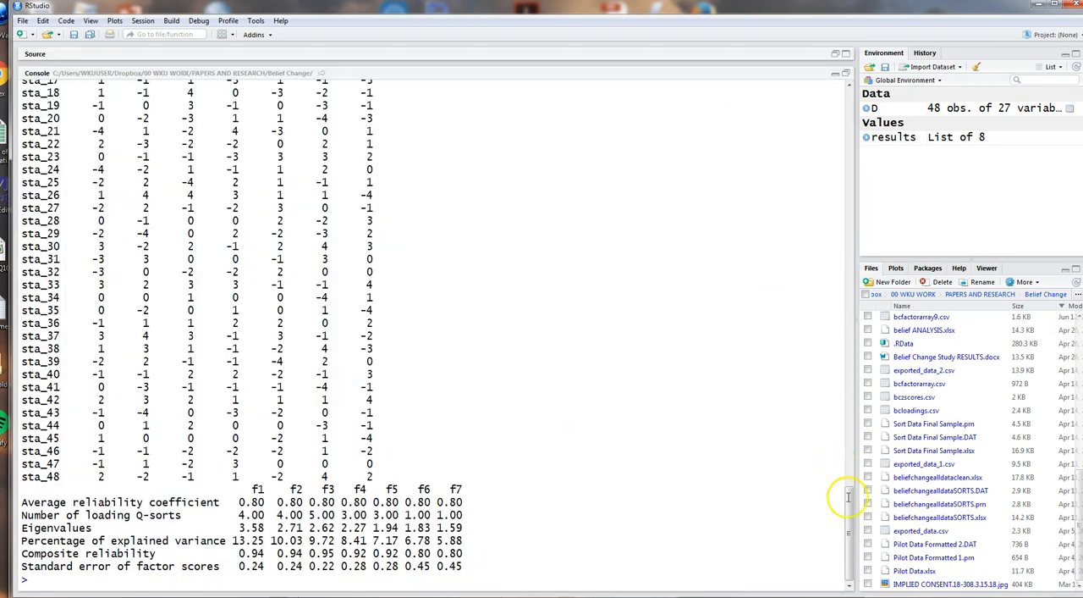
pyautogui.scroll(3)
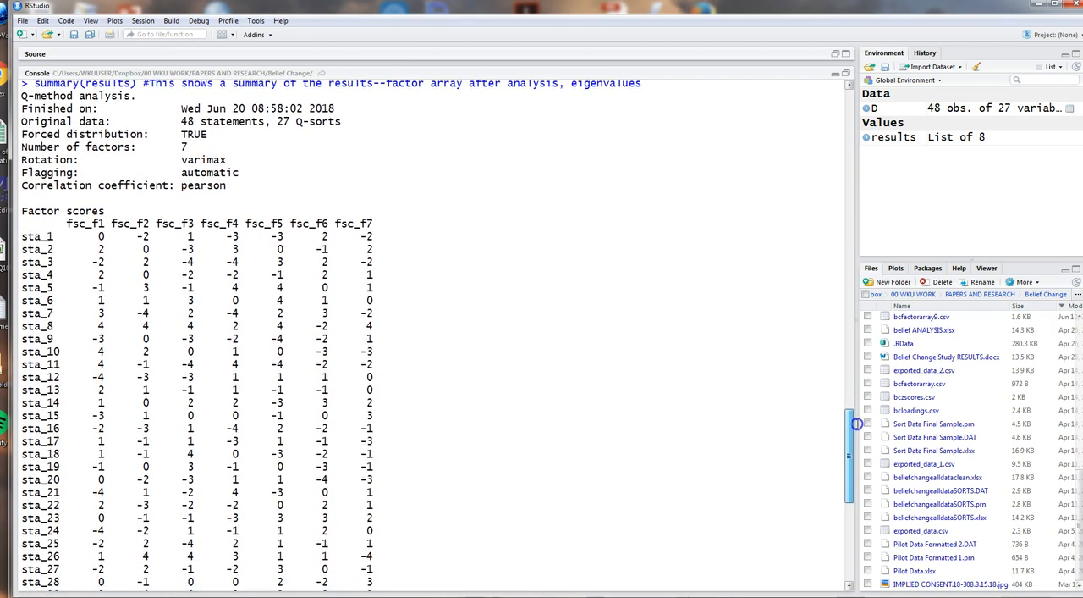
pyautogui.scroll(-3)
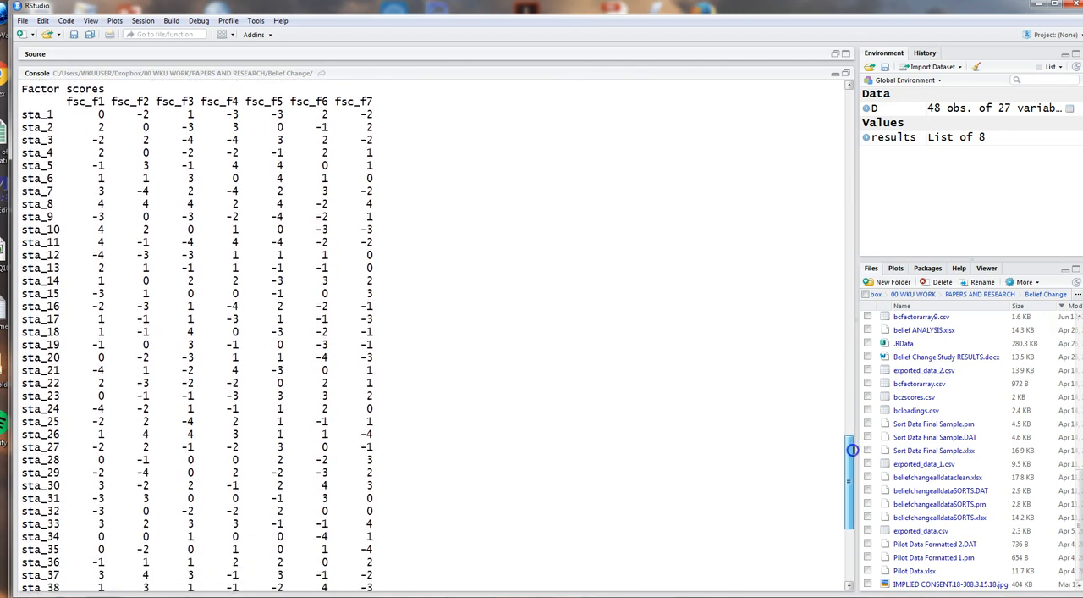
pyautogui.scroll(-3)
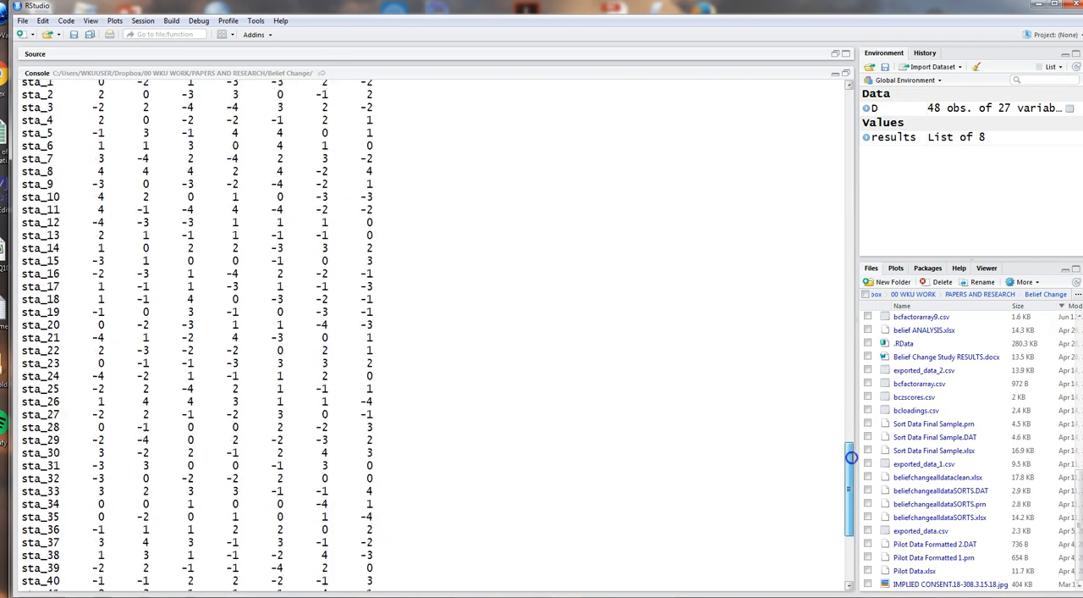
pyautogui.scroll(-3)
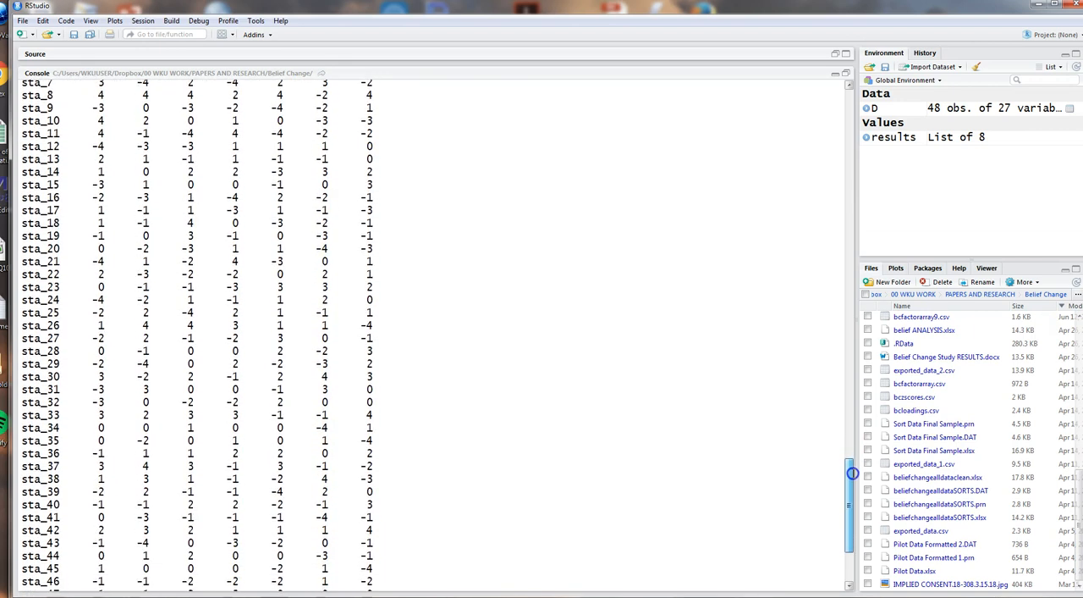
pyautogui.scroll(3)
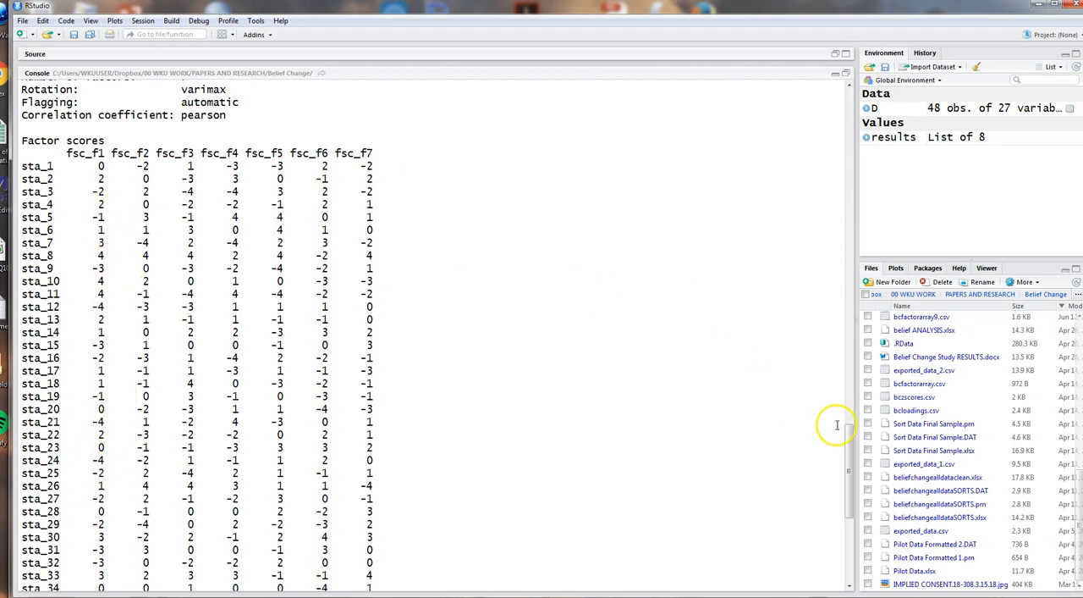
pyautogui.scroll(-3)
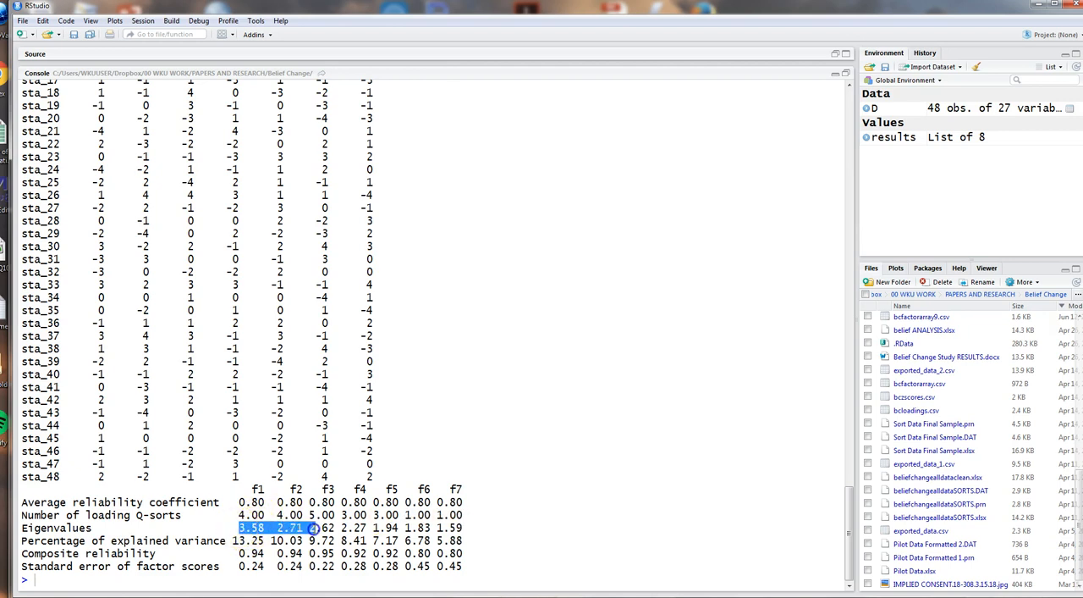
pyautogui.moveTo(318, 528); pyautogui.dragTo(461, 529)
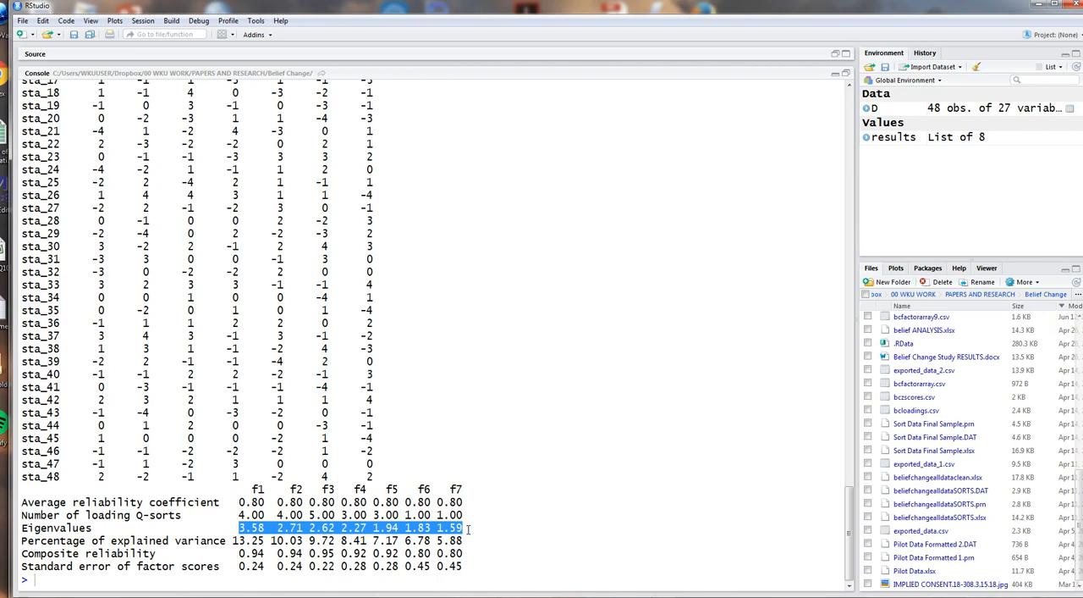
pyautogui.click(349, 529)
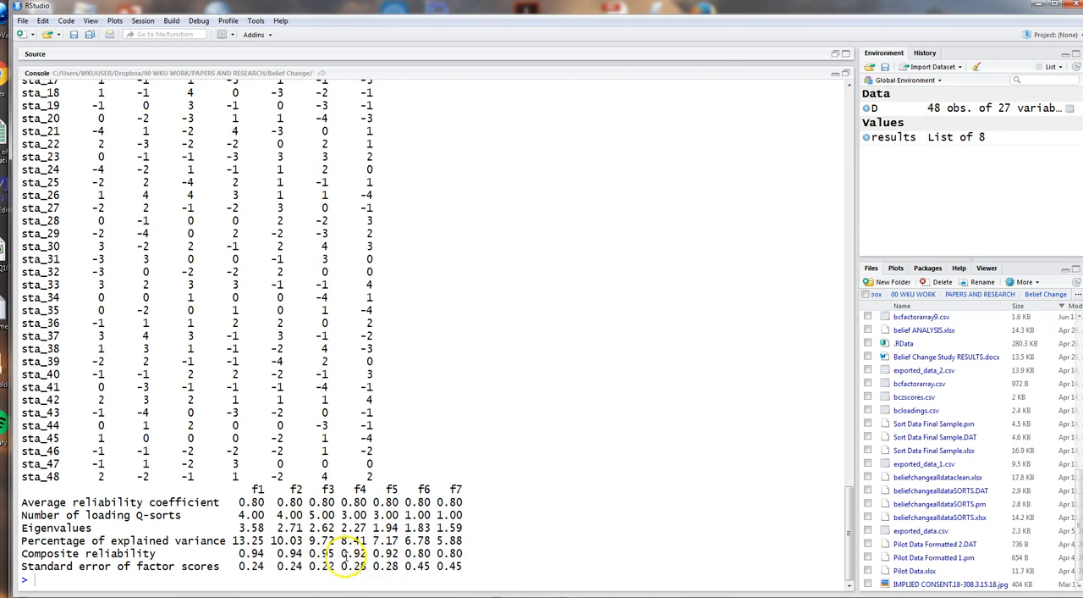
pyautogui.moveTo(466, 565)
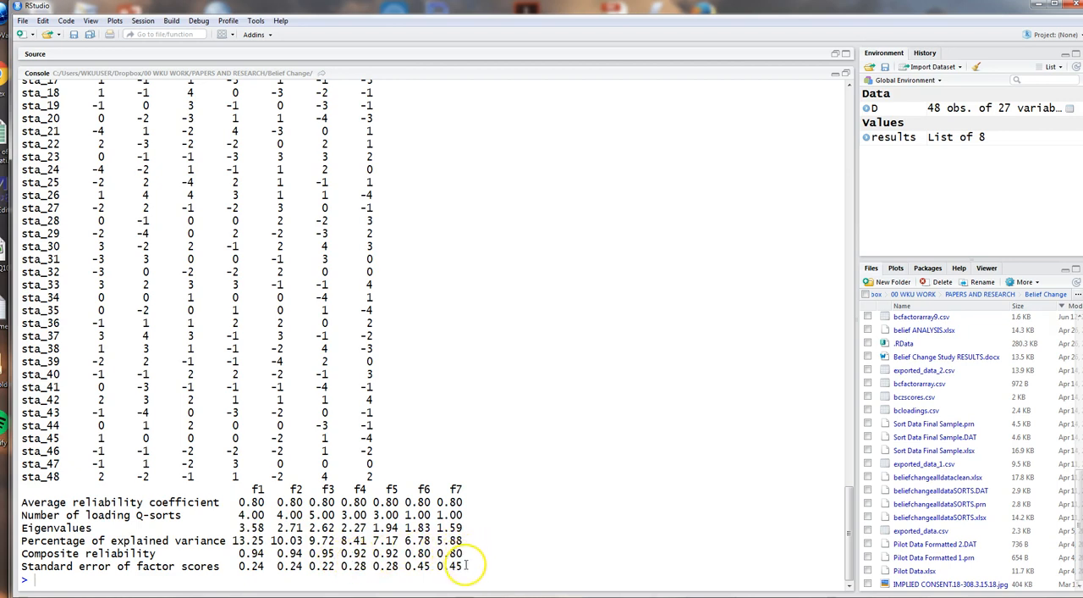
pyautogui.moveTo(514, 569)
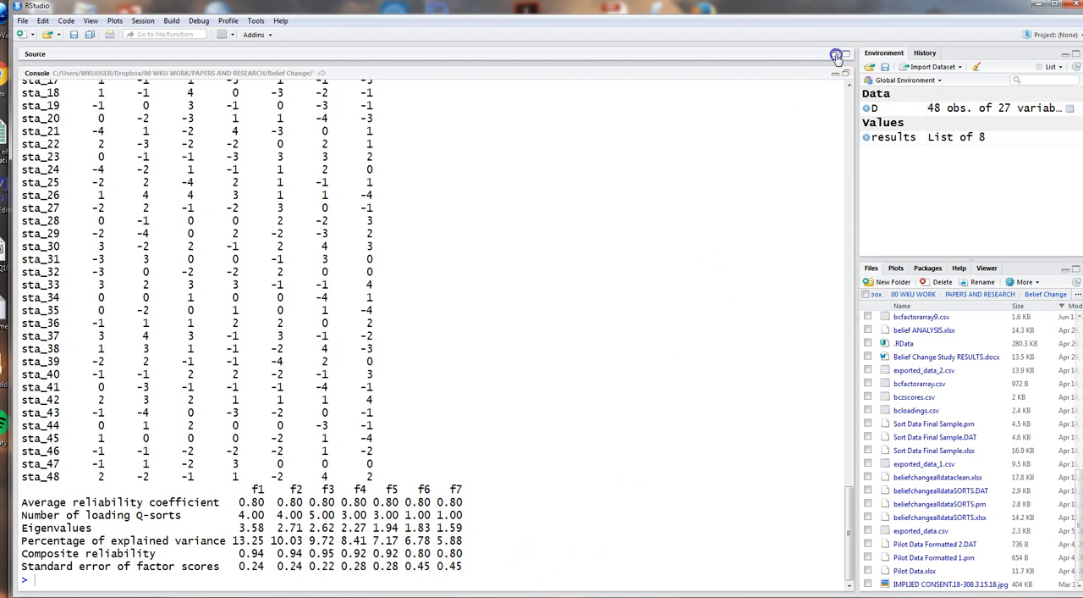
# - Restore the script pane and replace TestArray4Factors with Name in the write.table line
pyautogui.click(836, 54)
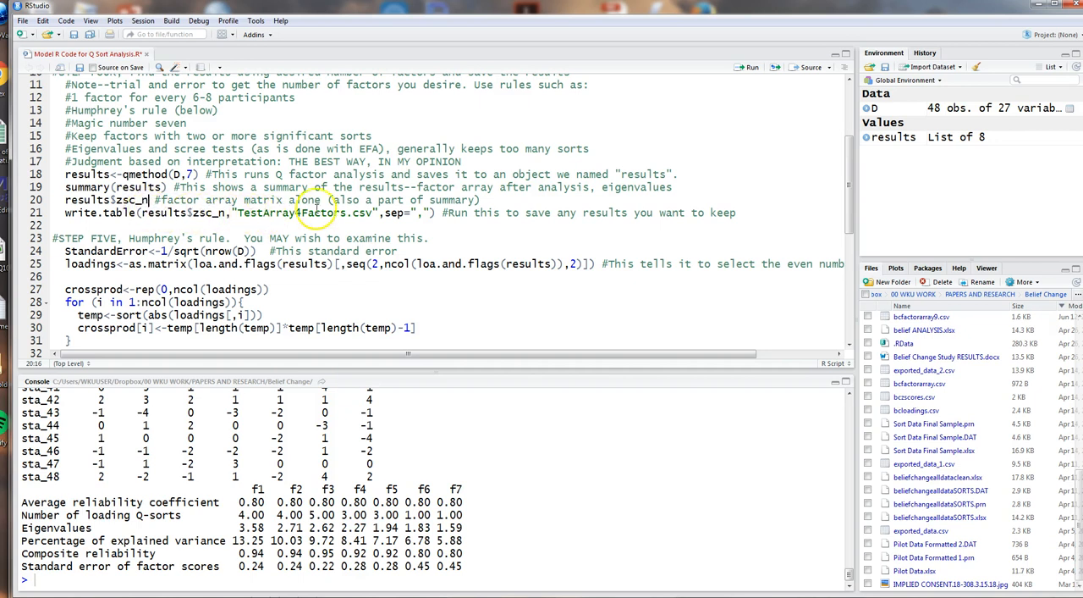
pyautogui.doubleClick(291, 213)
pyautogui.write('Nam')
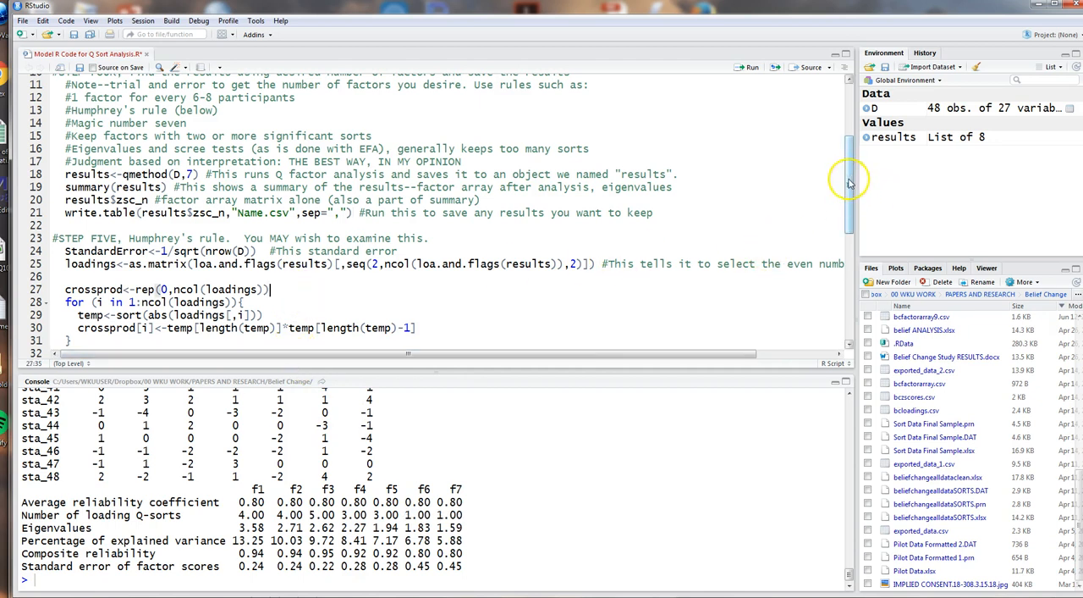
pyautogui.scroll(-3)
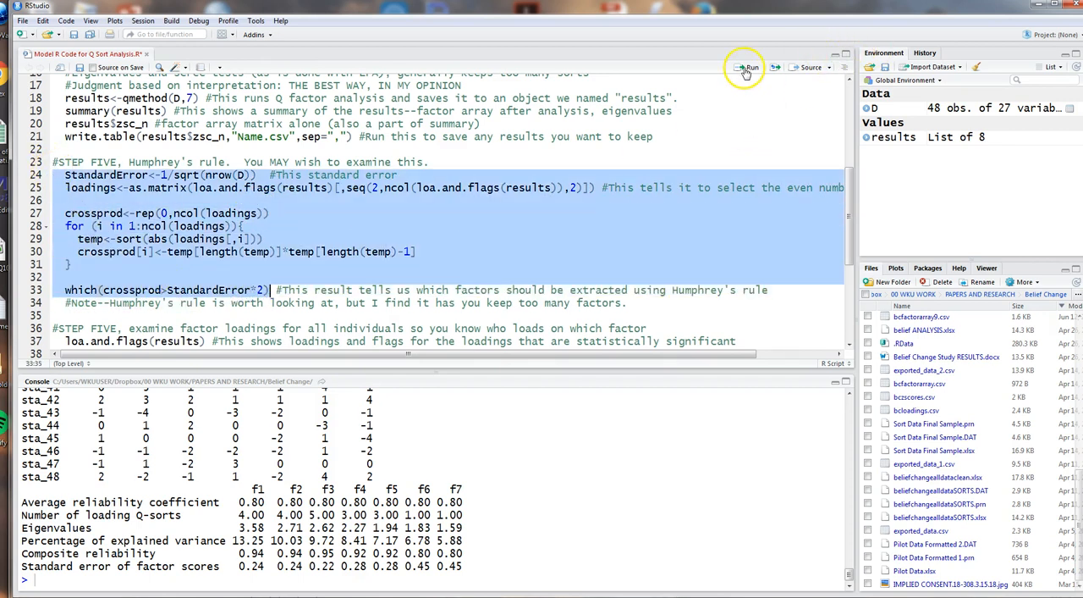
pyautogui.click(748, 68)
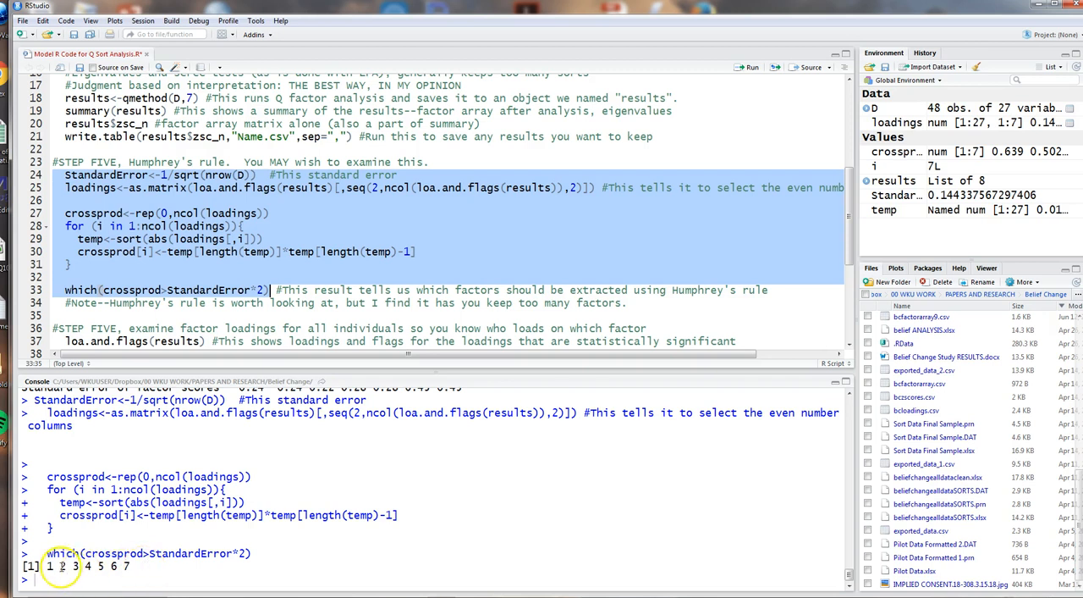
pyautogui.moveTo(144, 567)
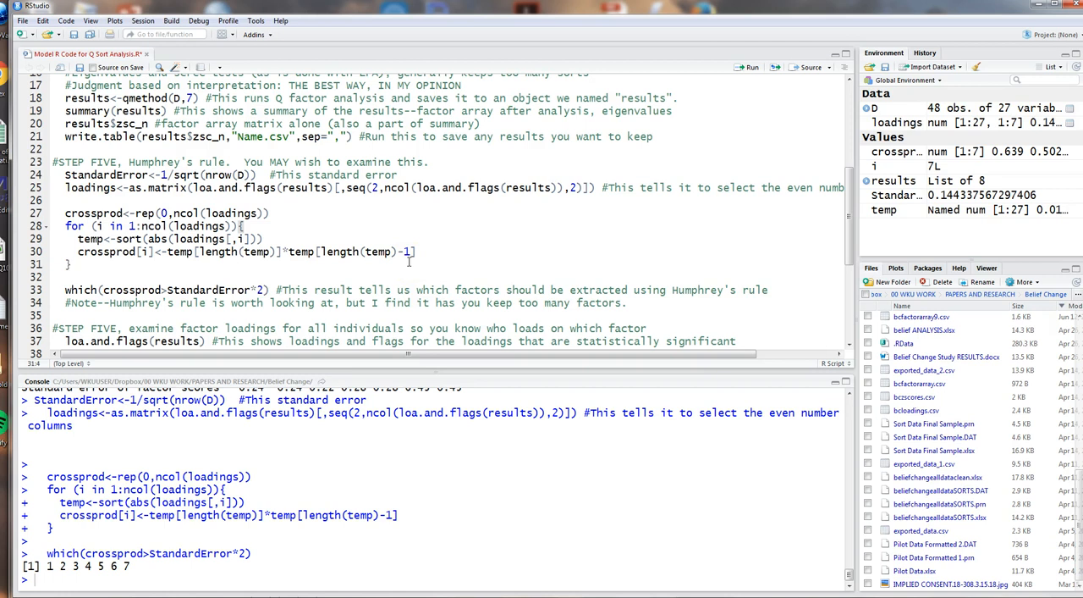
pyautogui.scroll(3)
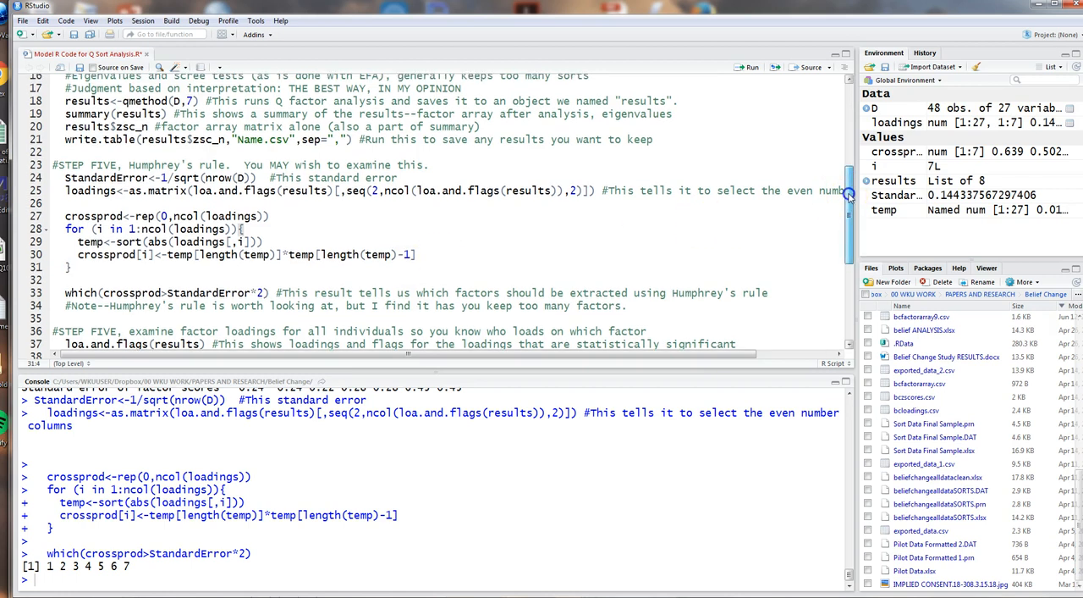
pyautogui.scroll(3)
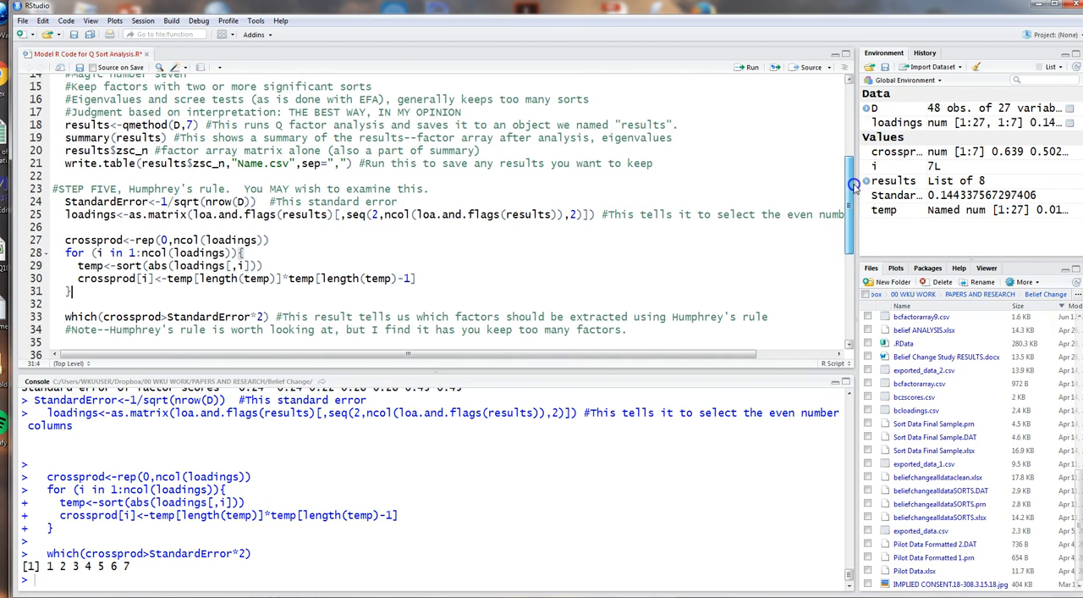
pyautogui.scroll(3)
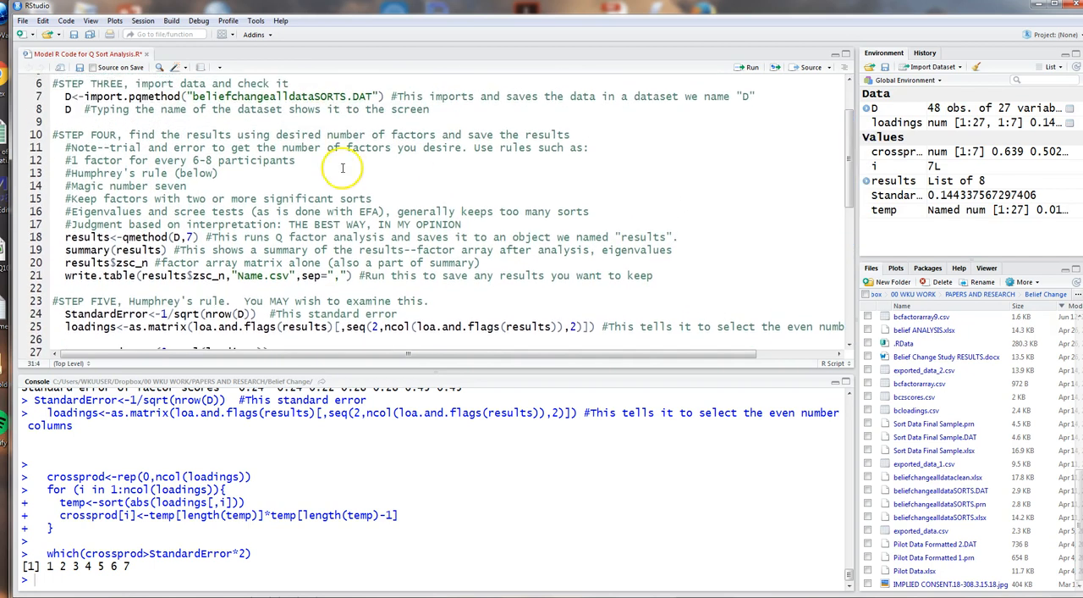
pyautogui.moveTo(362, 168)
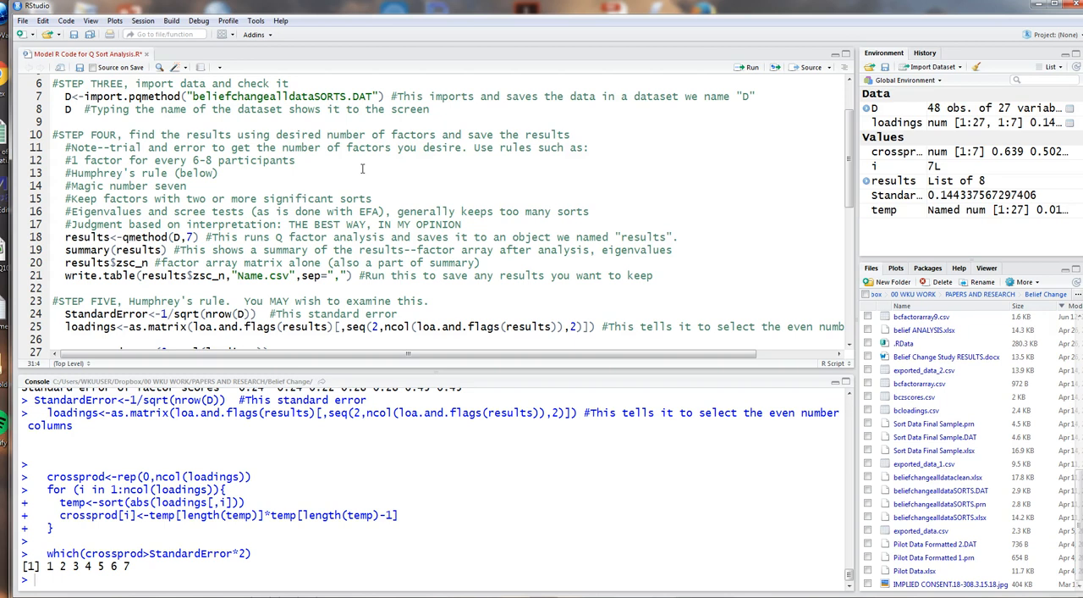
pyautogui.moveTo(748, 112)
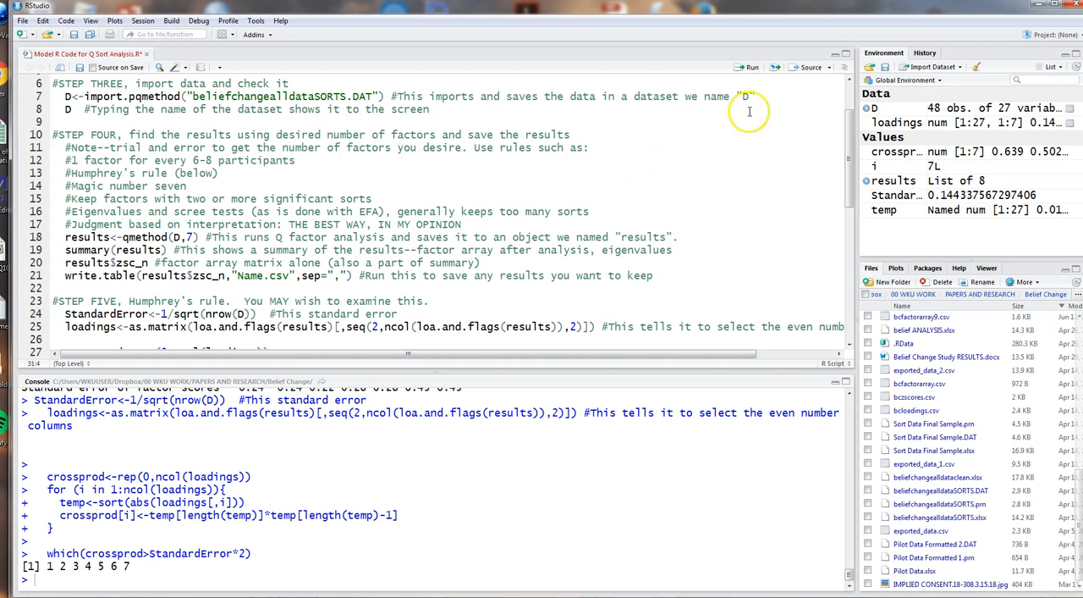
# - Run qmethod(D,6) and its summary to get six-factor reliability and eigenvalues
pyautogui.scroll(-3)
pyautogui.write('6')
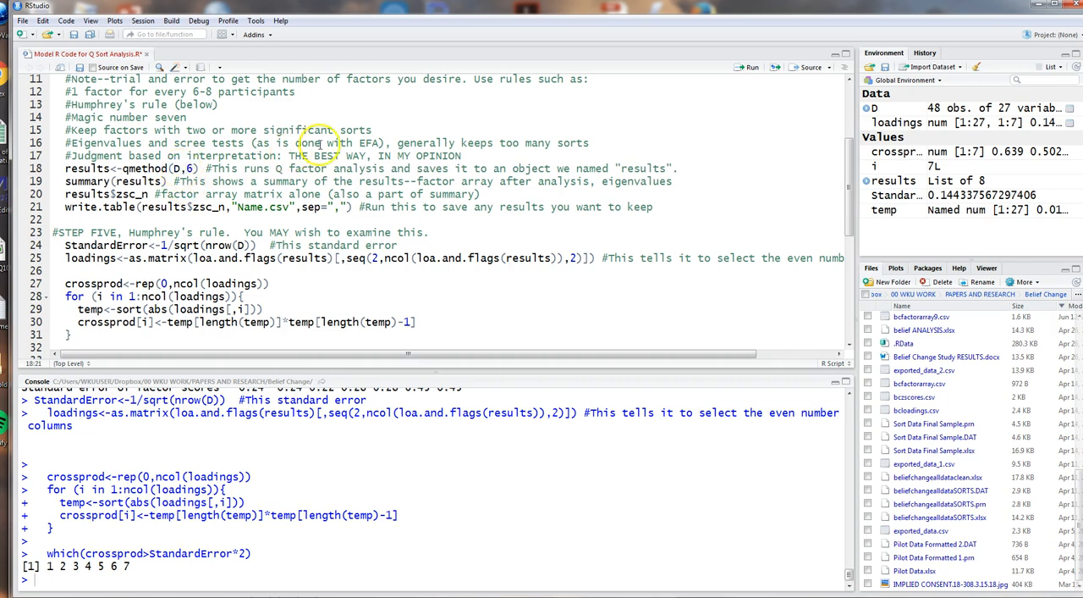
pyautogui.moveTo(707, 117)
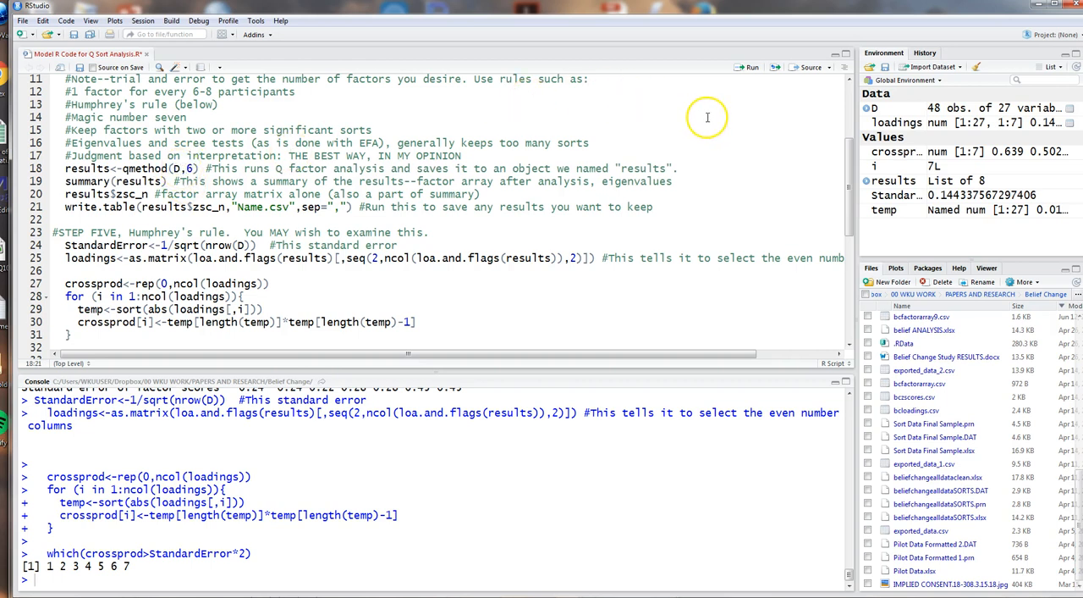
pyautogui.moveTo(709, 117)
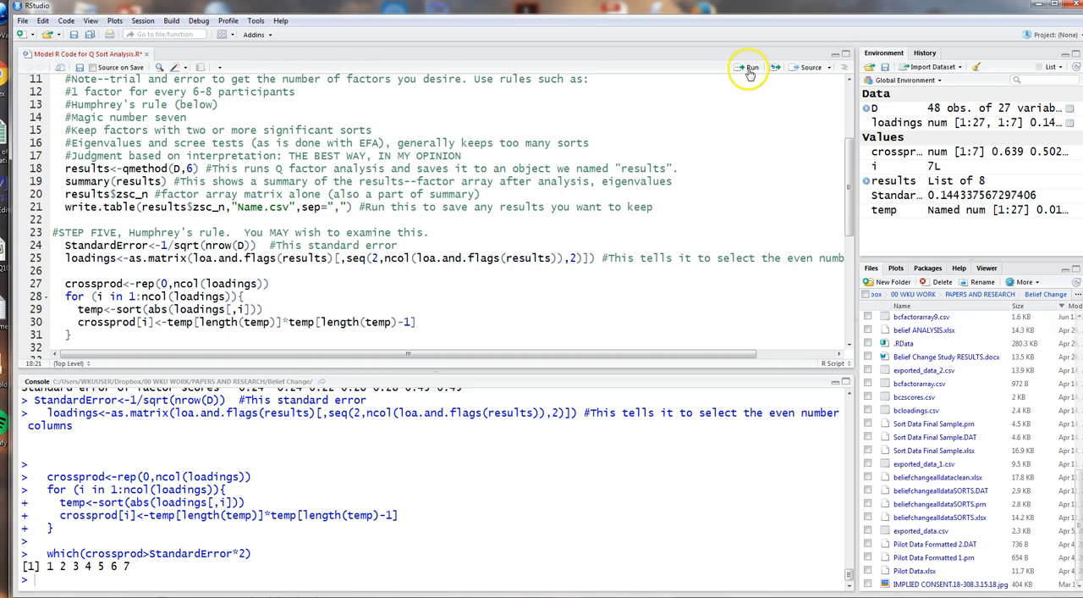
pyautogui.click(748, 68)
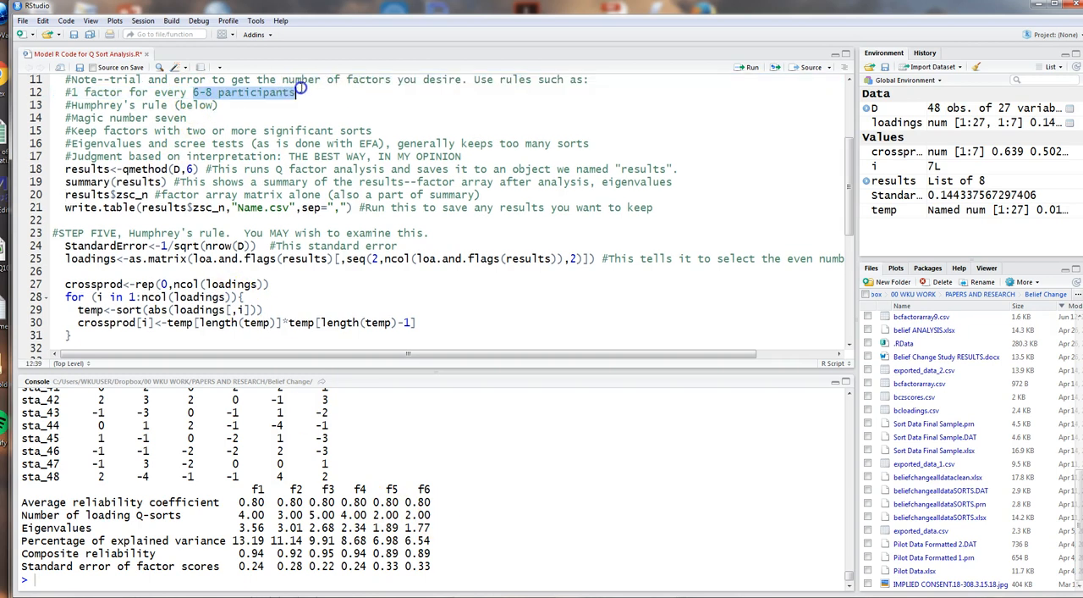
pyautogui.moveTo(423, 484)
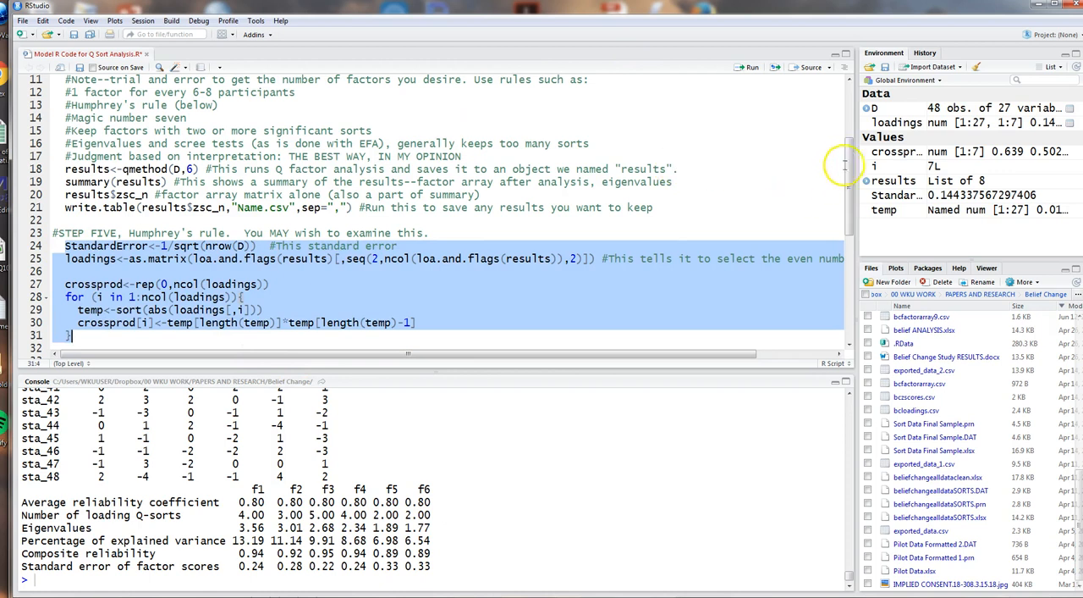
# - Run Humphrey's rule on the six-factor loadings, then edit the export name to ArrayFactors6.csv
pyautogui.scroll(-3)
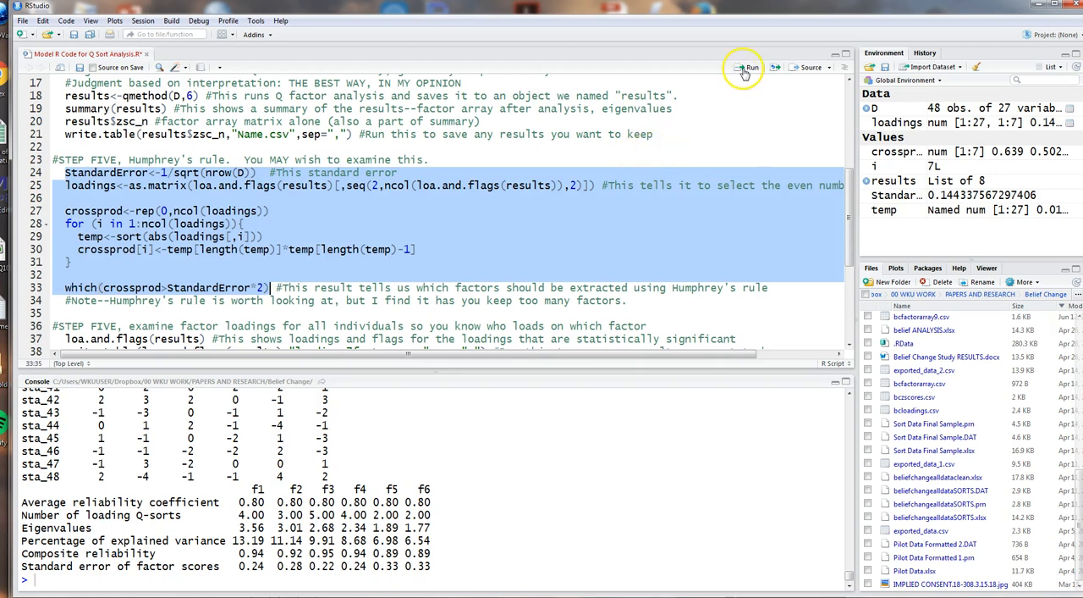
pyautogui.click(748, 68)
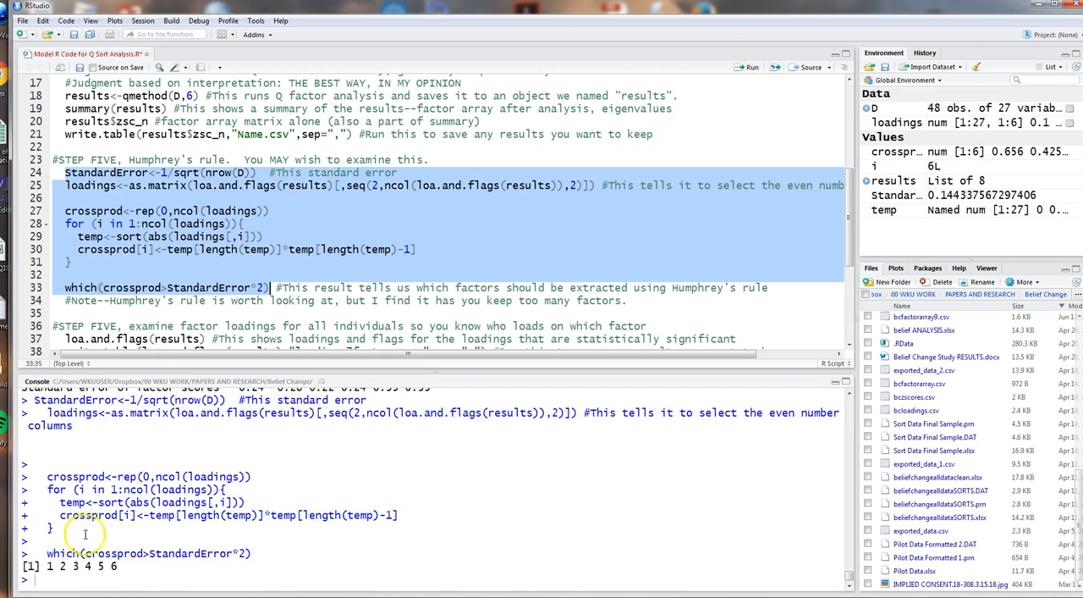
pyautogui.moveTo(295, 278)
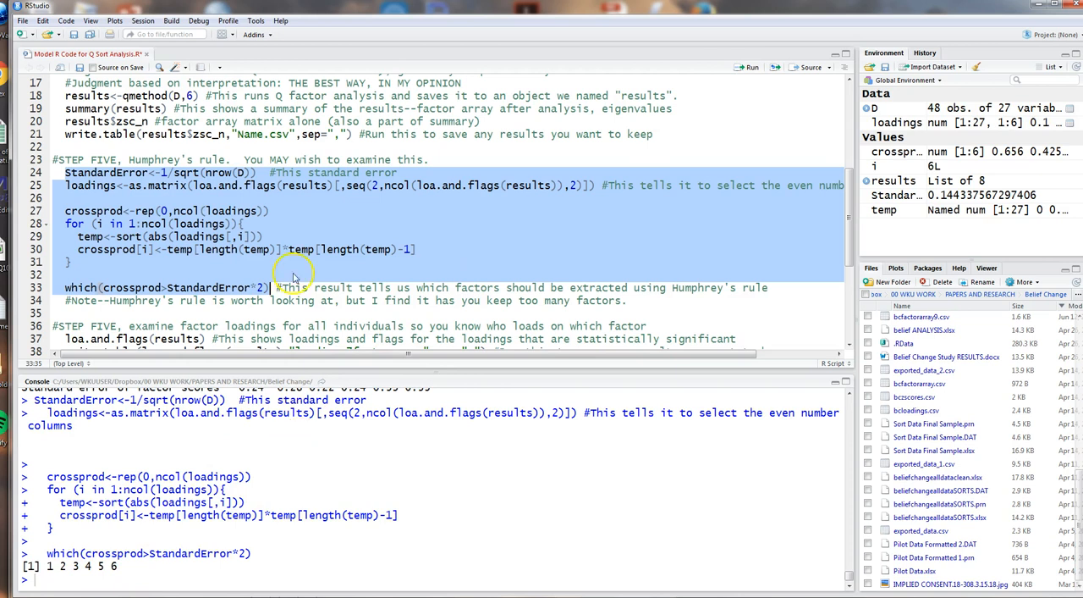
pyautogui.click(273, 288)
pyautogui.write('ArrayFactors6')
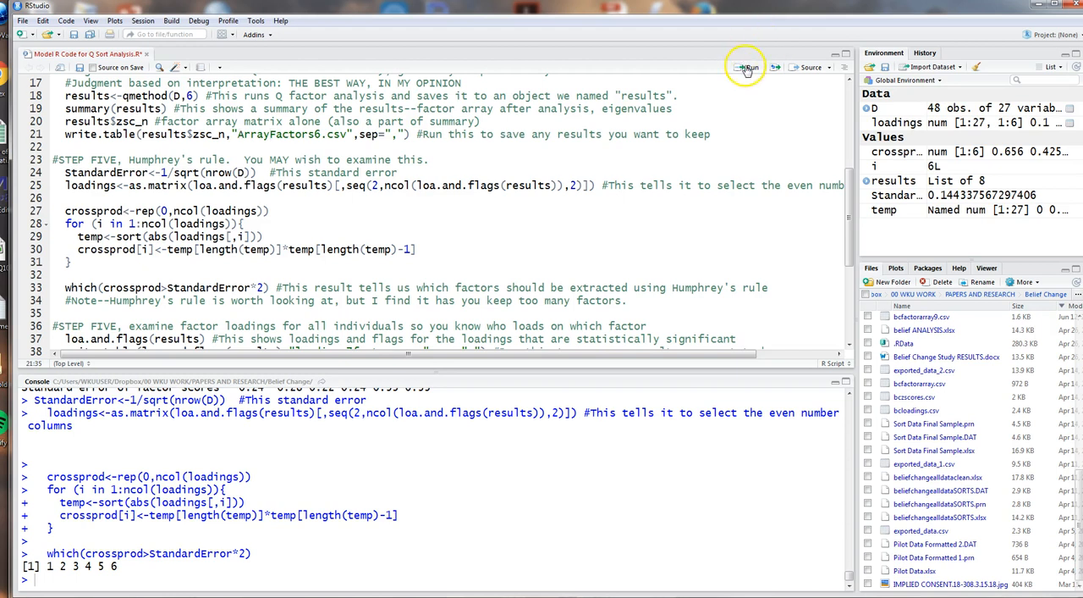
# - Run write.table to export zsc_n to ArrayFactors6.csv
pyautogui.click(748, 67)
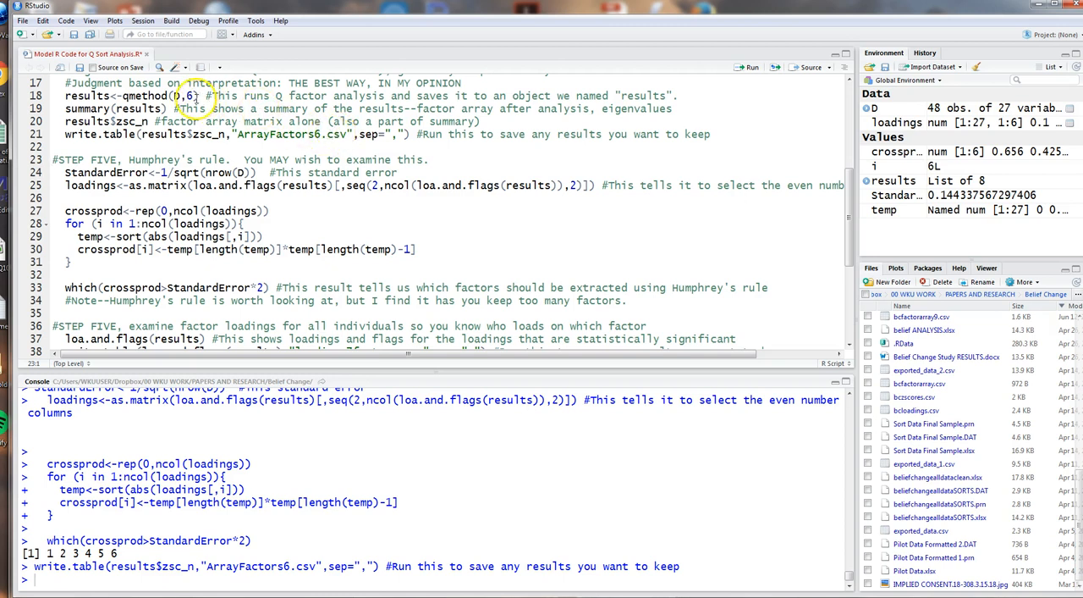
pyautogui.moveTo(762, 117)
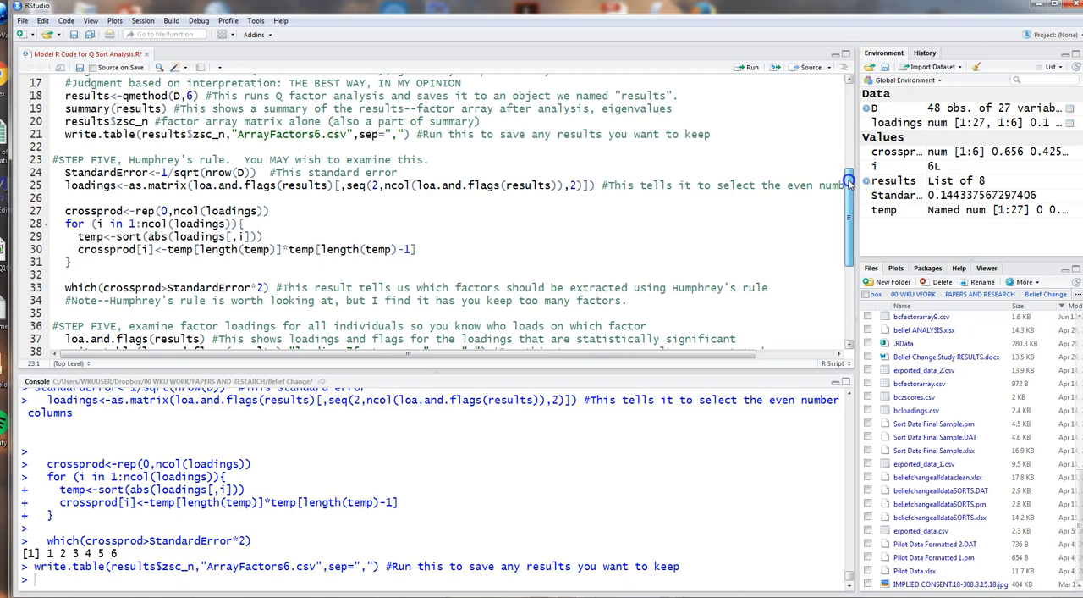
pyautogui.scroll(-3)
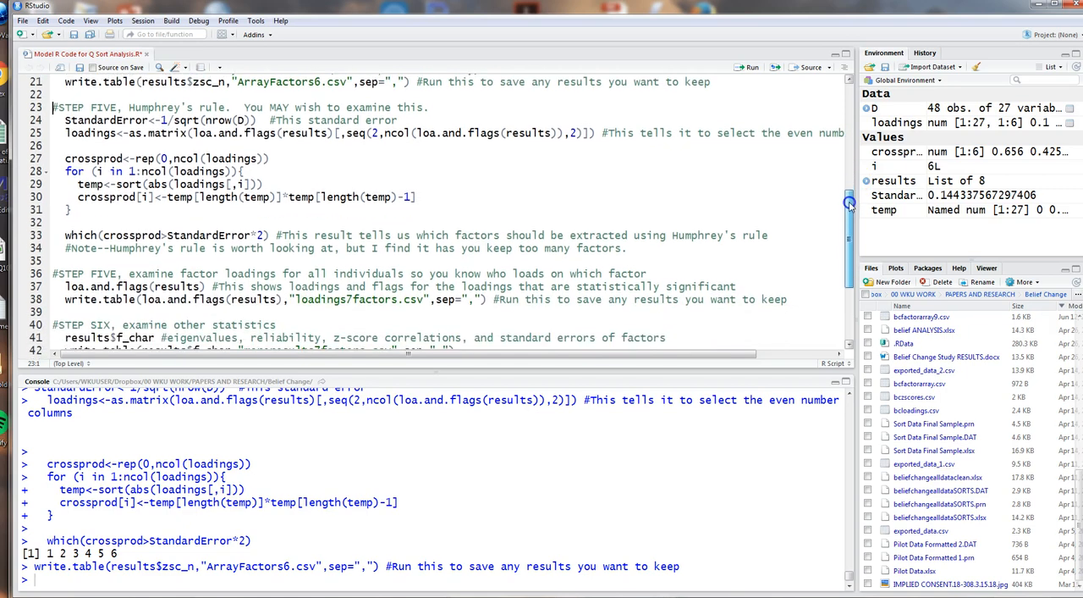
pyautogui.scroll(-3)
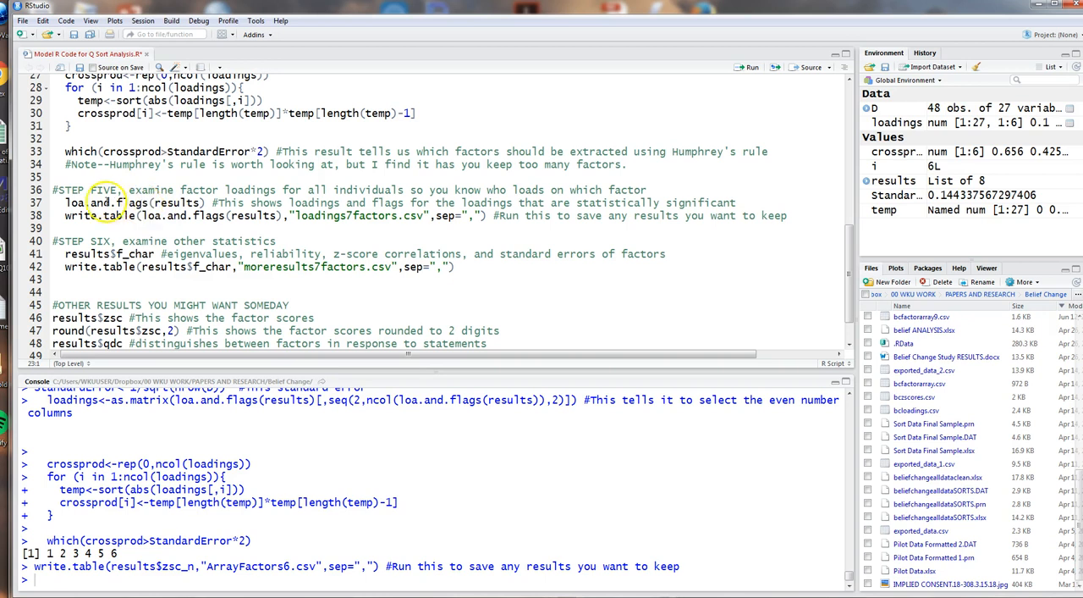
pyautogui.click(105, 203)
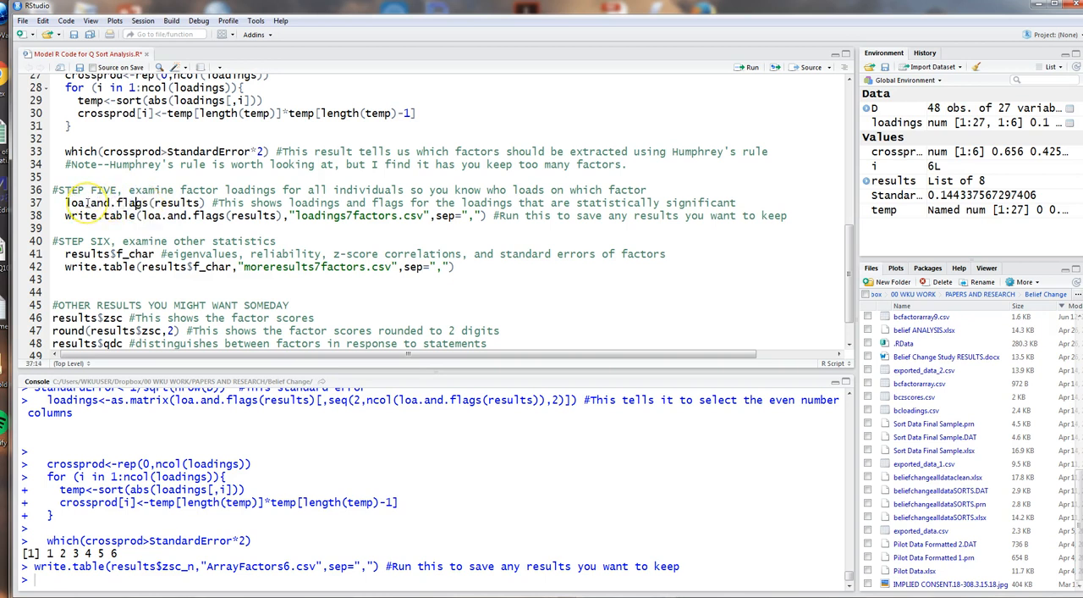
pyautogui.moveTo(110, 203)
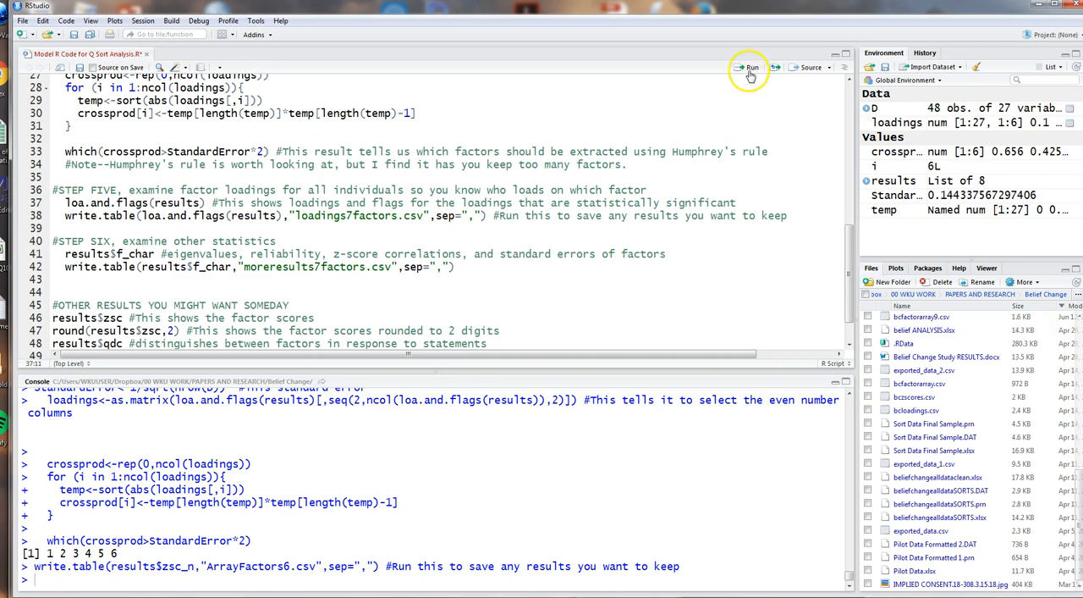
# - Run loa.and.flags(results) to print flagged loadings for all 27 Q-sorts
pyautogui.click(748, 68)
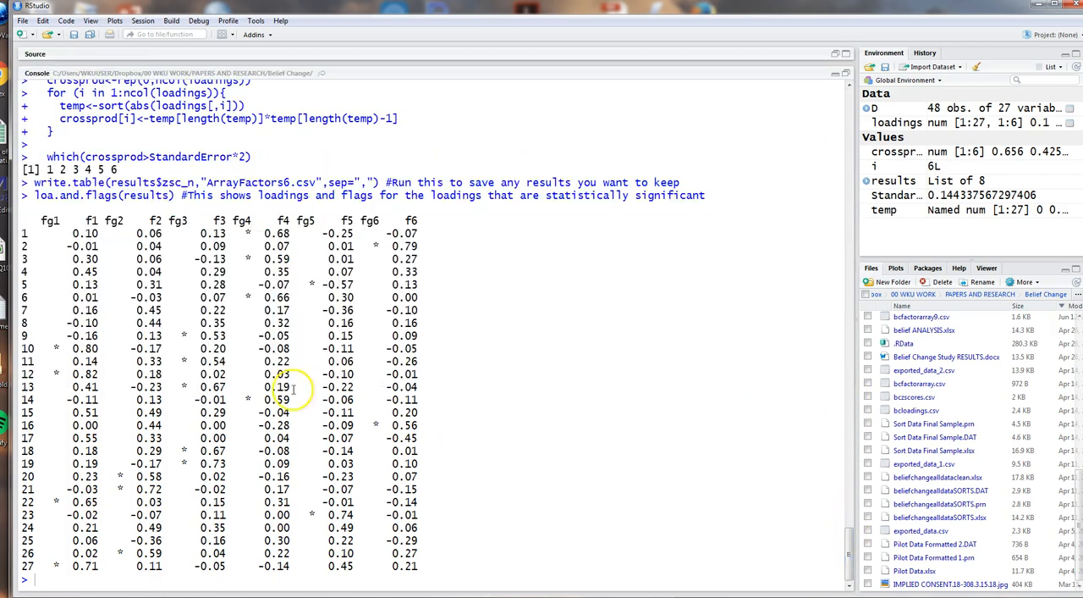
pyautogui.moveTo(60, 348)
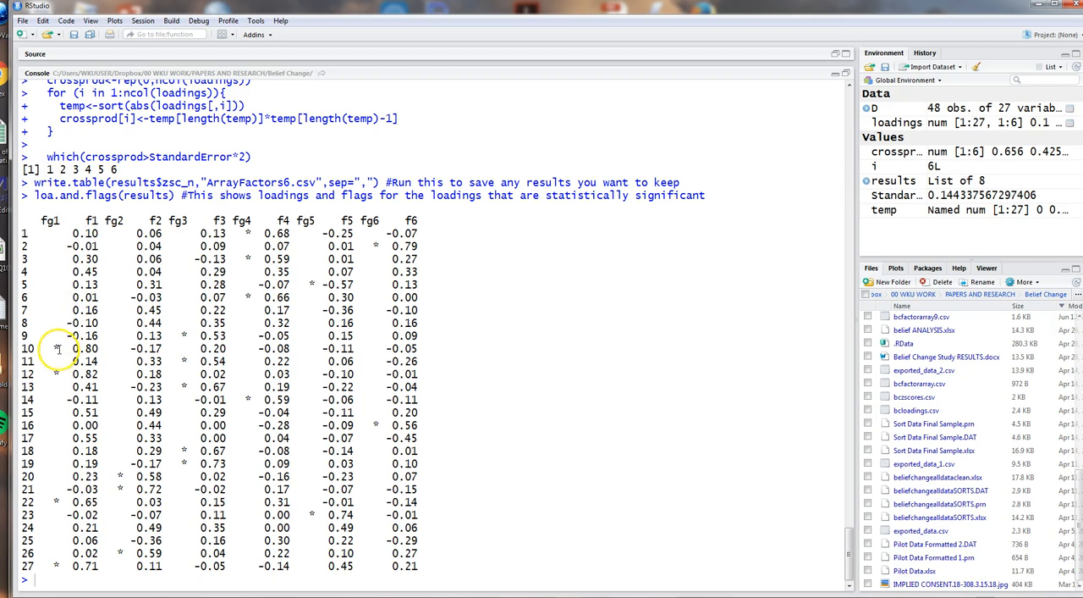
pyautogui.moveTo(61, 501)
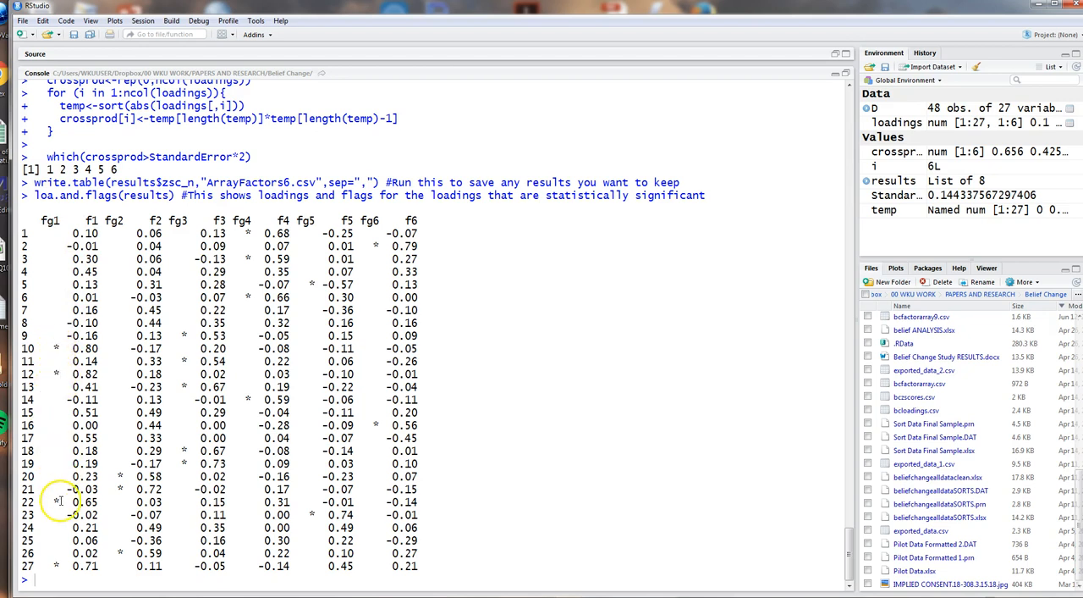
pyautogui.moveTo(54, 562)
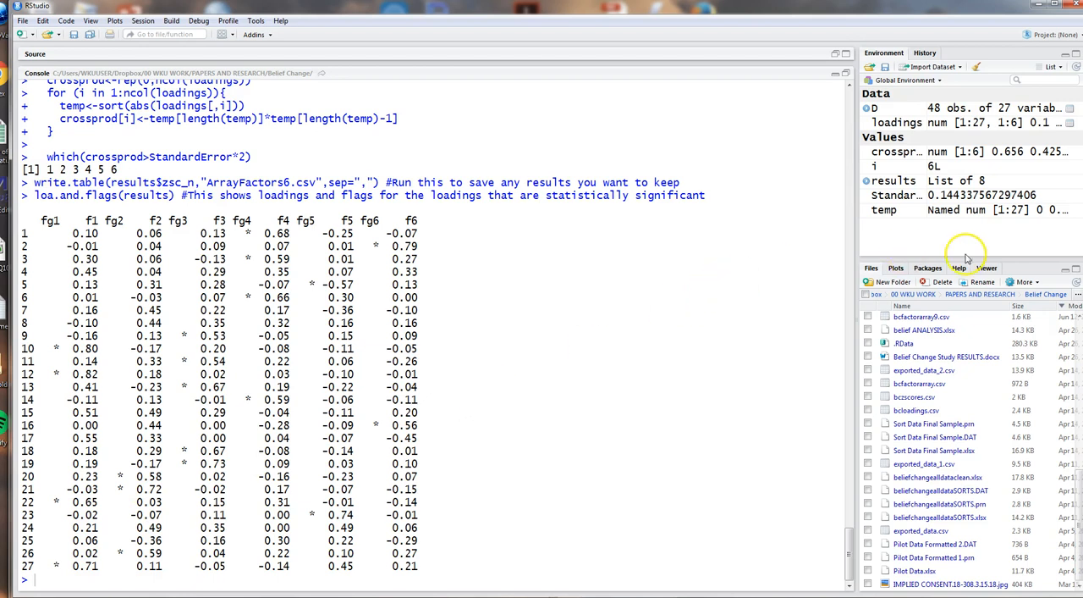
# - Consult the qflag help on automatic flagging while highlighting row 12 of the flagged loadings table
pyautogui.click(958, 267)
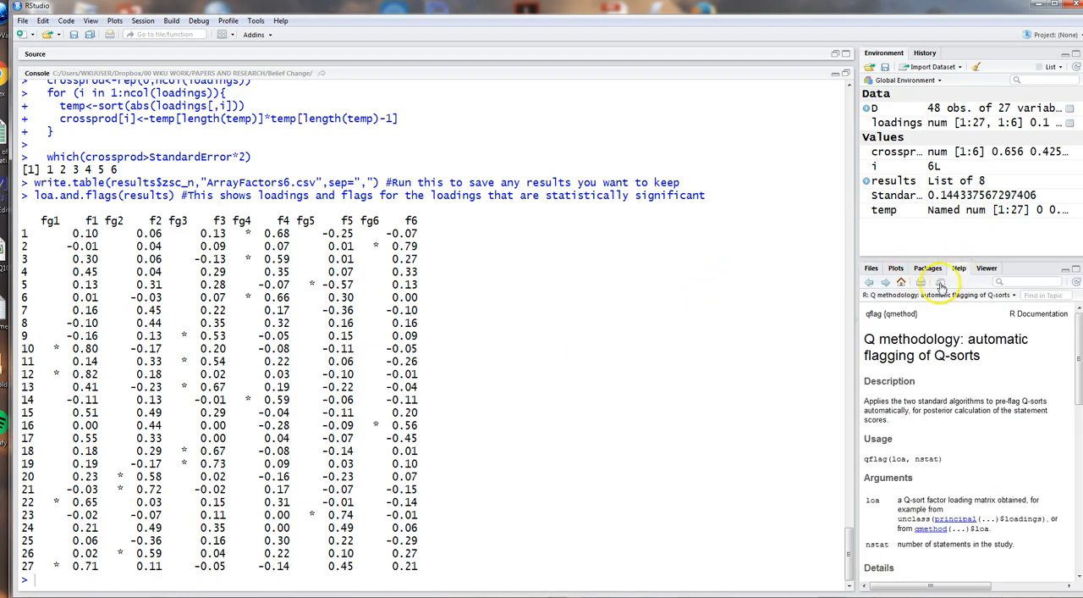
pyautogui.moveTo(858, 320)
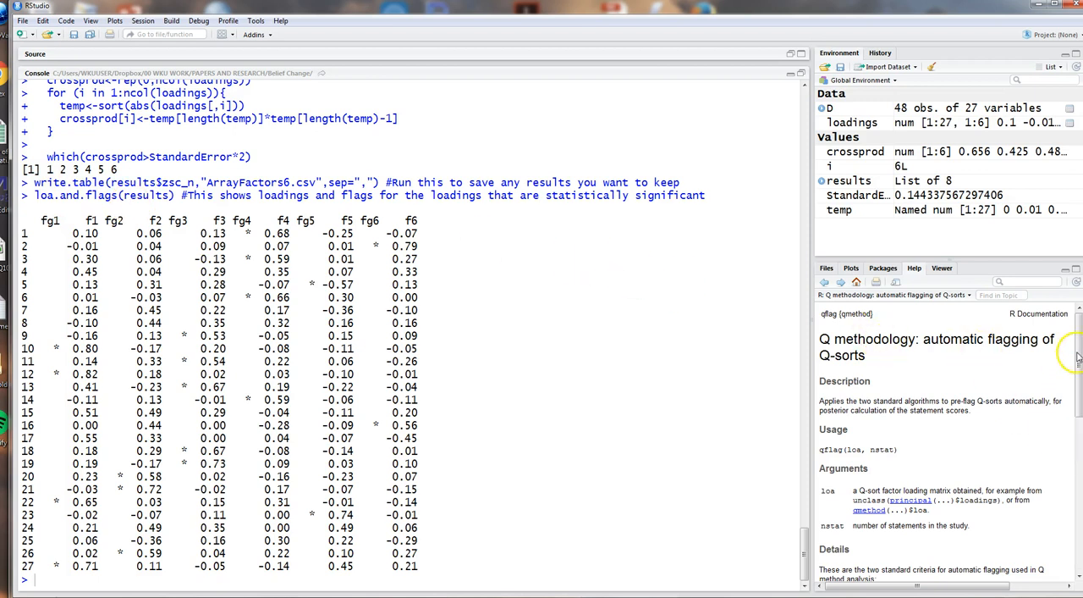
pyautogui.scroll(-3)
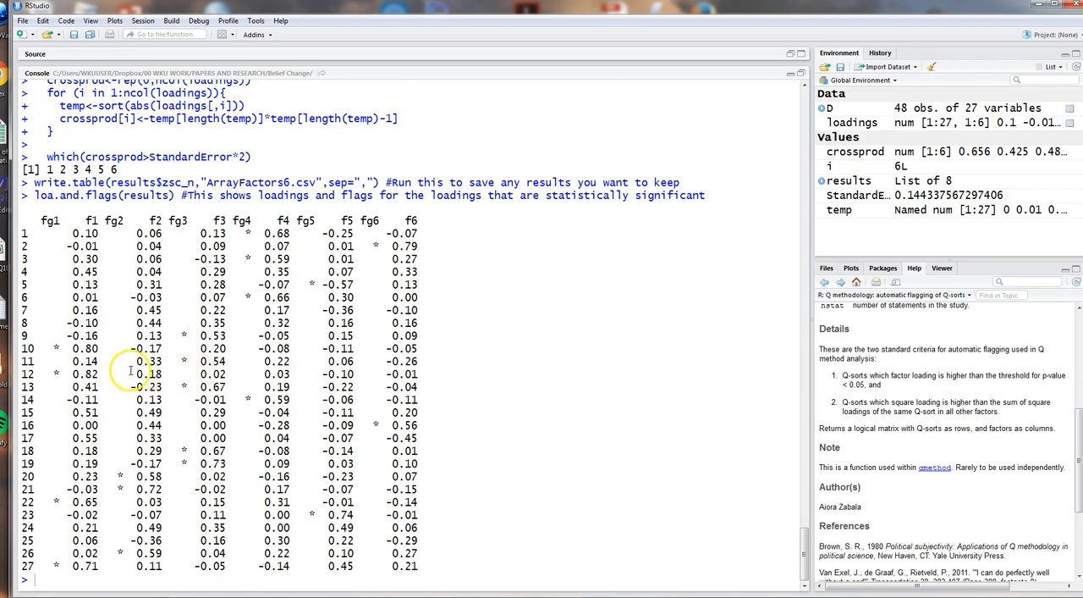
pyautogui.doubleClick(85, 375)
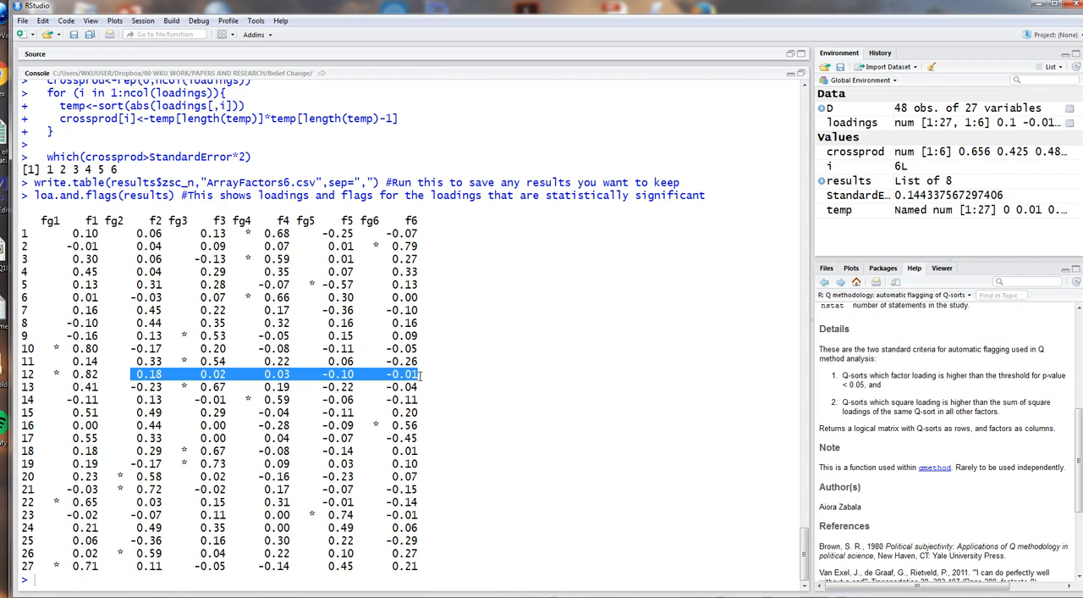
pyautogui.click(464, 376)
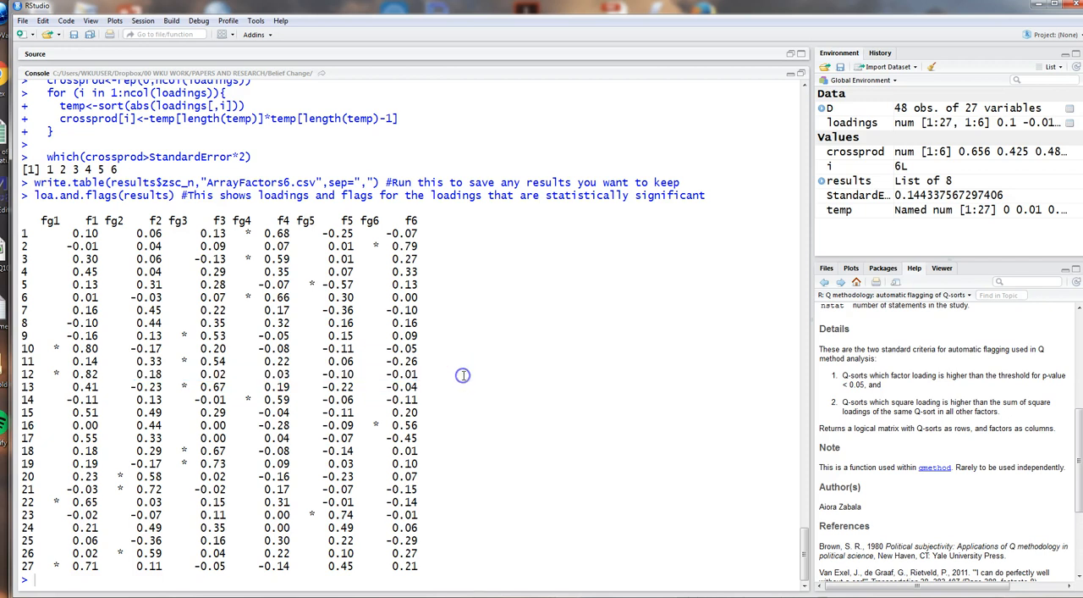
pyautogui.moveTo(580, 432)
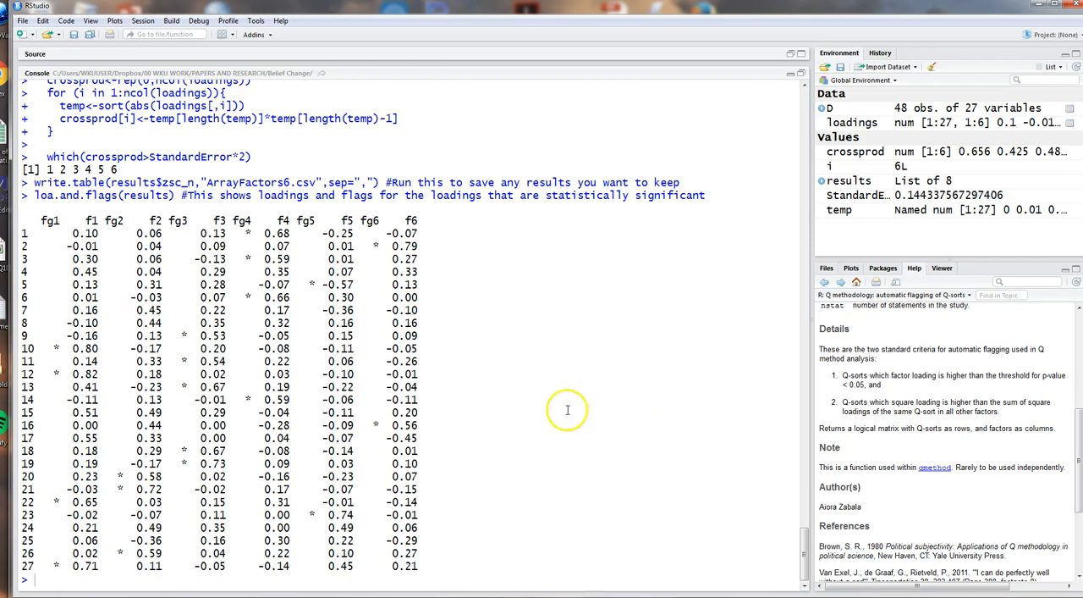
pyautogui.moveTo(697, 261)
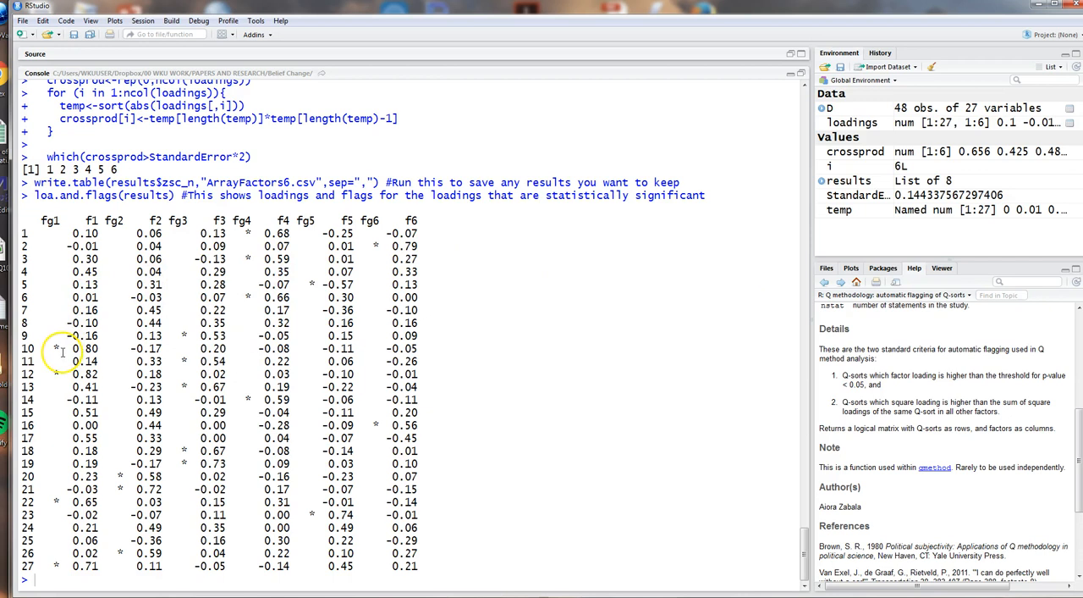
pyautogui.moveTo(355, 318)
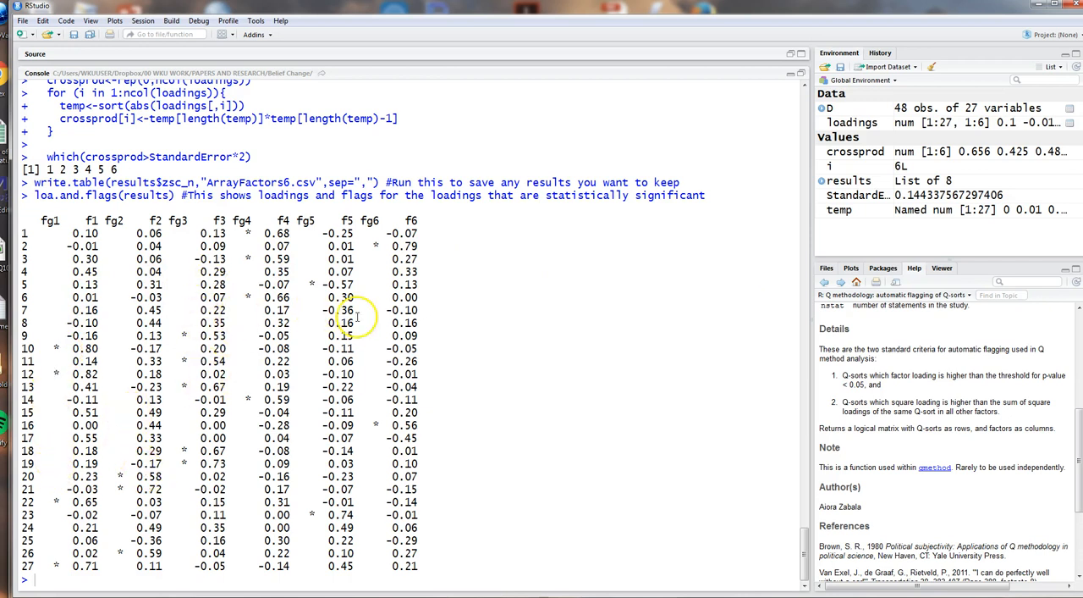
pyautogui.moveTo(780, 380)
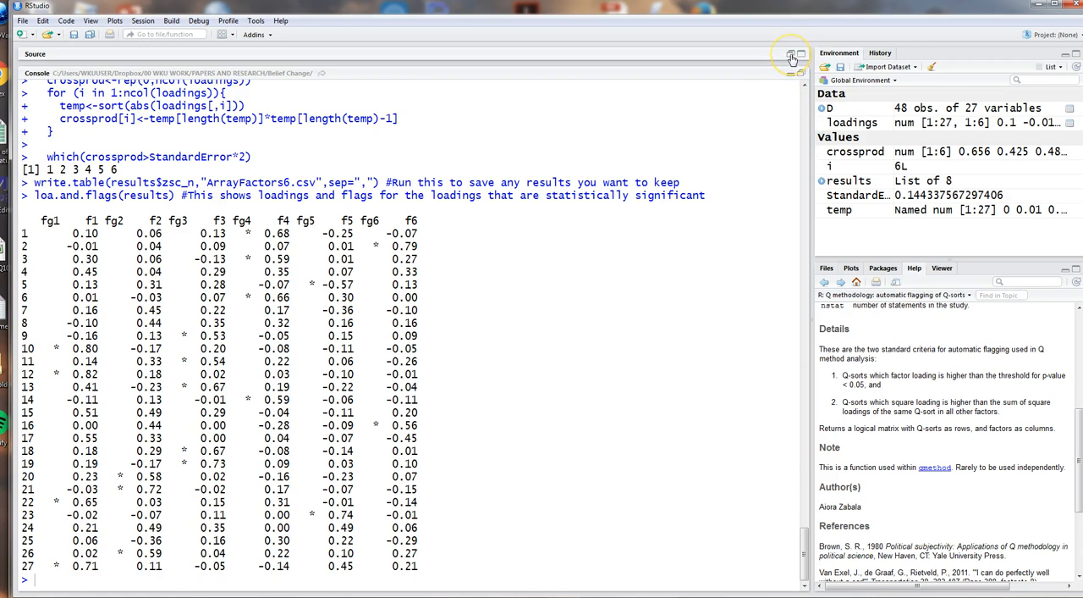
# - Restore the editor beside the console and change the STEP FIVE export file to loadings6factors.csv
pyautogui.click(793, 53)
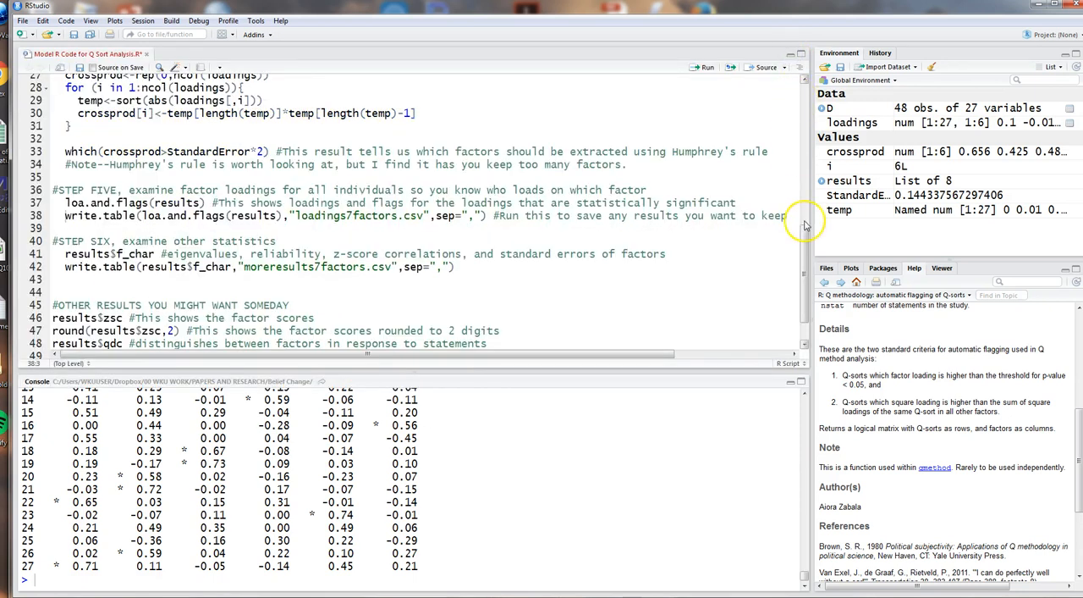
pyautogui.scroll(3)
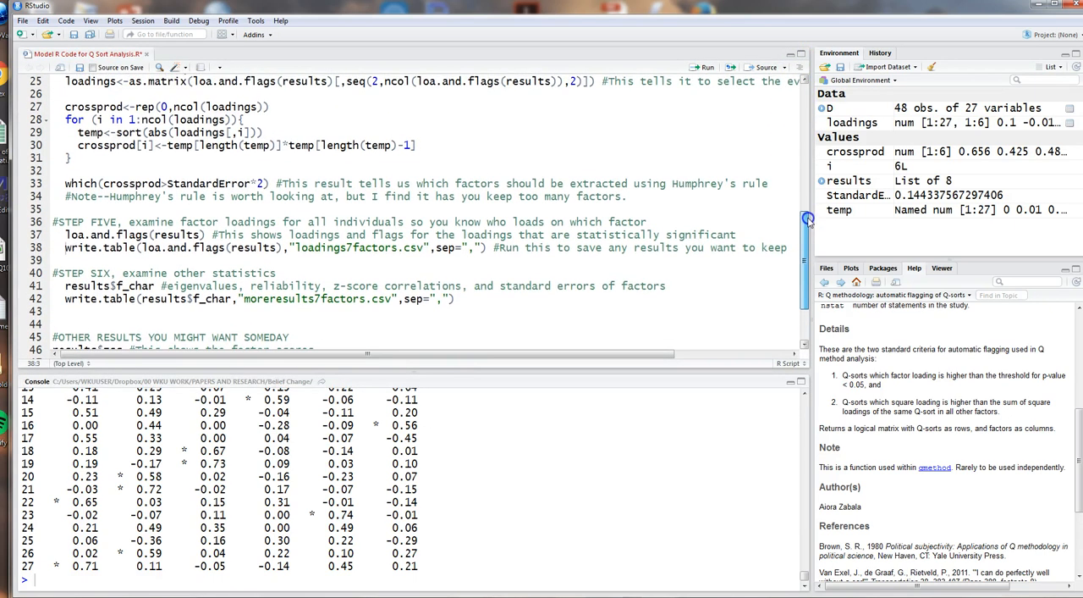
pyautogui.scroll(3)
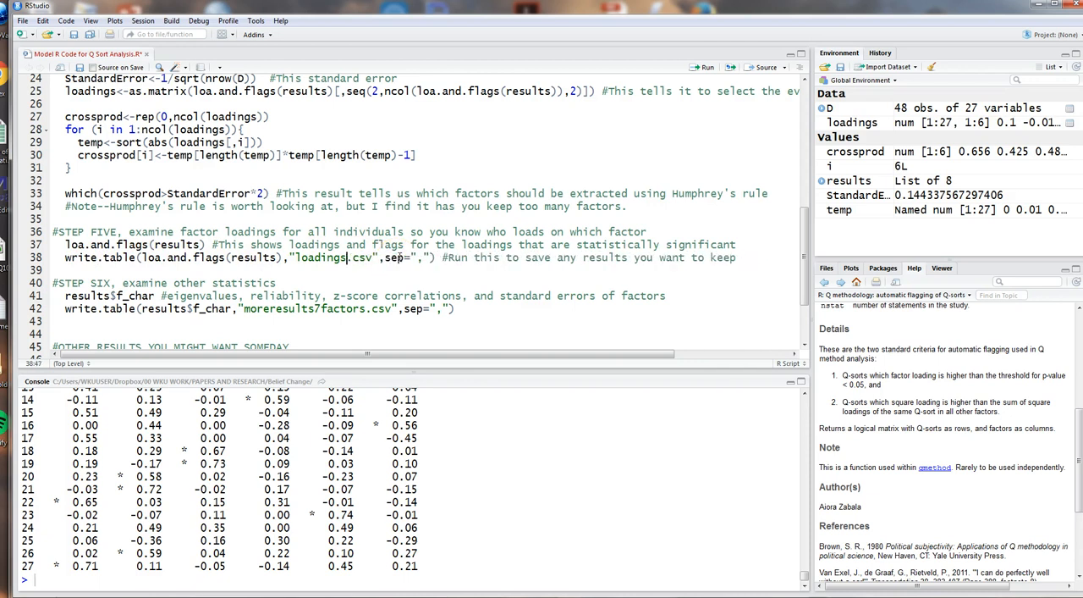
pyautogui.write('6factor')
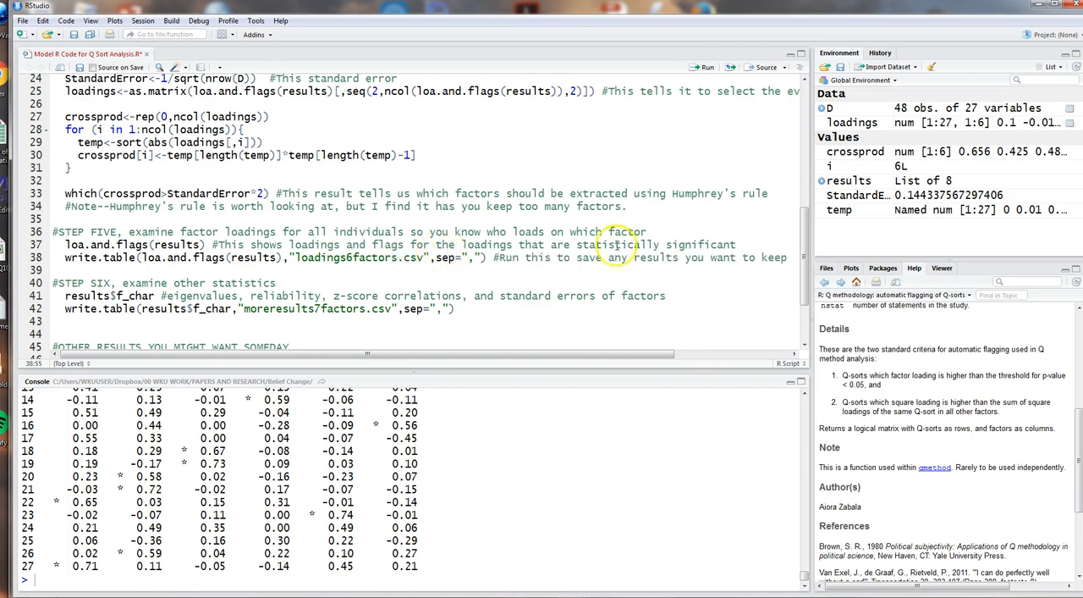
pyautogui.scroll(-3)
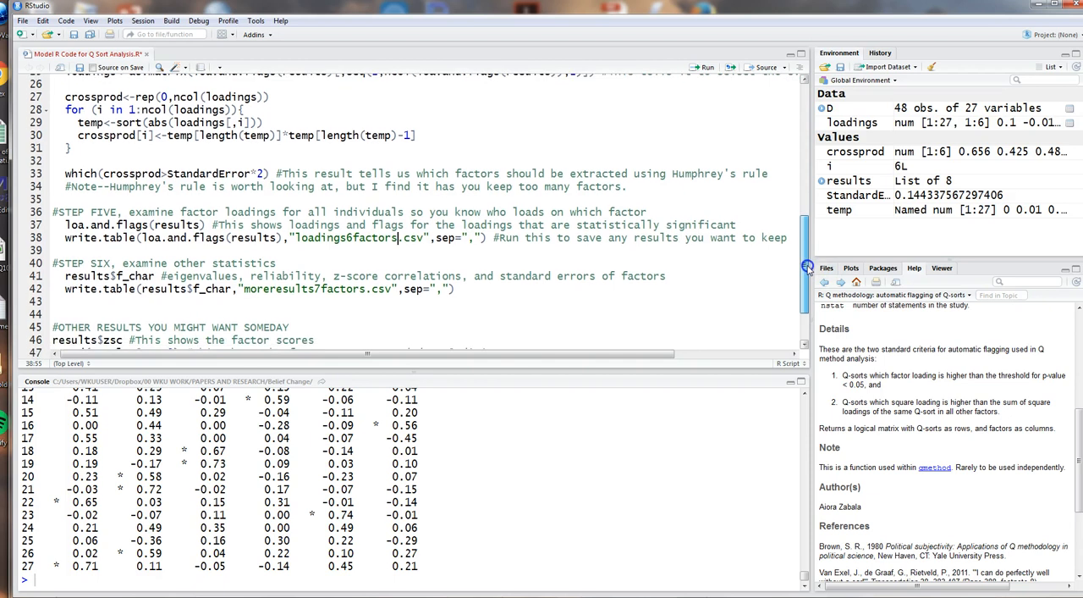
pyautogui.scroll(-3)
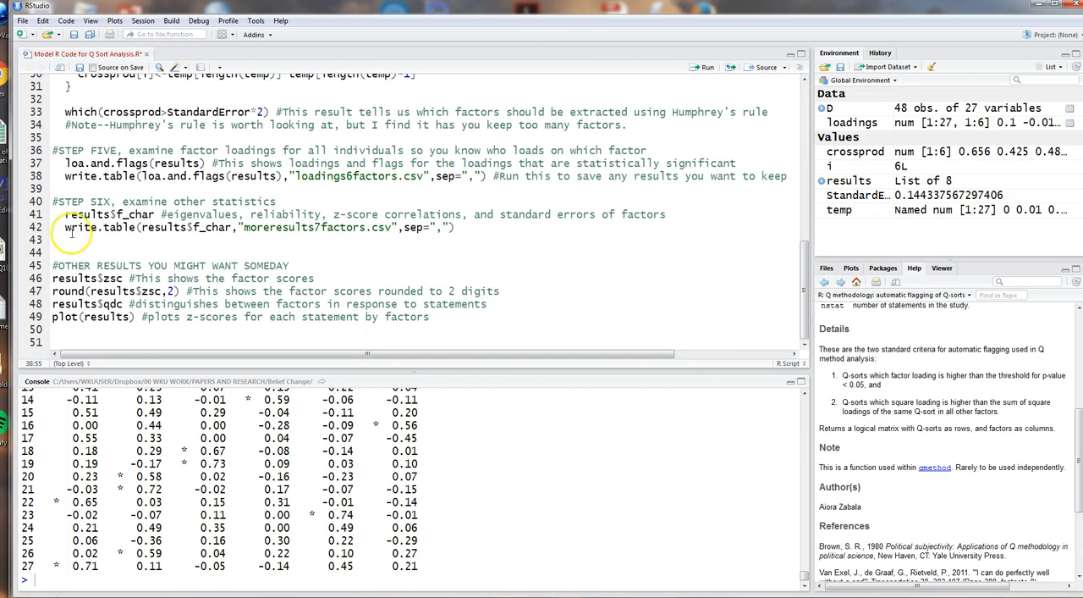
# - Run results$f_char to print eigenvalues, reliability, z-score correlations and standard errors of differences
pyautogui.doubleClick(110, 213)
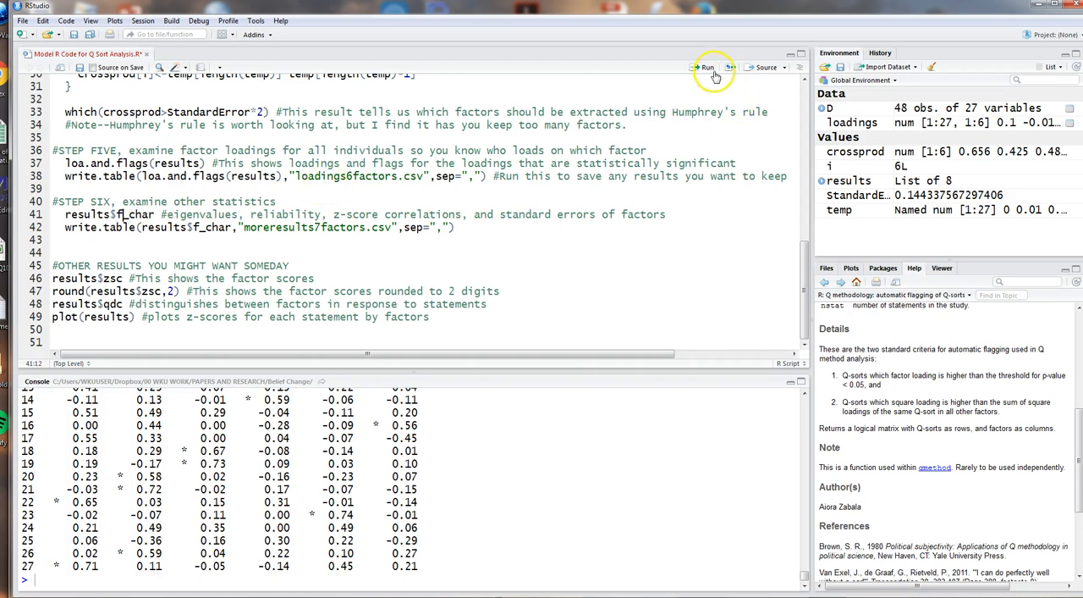
pyautogui.click(708, 67)
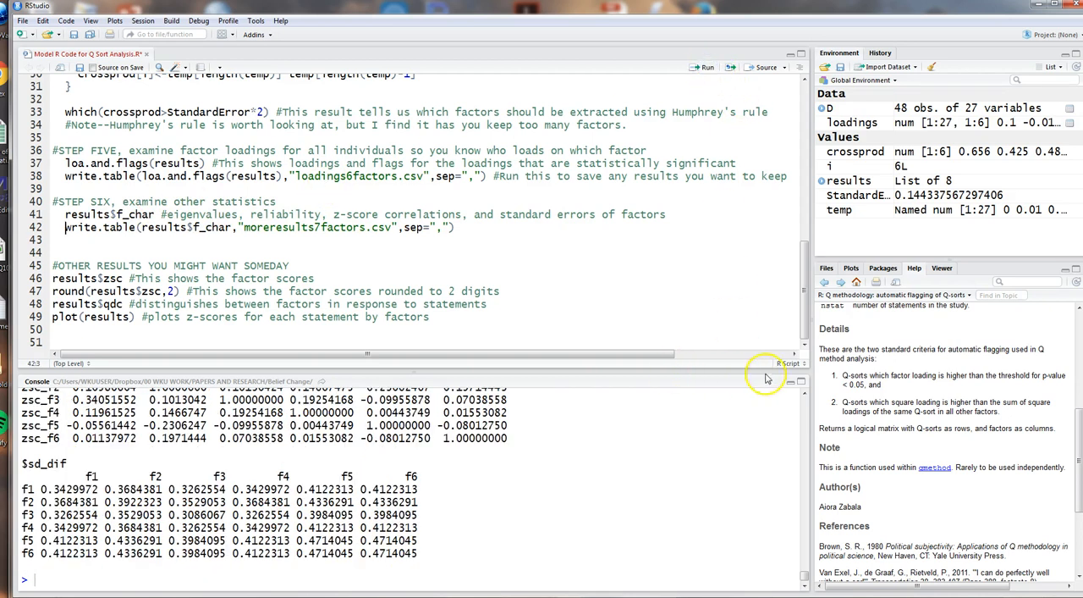
pyautogui.moveTo(762, 347)
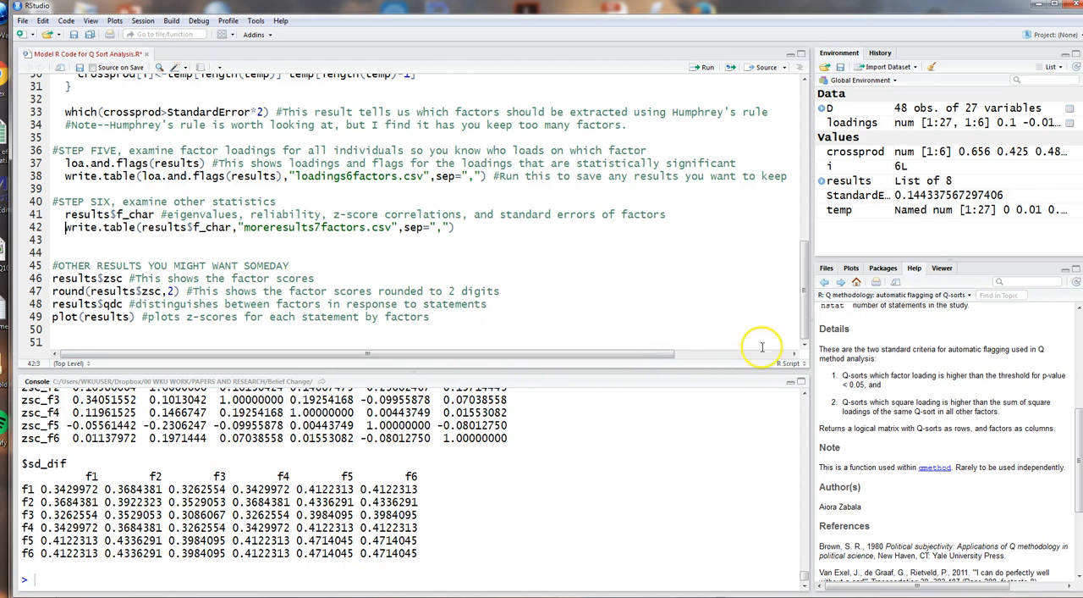
pyautogui.moveTo(359, 376)
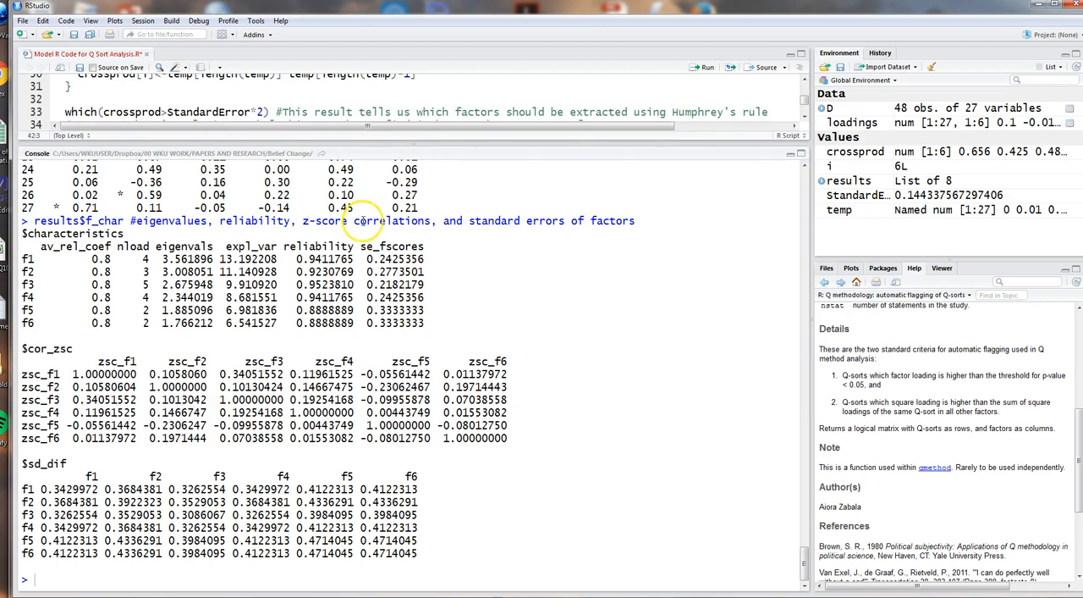
pyautogui.moveTo(213, 330)
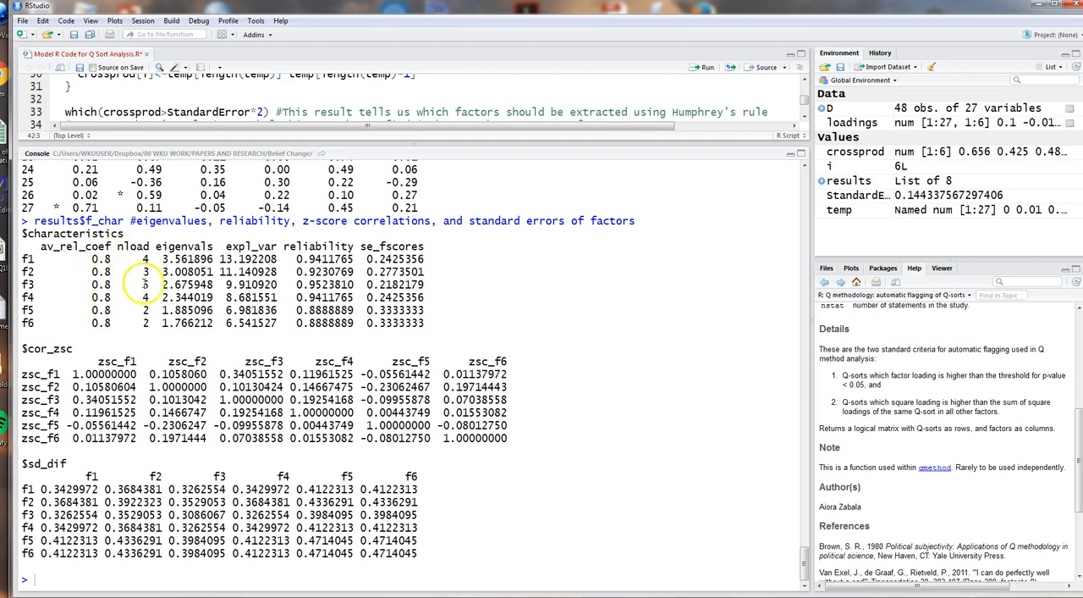
pyautogui.moveTo(427, 278)
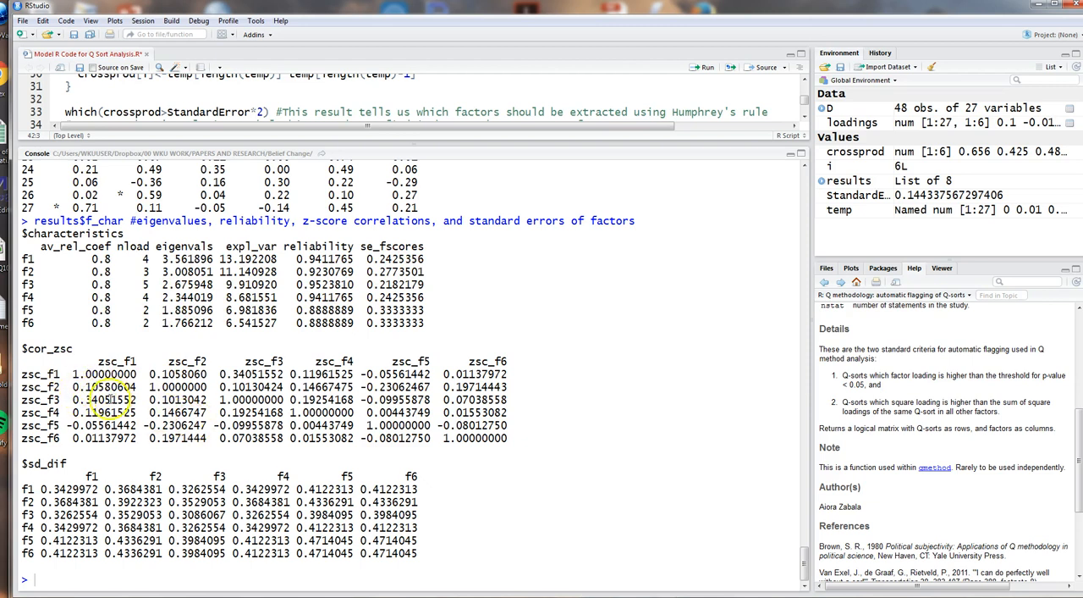
pyautogui.moveTo(358, 453)
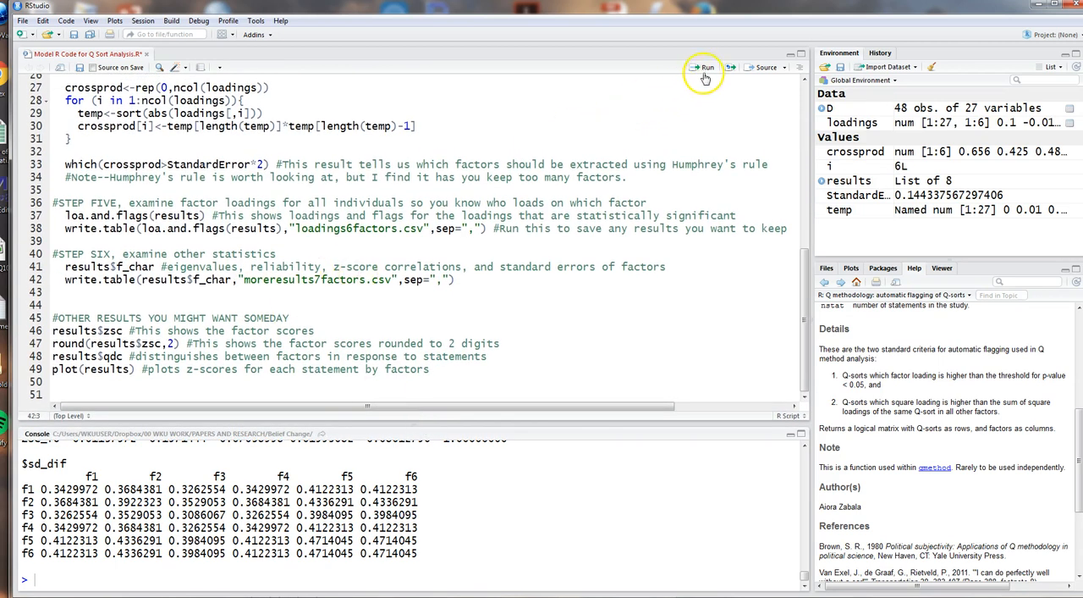
# - Run the write.table line exporting results$f_char to moreresults7factors.csv
pyautogui.click(703, 68)
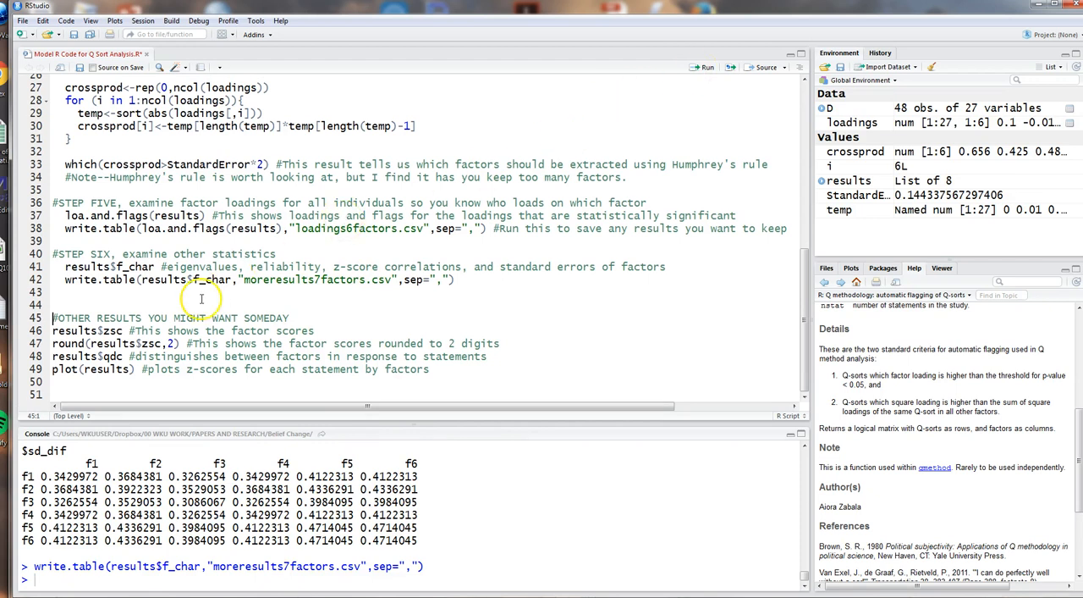
pyautogui.moveTo(91, 284)
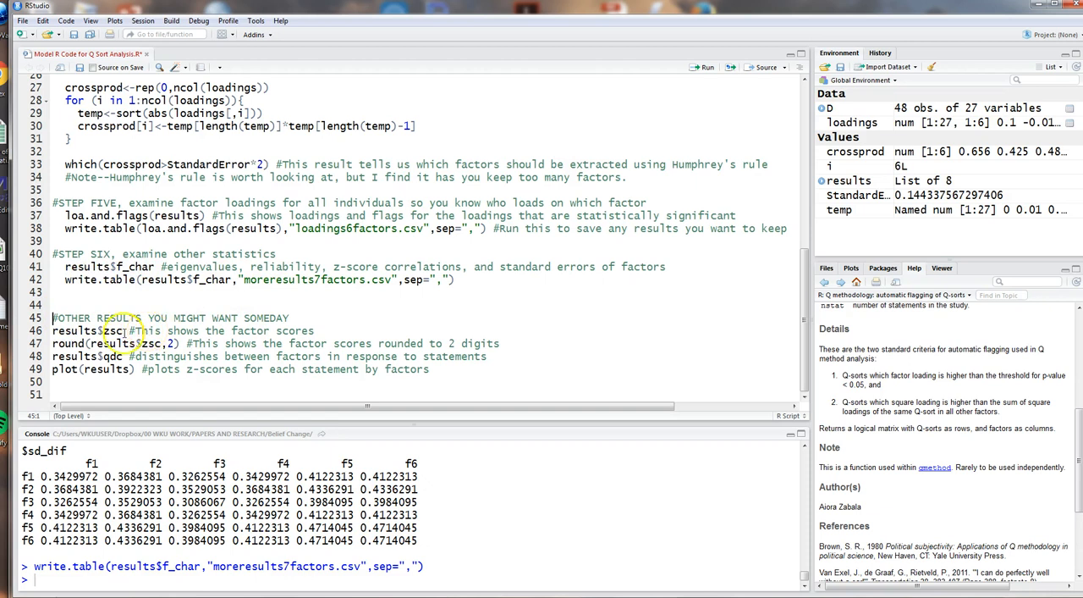
pyautogui.click(108, 330)
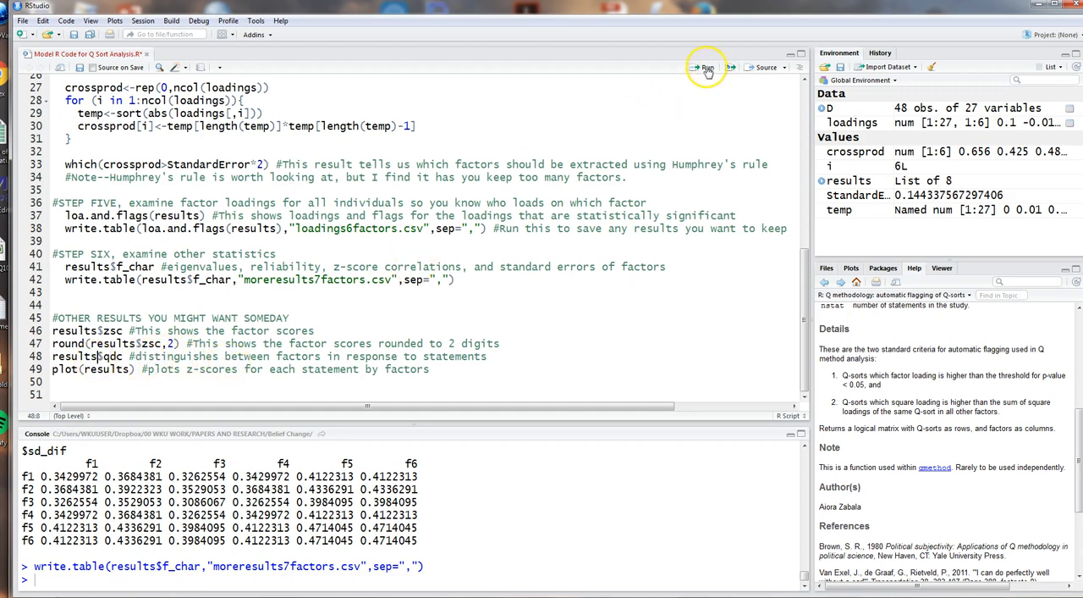
# - Run results$qdc and highlight the 'Distinguishes' labels, including statement 10's two, in the enlarged console
pyautogui.click(706, 68)
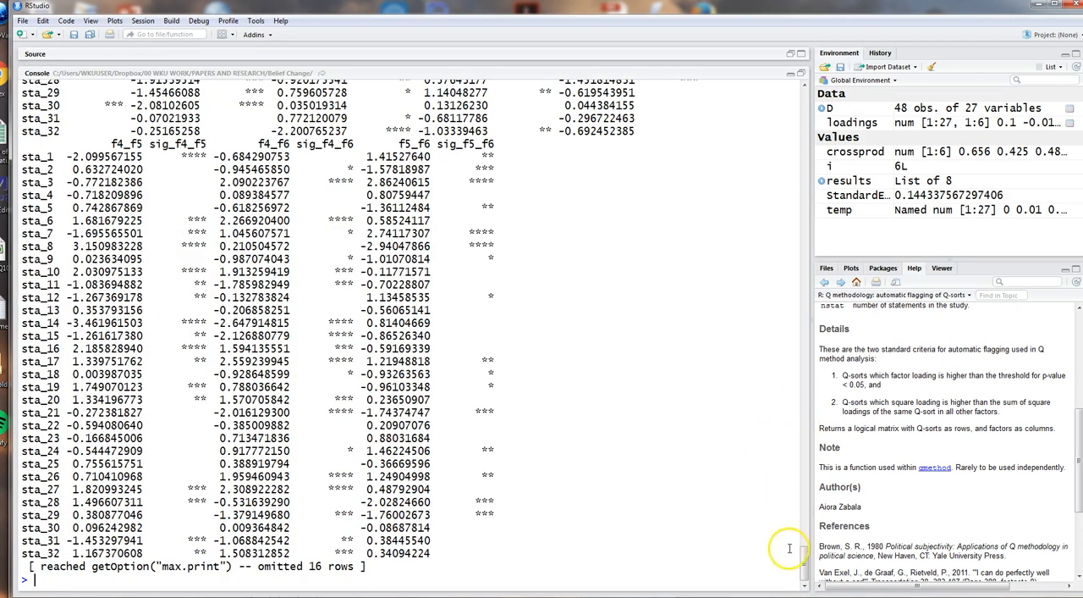
pyautogui.scroll(3)
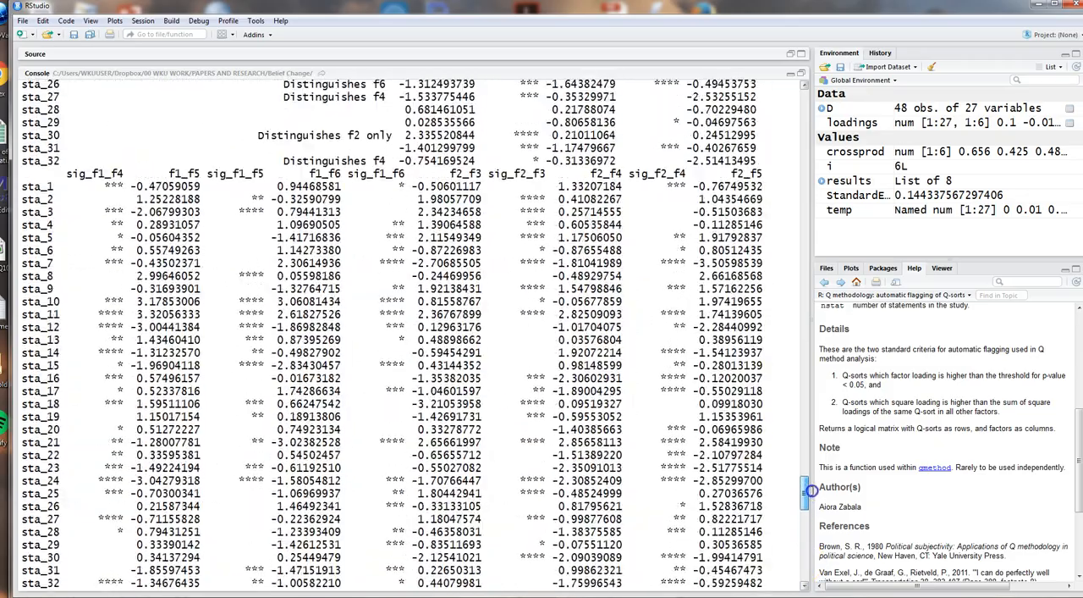
pyautogui.scroll(3)
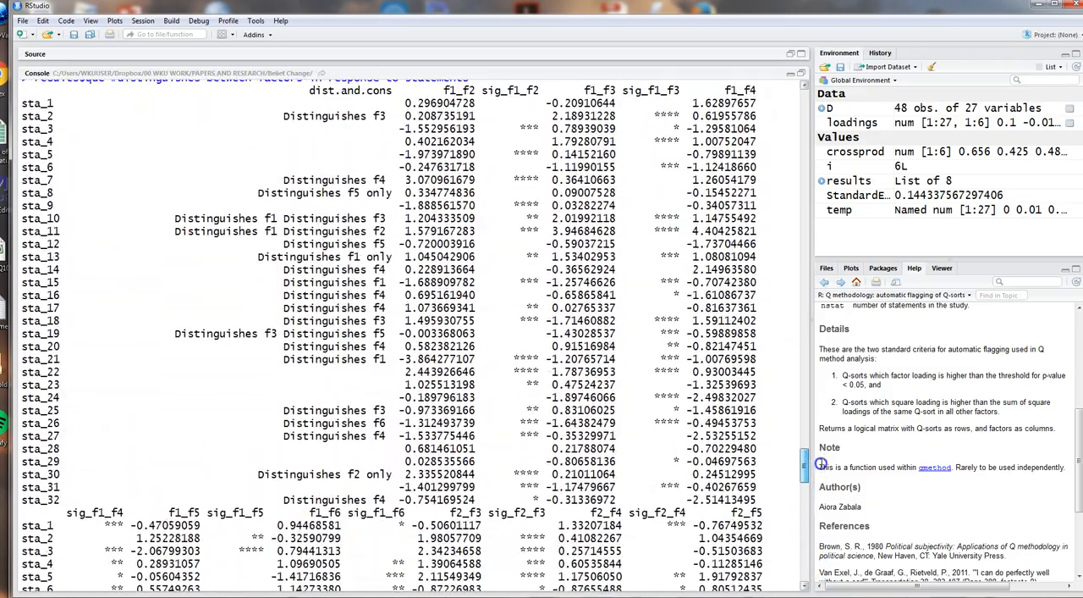
pyautogui.scroll(3)
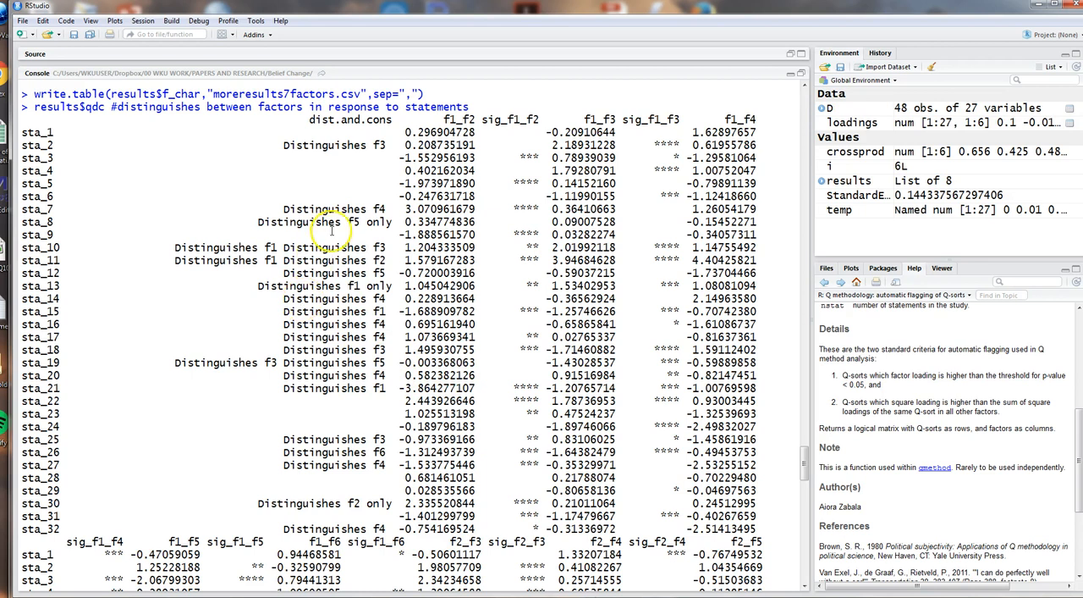
pyautogui.doubleClick(313, 146)
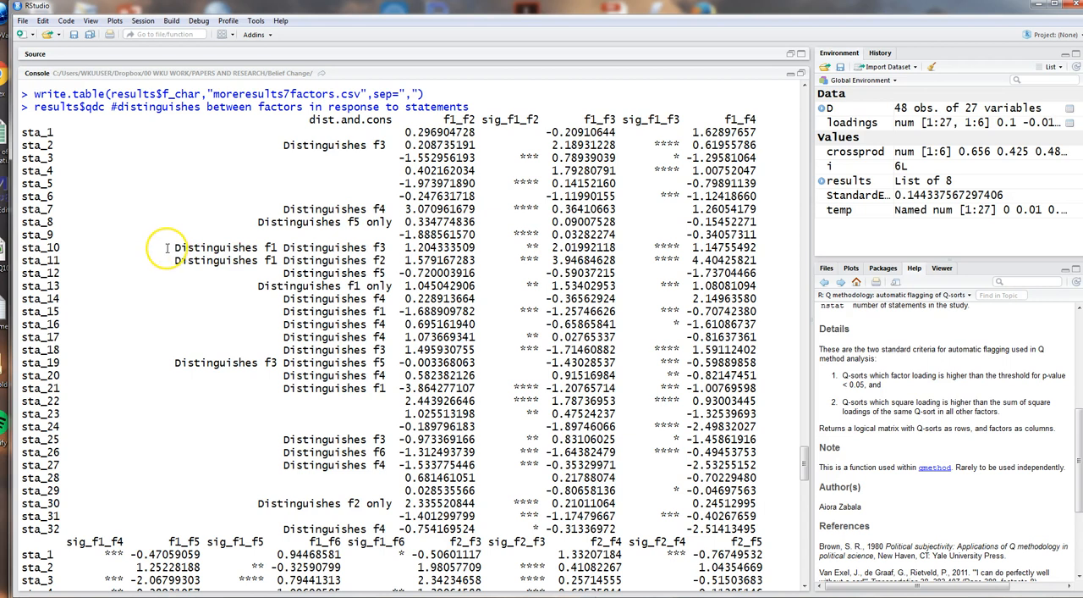
pyautogui.moveTo(169, 247); pyautogui.dragTo(389, 261)
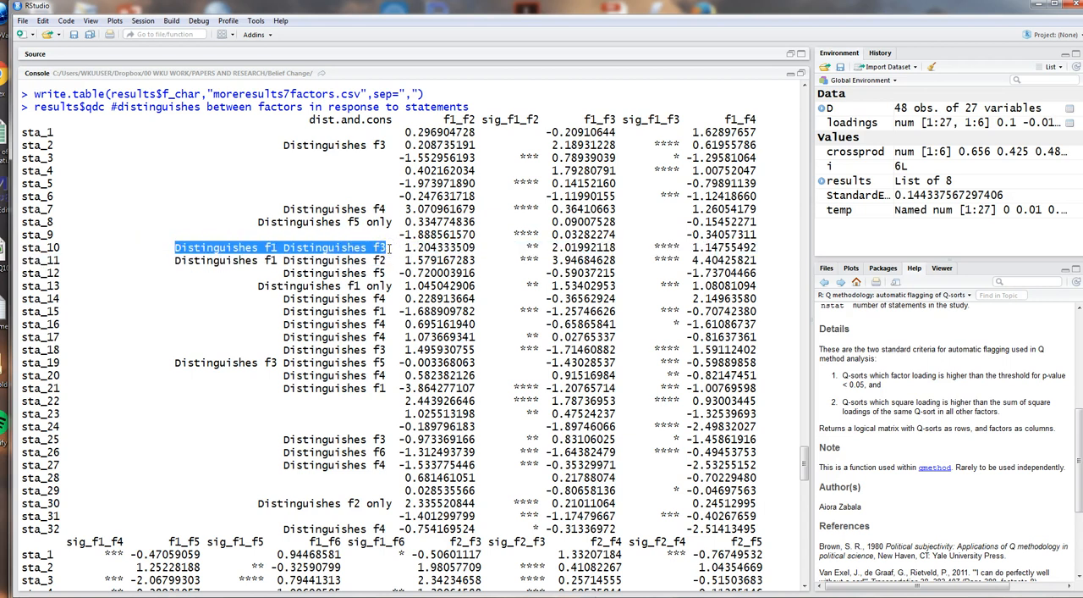
pyautogui.moveTo(516, 204)
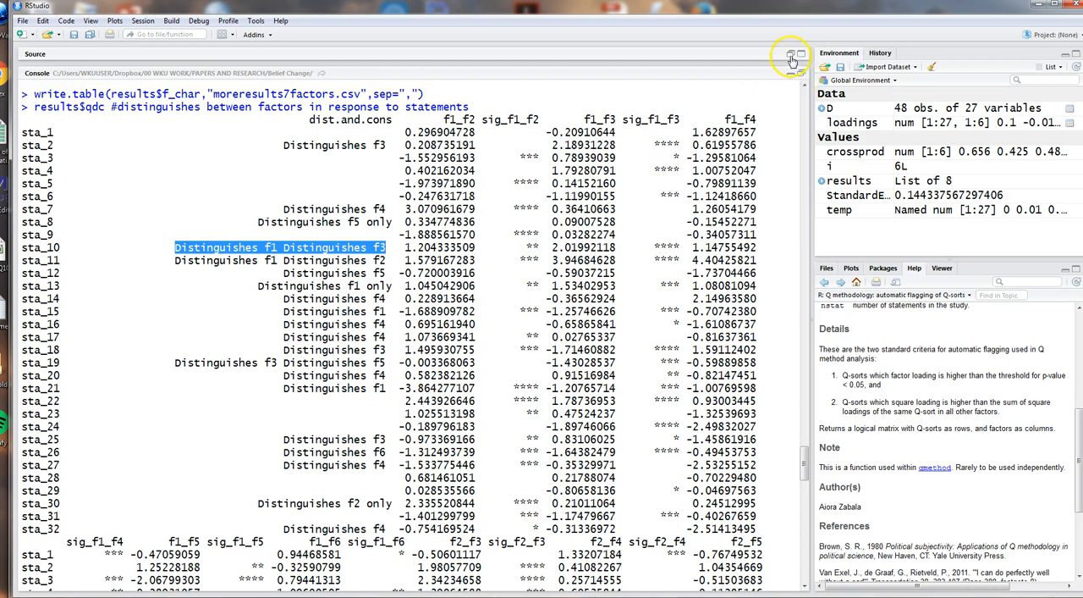
pyautogui.click(792, 60)
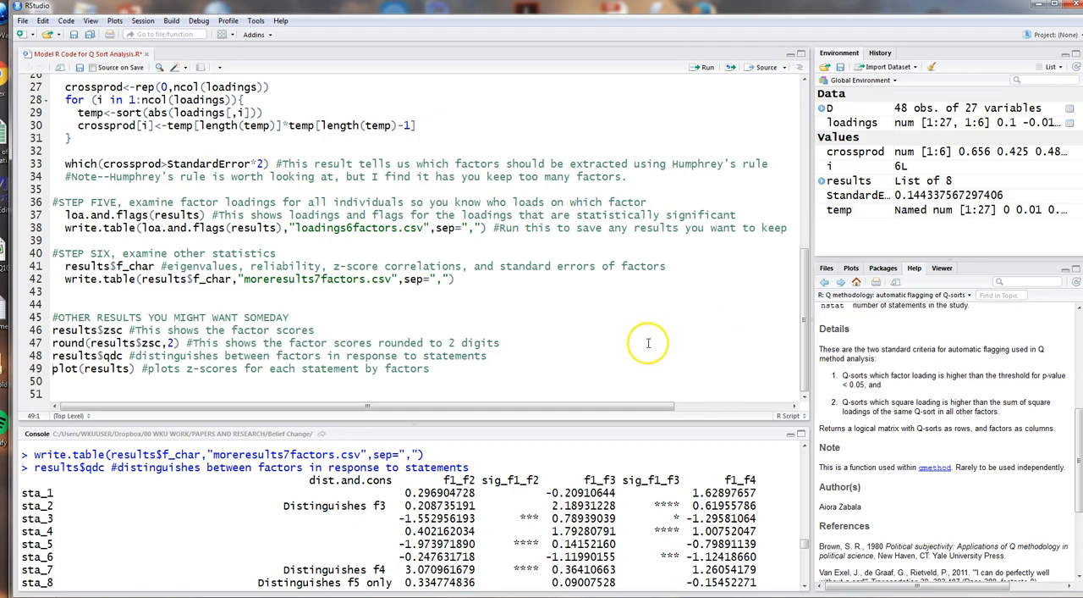
pyautogui.moveTo(569, 336)
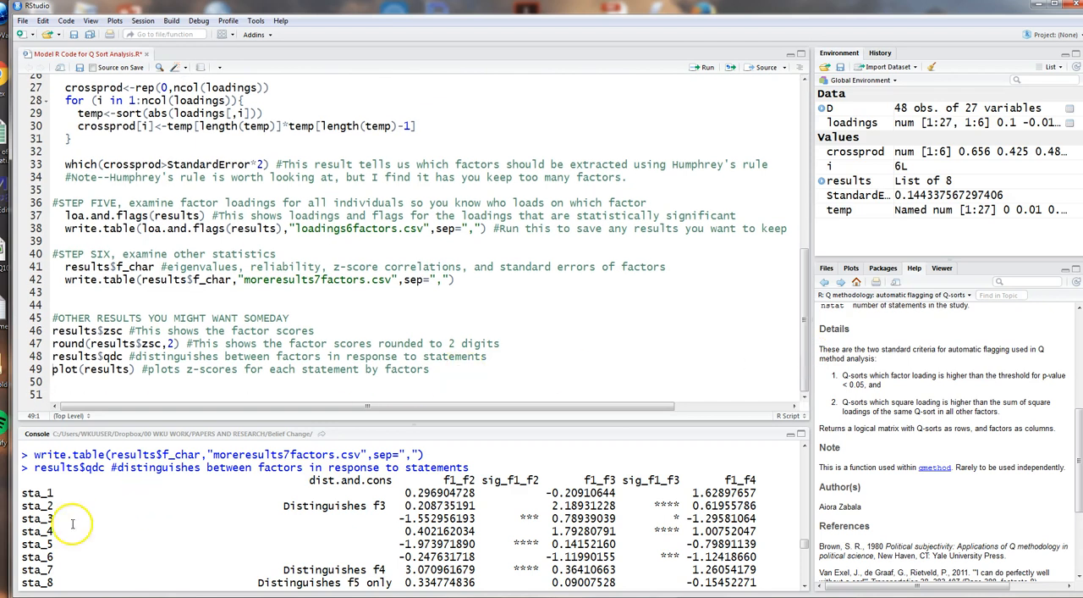
# - Scroll the script to the #Crib sheets section reading Statements.csv into state
pyautogui.scroll(-3)
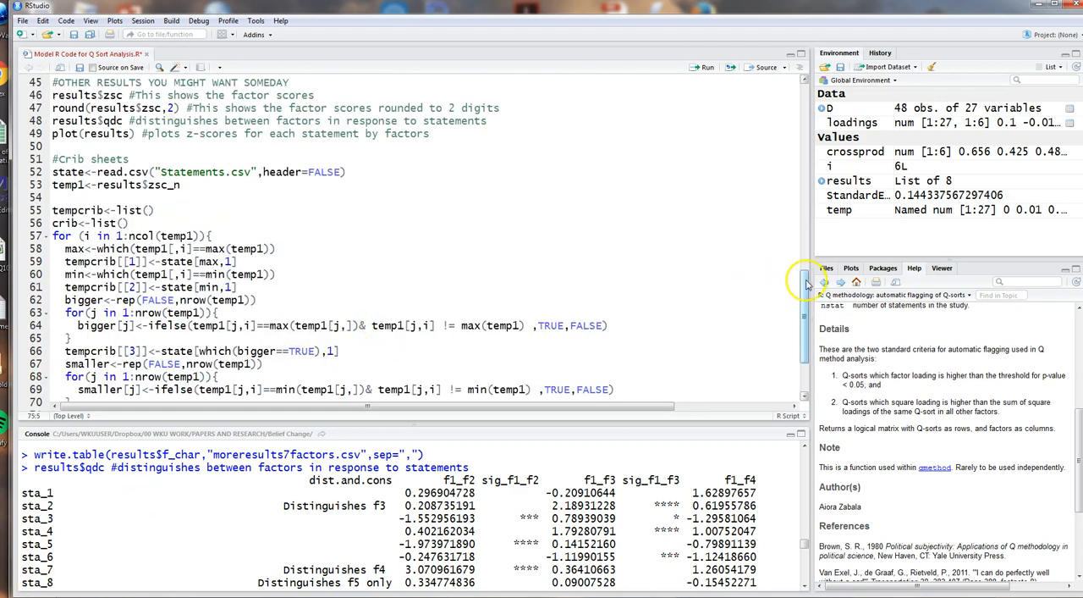
pyautogui.scroll(-3)
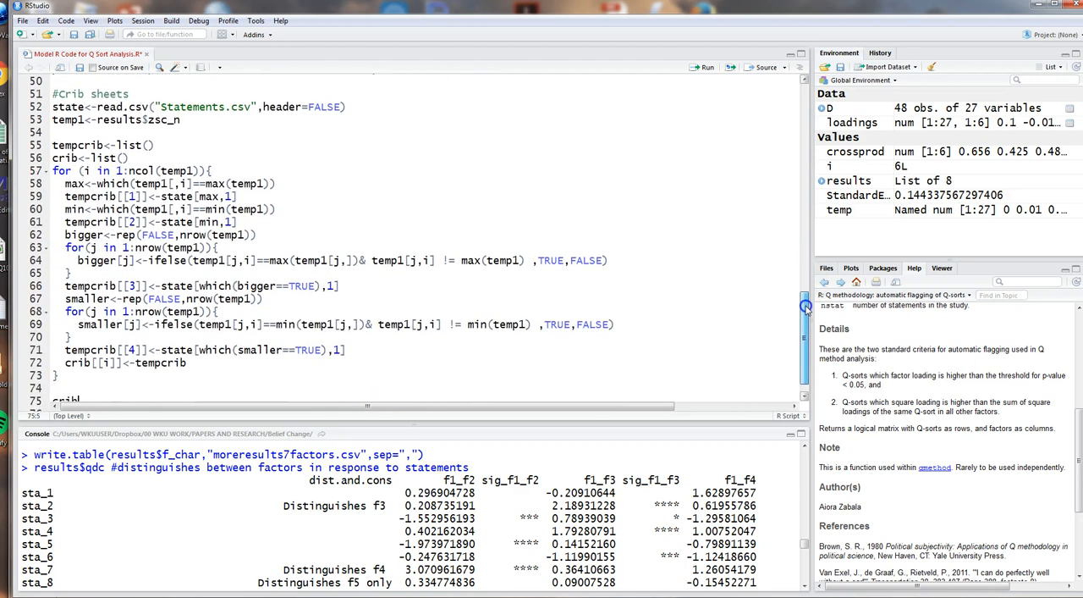
pyautogui.scroll(3)
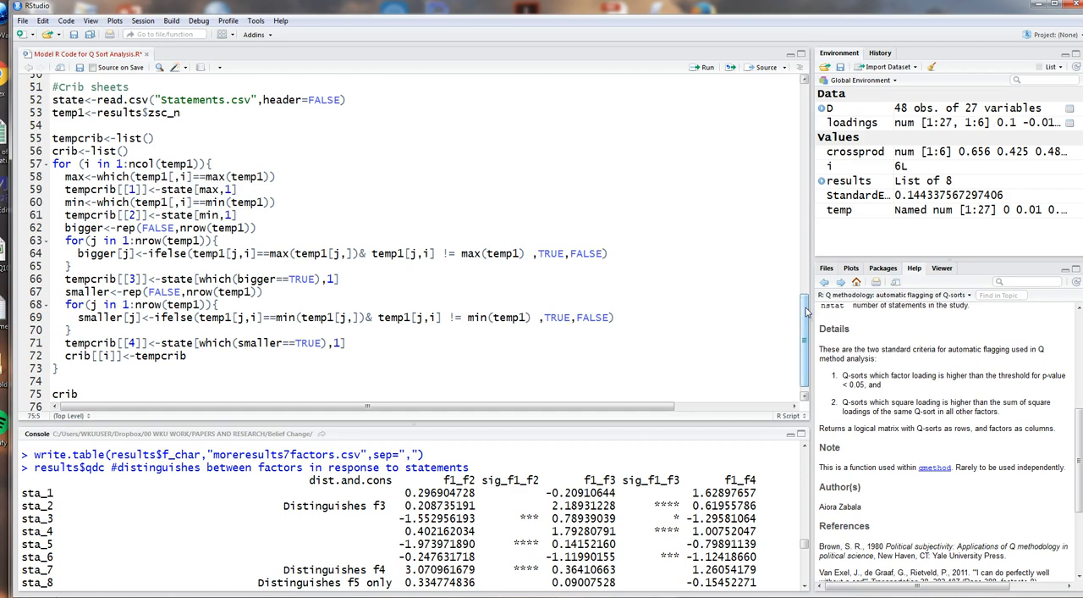
pyautogui.moveTo(799, 312)
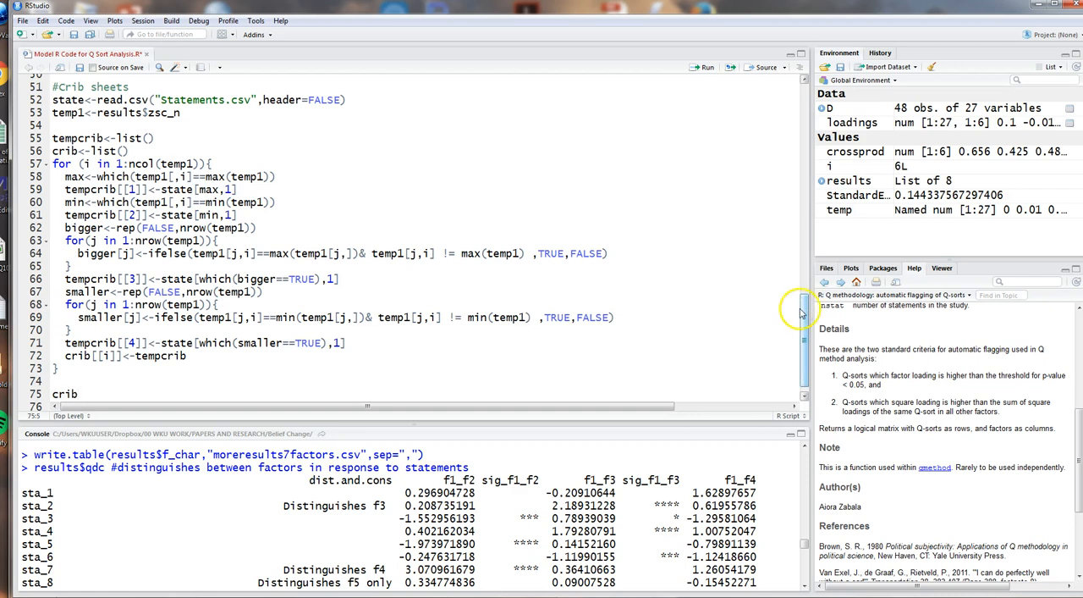
pyautogui.moveTo(802, 311)
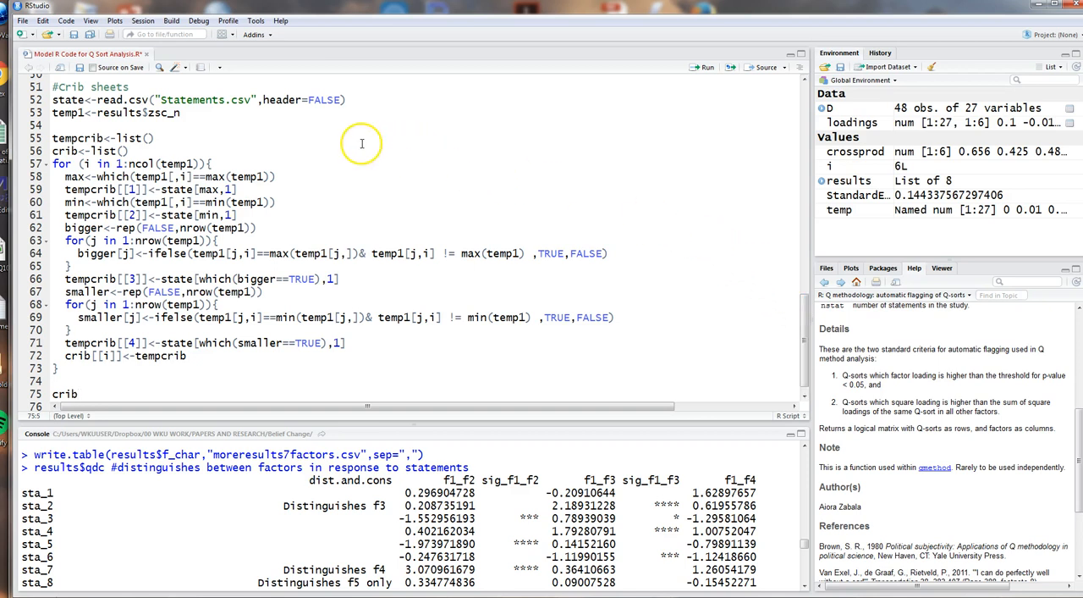
pyautogui.moveTo(318, 162)
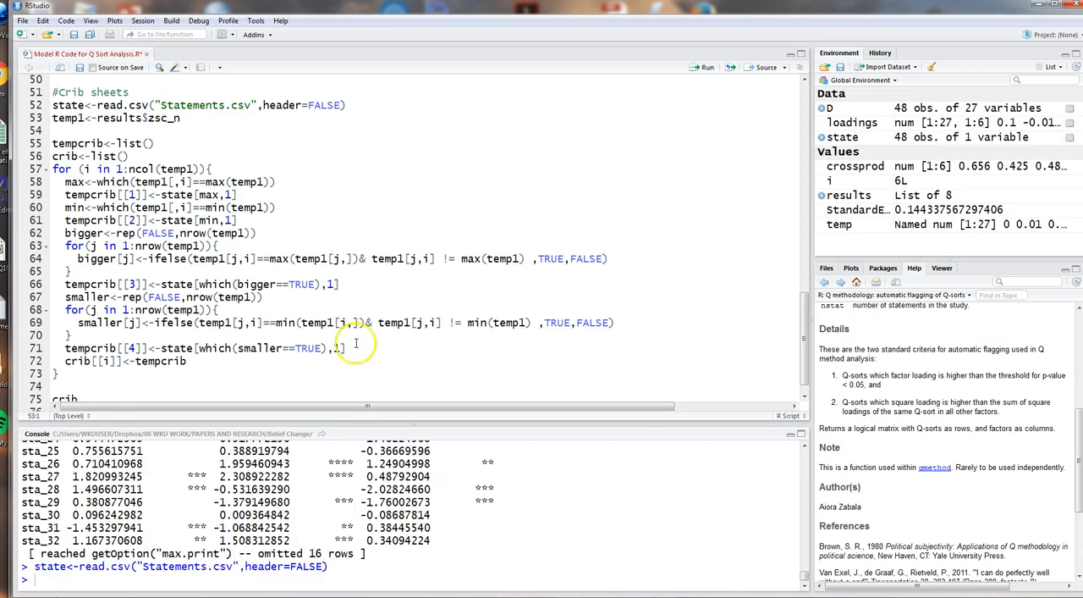
# - Enter state in the console to print the 48 statement texts
pyautogui.write('sta')
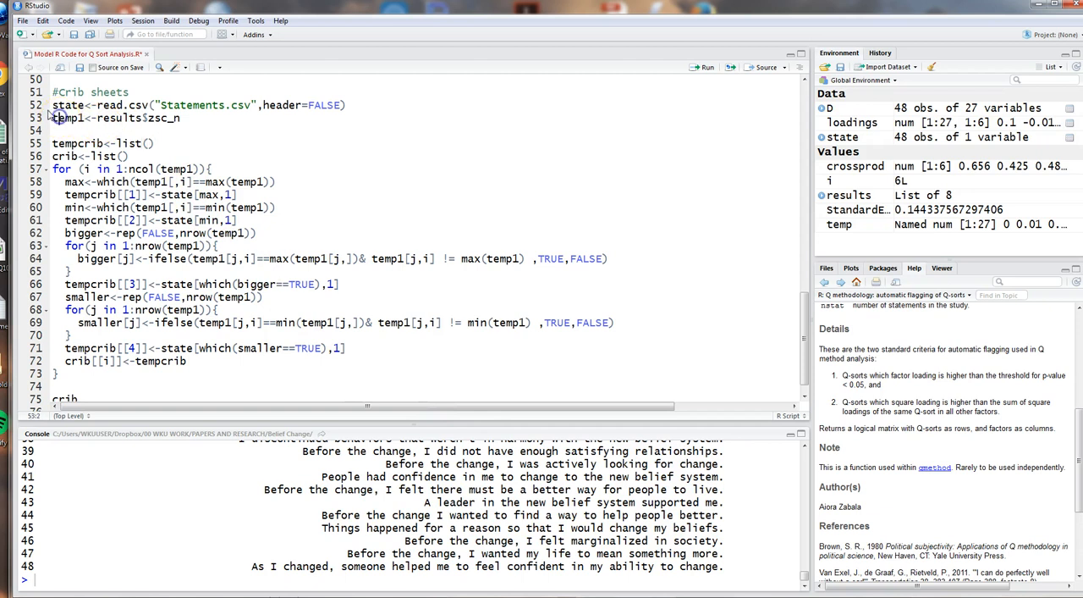
# - Select the crib sheet code lines 53–75 and run them to build and print crib for six factors
pyautogui.click(82, 393)
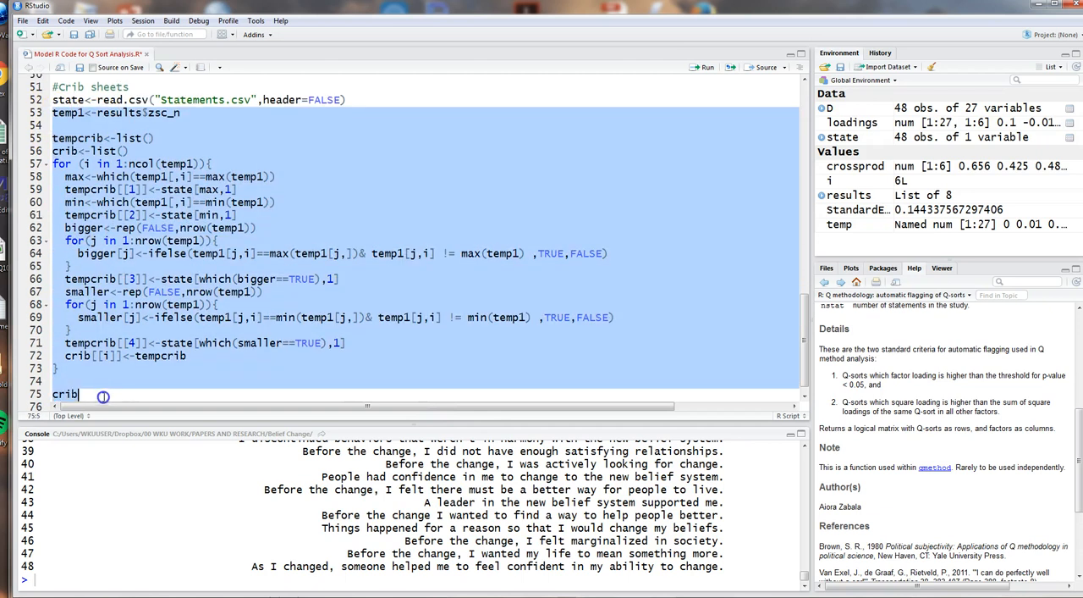
pyautogui.moveTo(701, 56)
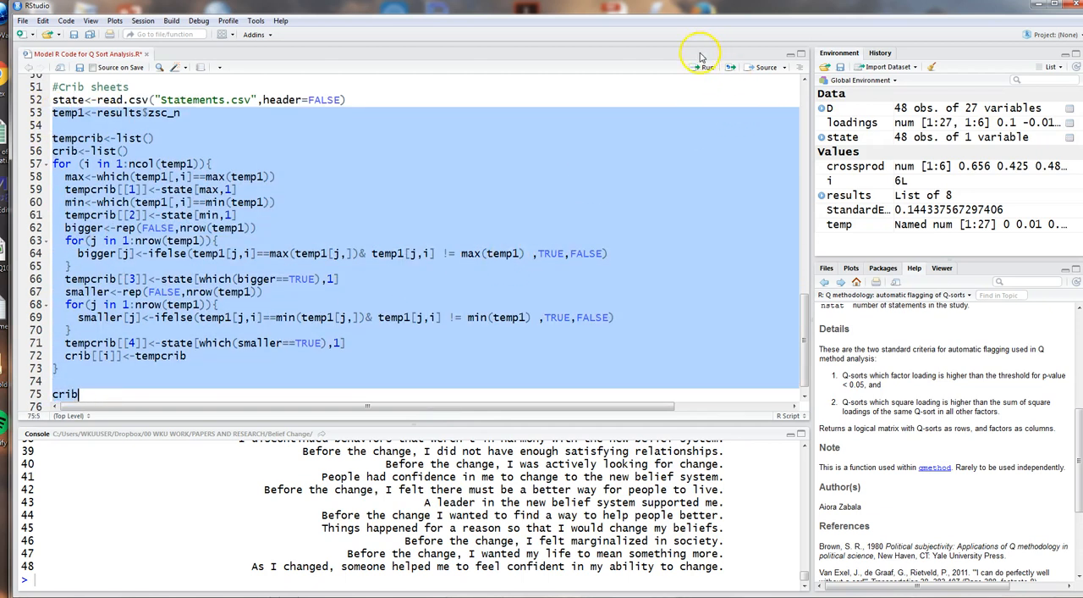
pyautogui.click(707, 67)
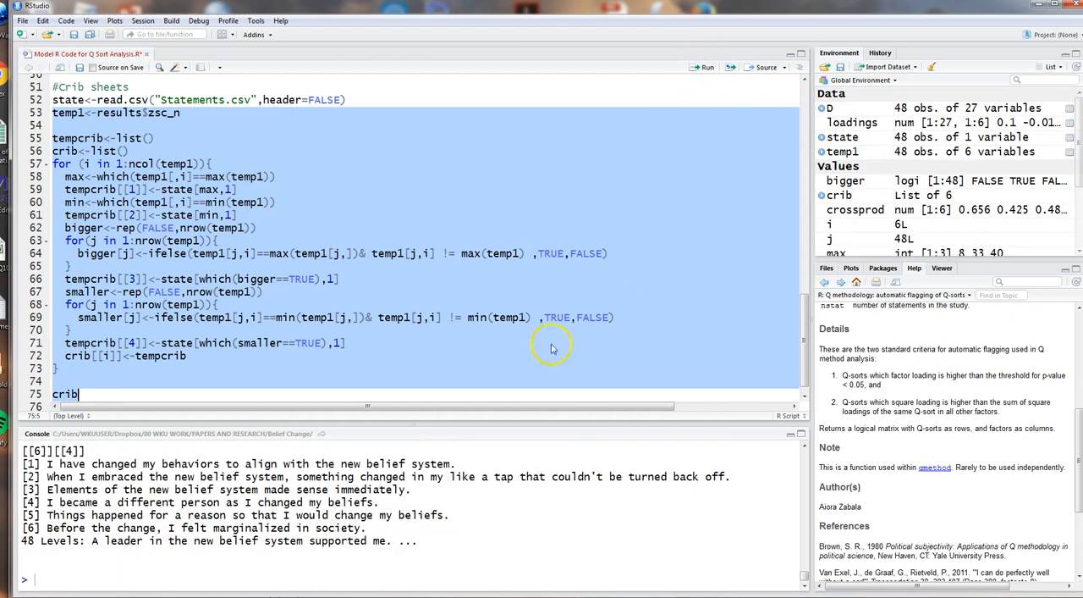
pyautogui.moveTo(432, 426)
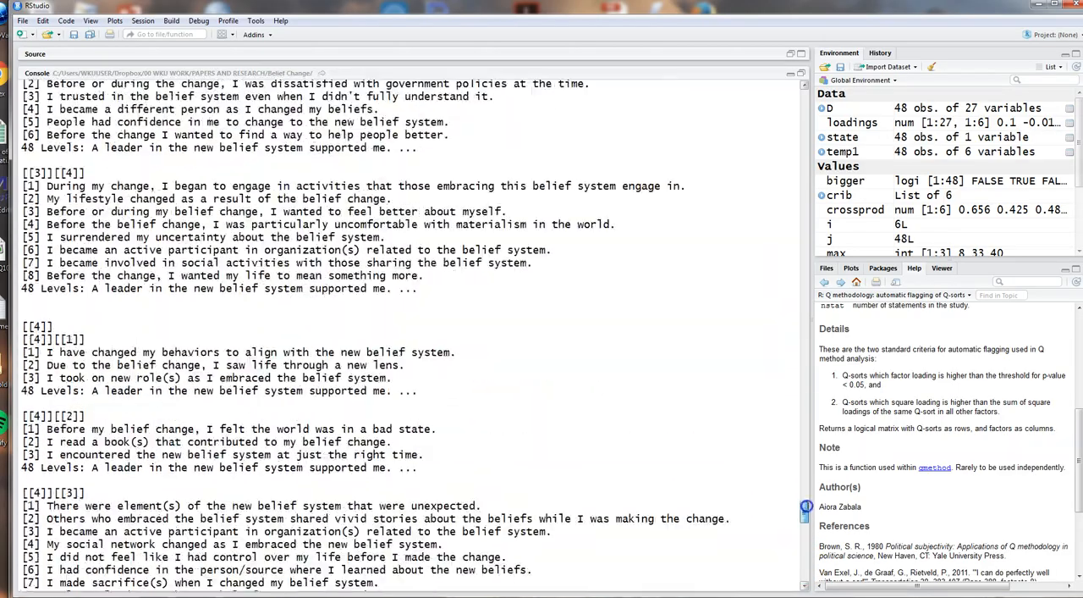
pyautogui.press('Return')
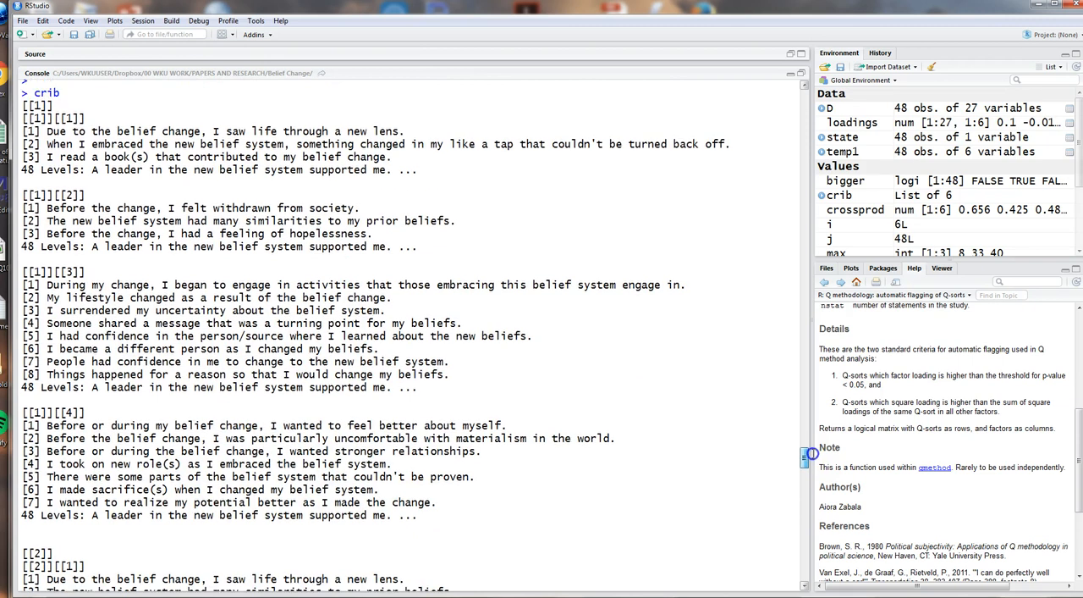
pyautogui.scroll(-3)
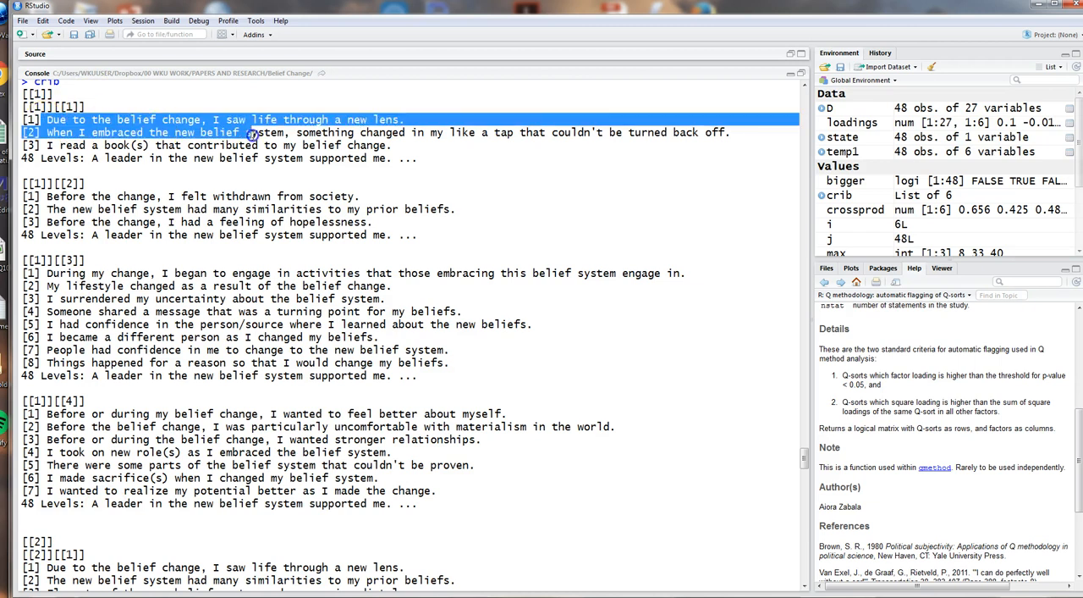
pyautogui.moveTo(252, 132); pyautogui.dragTo(406, 145)
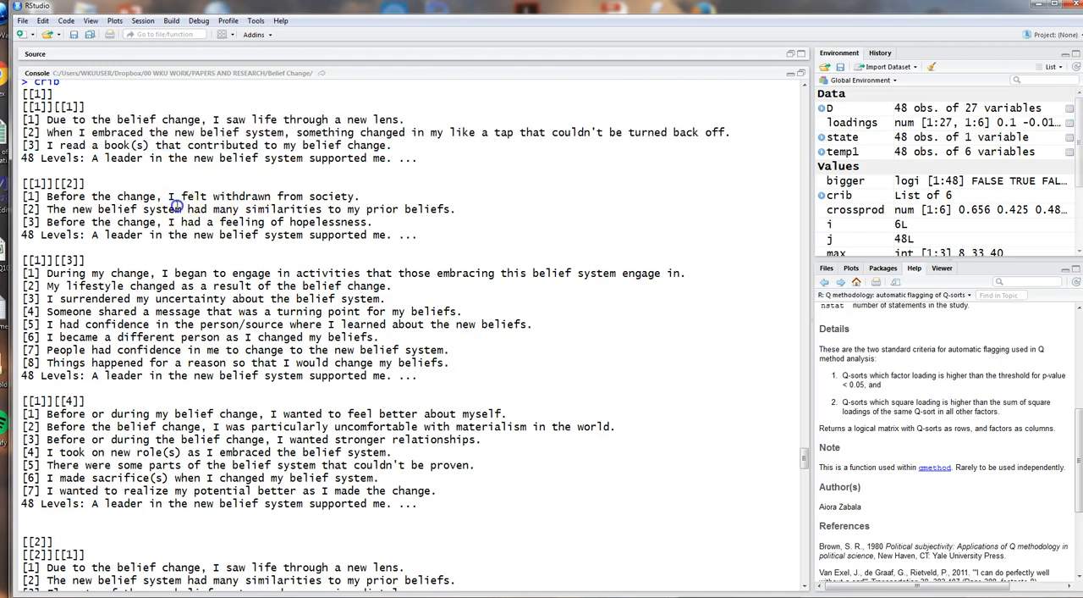
pyautogui.moveTo(47, 196); pyautogui.dragTo(415, 210)
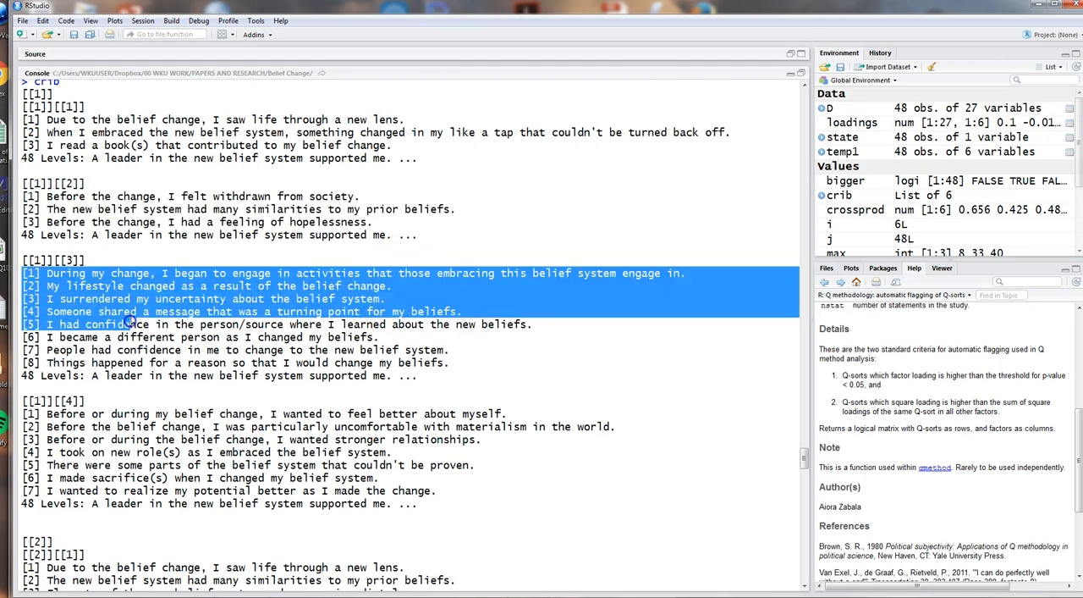
pyautogui.moveTo(127, 325); pyautogui.dragTo(460, 362)
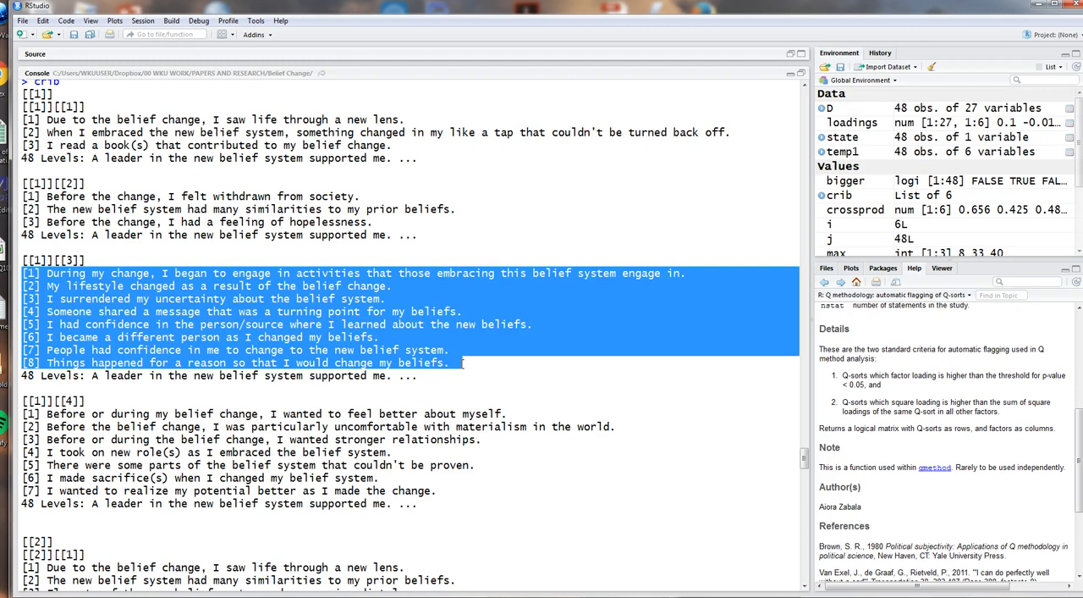
pyautogui.moveTo(23, 416)
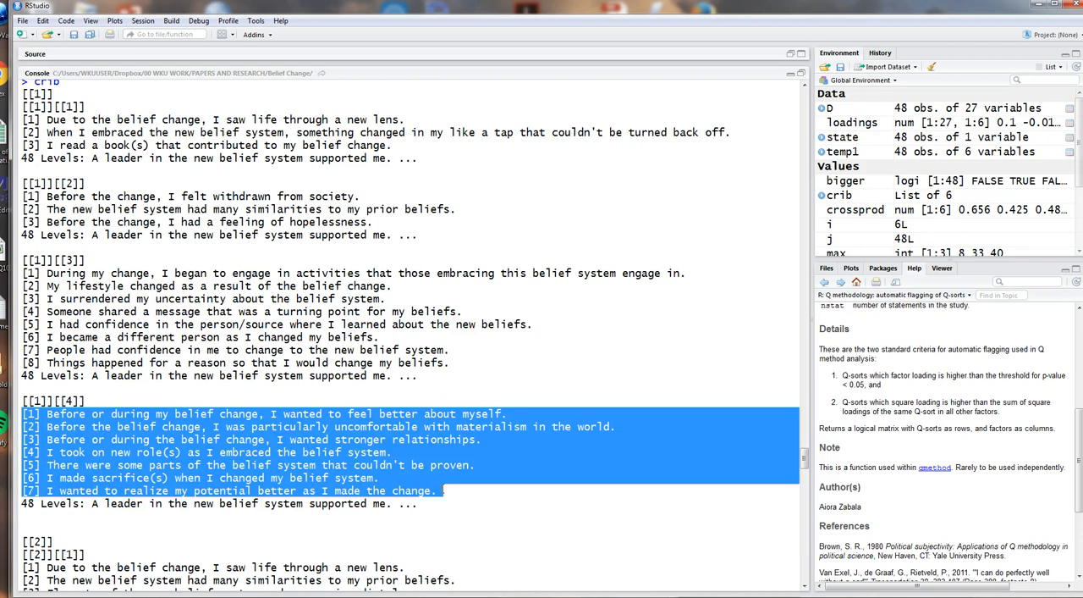
pyautogui.click(446, 508)
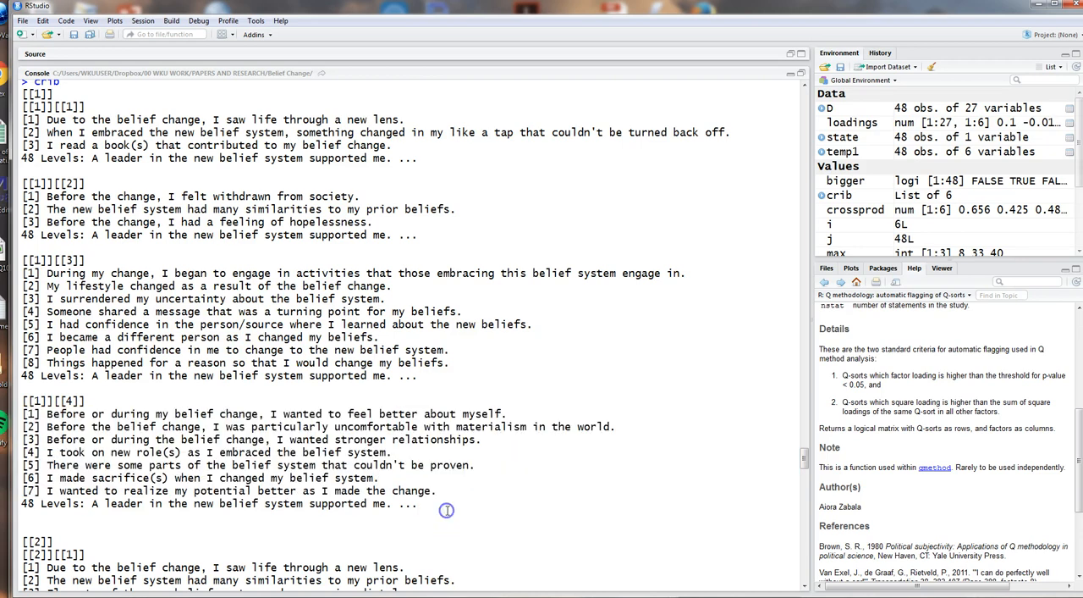
# - Review the crib output, restore the script editor above the console and scroll it to steps one to five
pyautogui.scroll(-3)
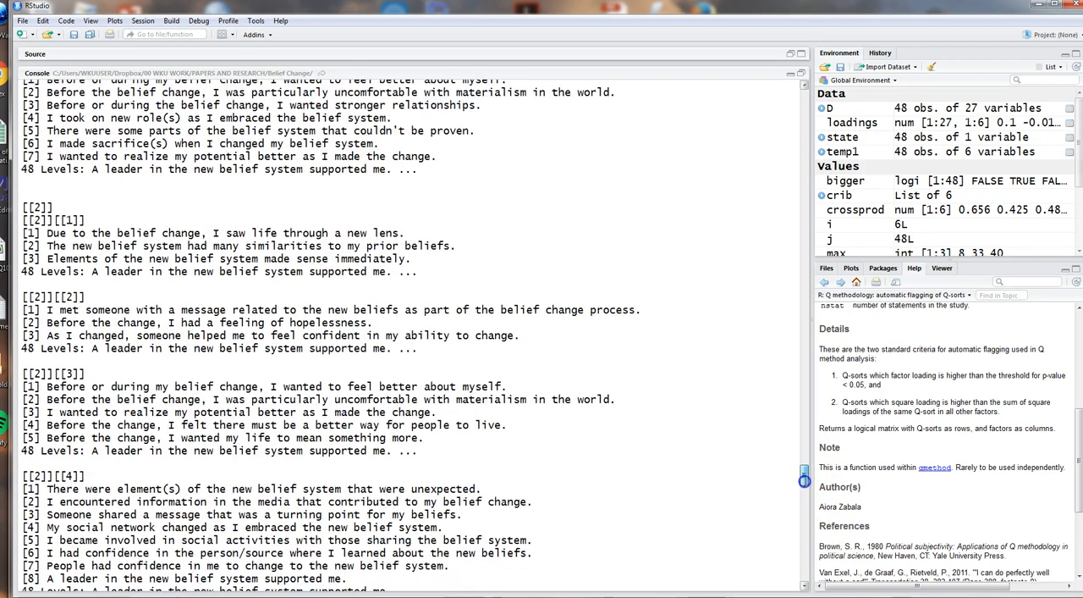
pyautogui.scroll(-3)
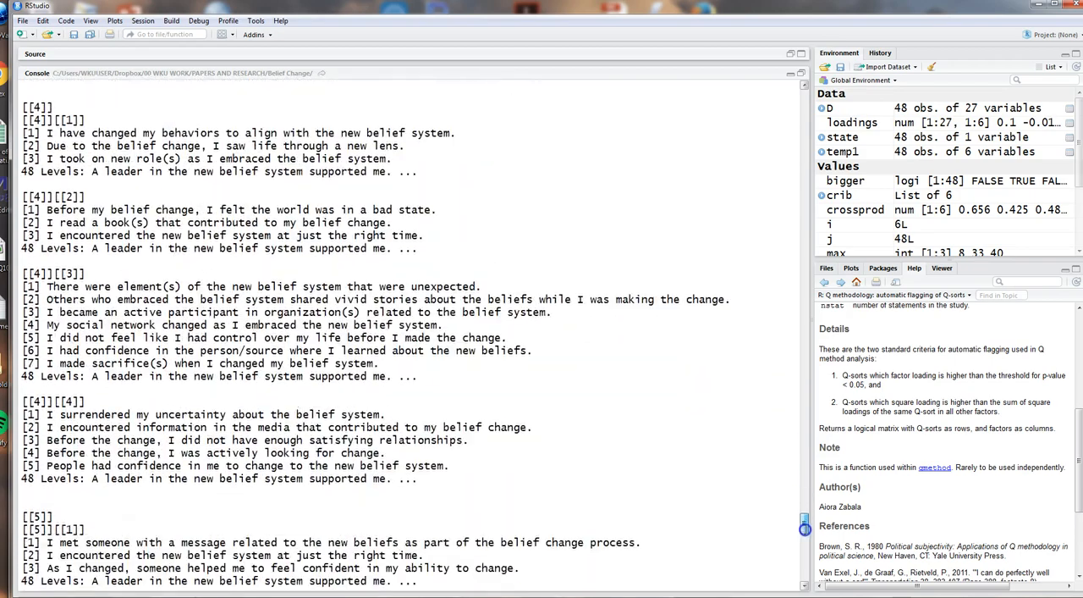
pyautogui.scroll(-3)
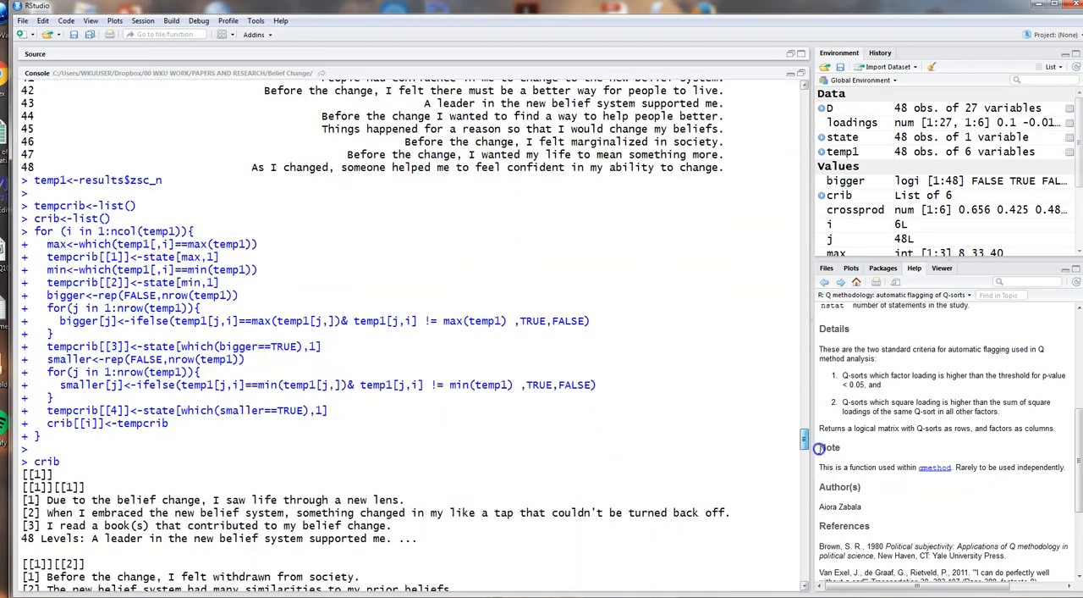
pyautogui.scroll(-3)
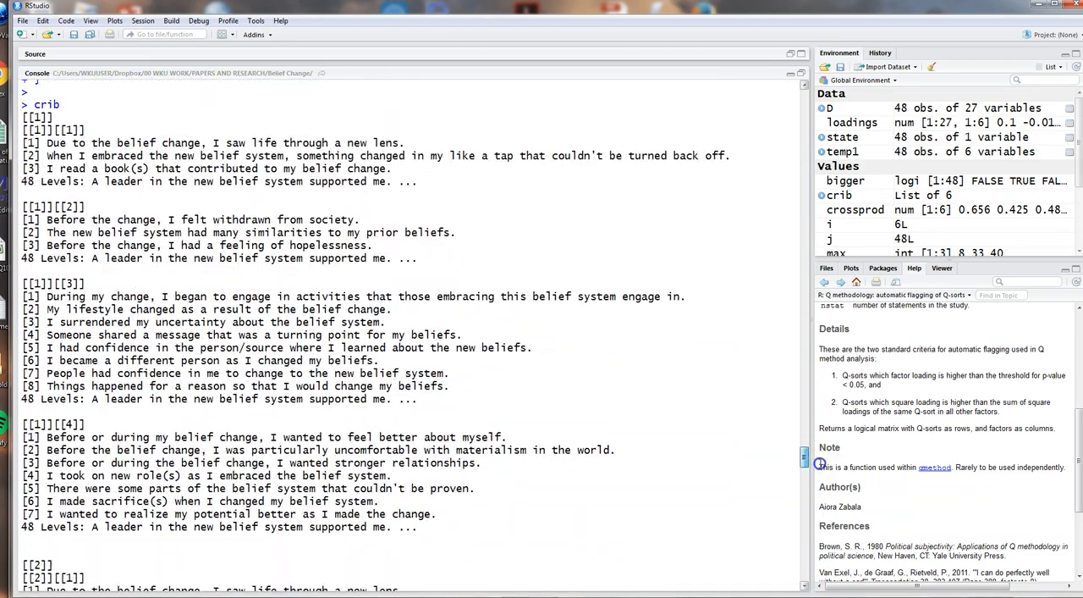
pyautogui.scroll(-3)
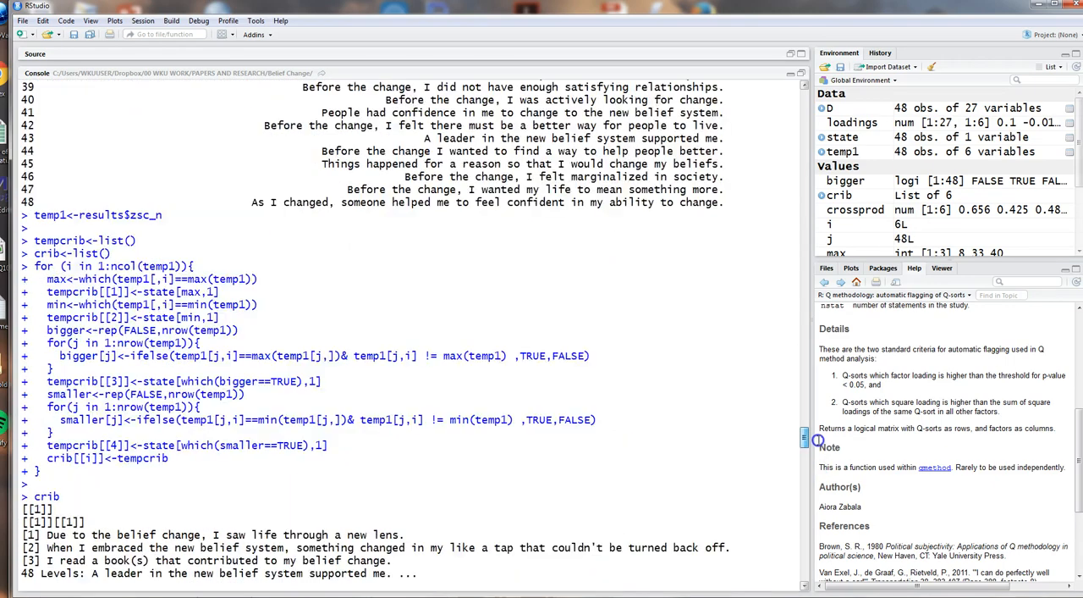
pyautogui.scroll(-3)
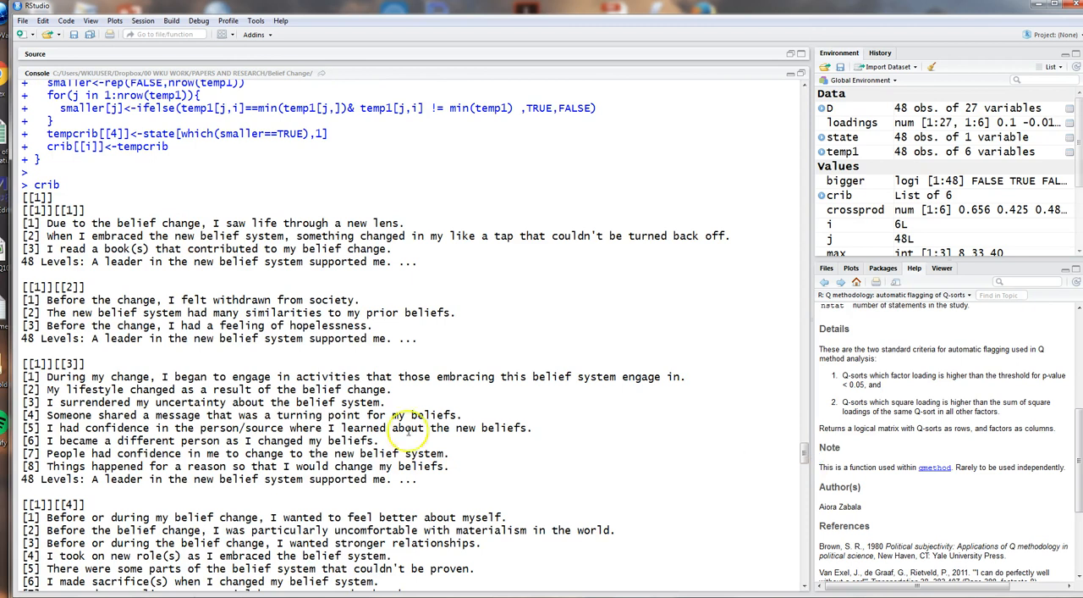
pyautogui.moveTo(715, 494)
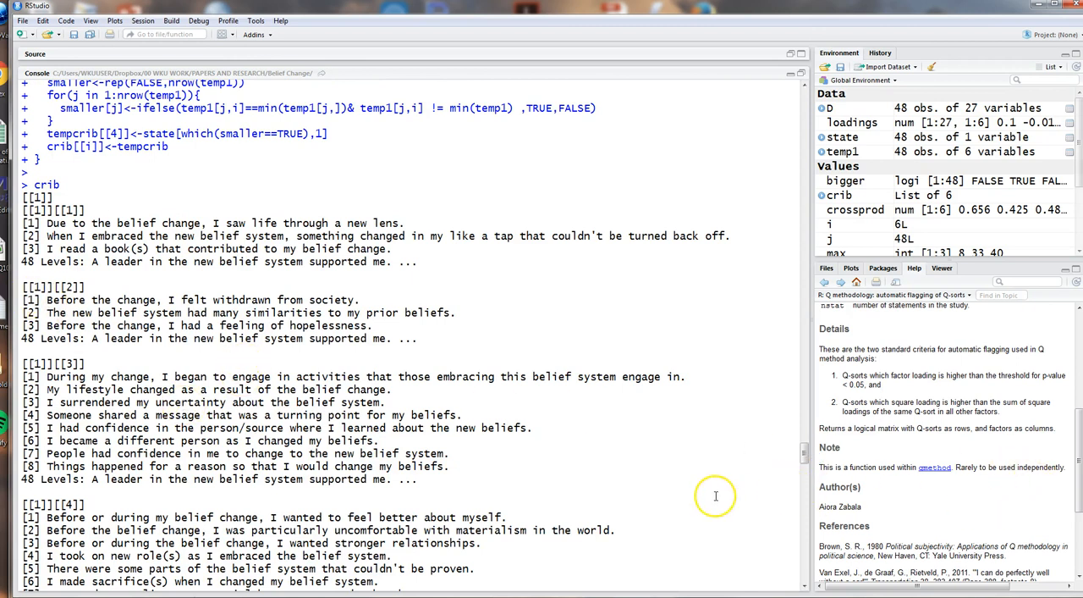
pyautogui.moveTo(714, 496)
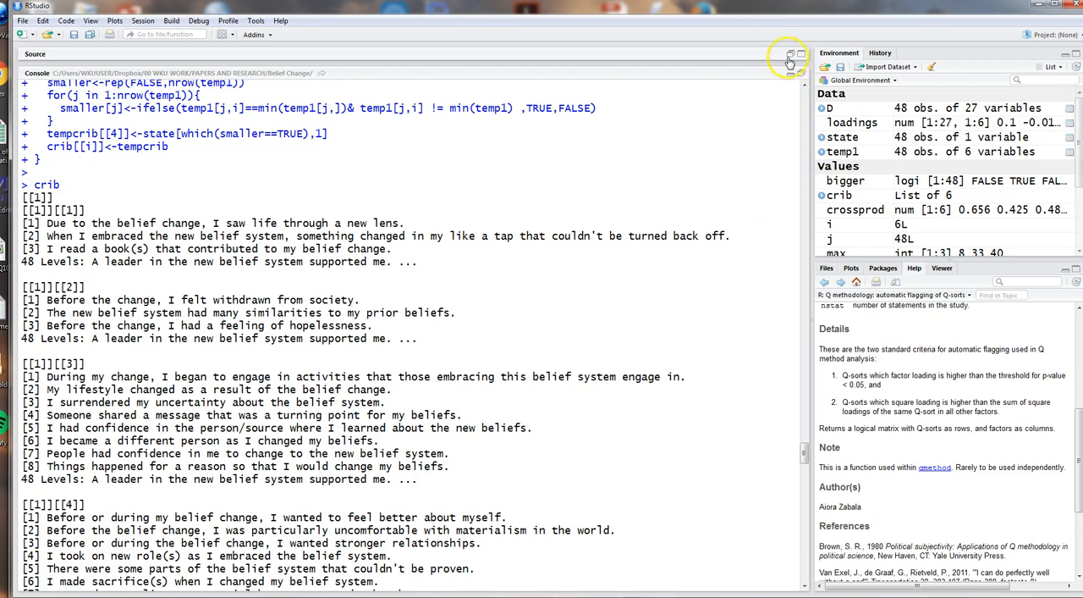
pyautogui.click(789, 61)
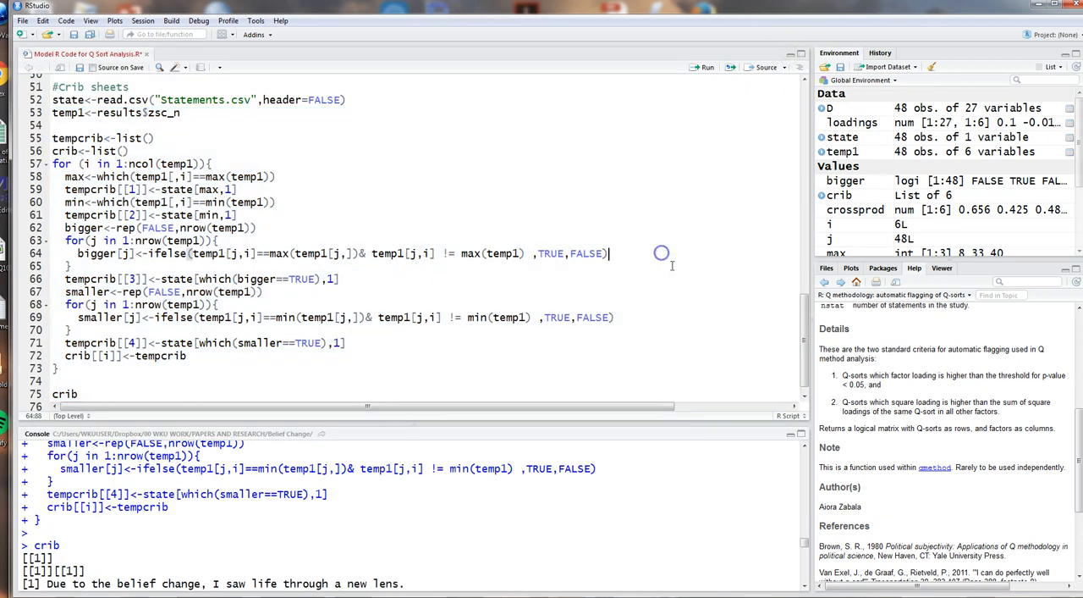
pyautogui.scroll(3)
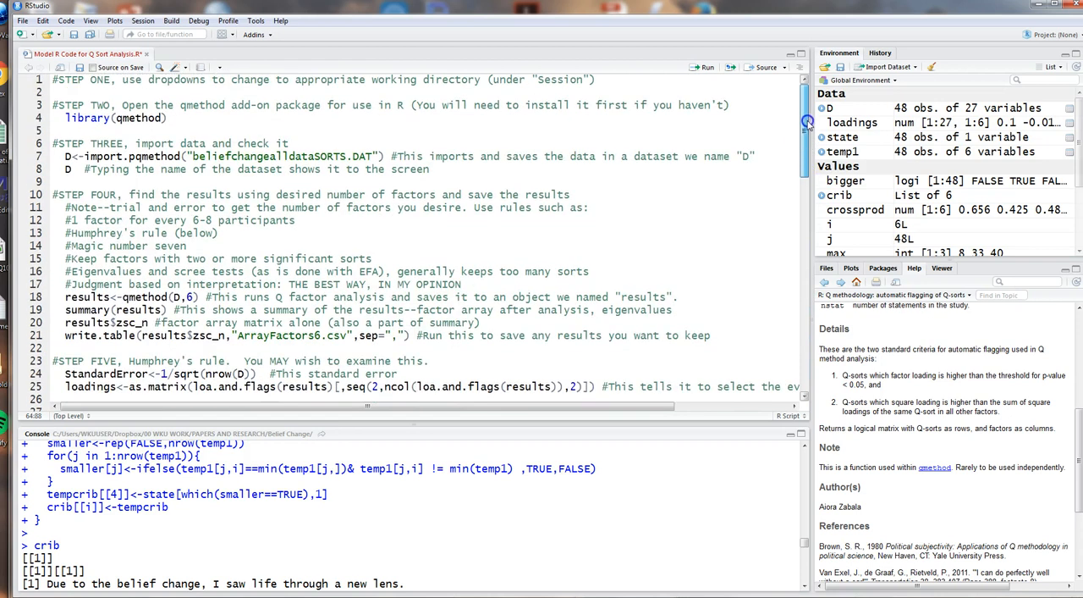